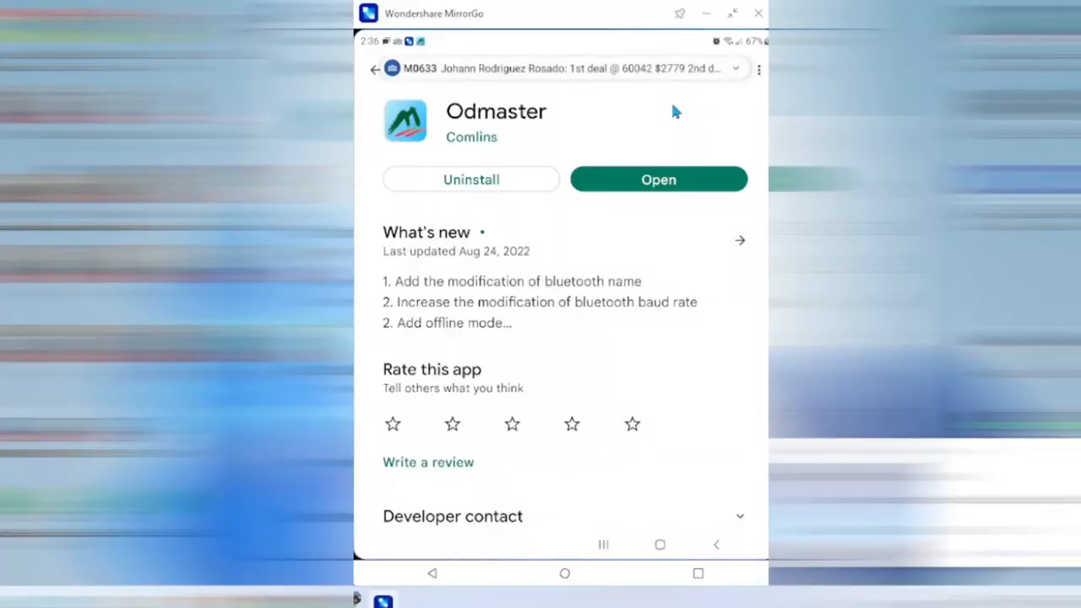
mouse_move(703, 143)
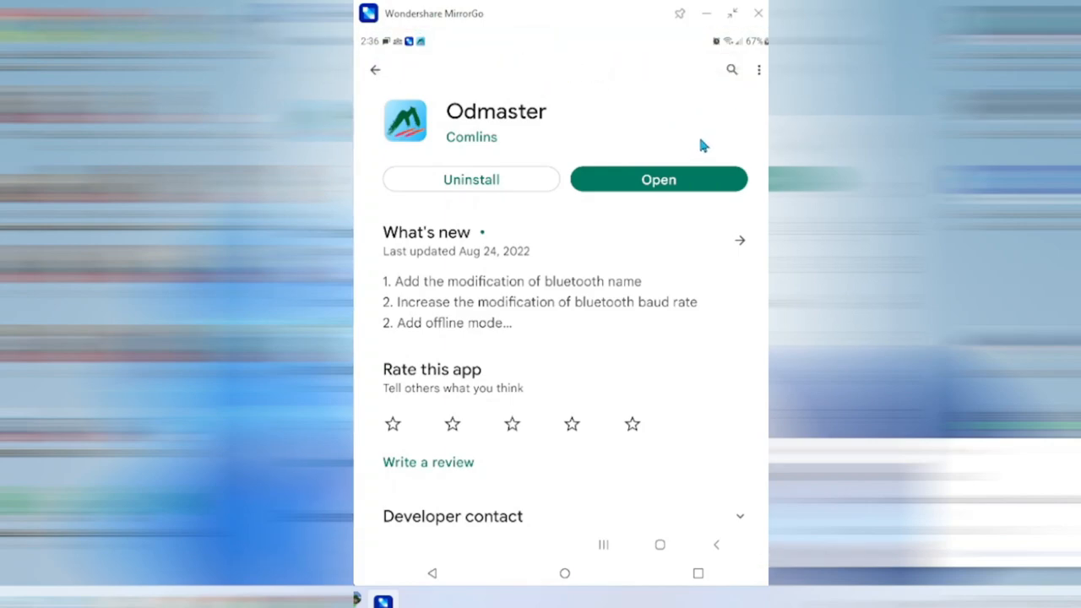
mouse_move(446, 121)
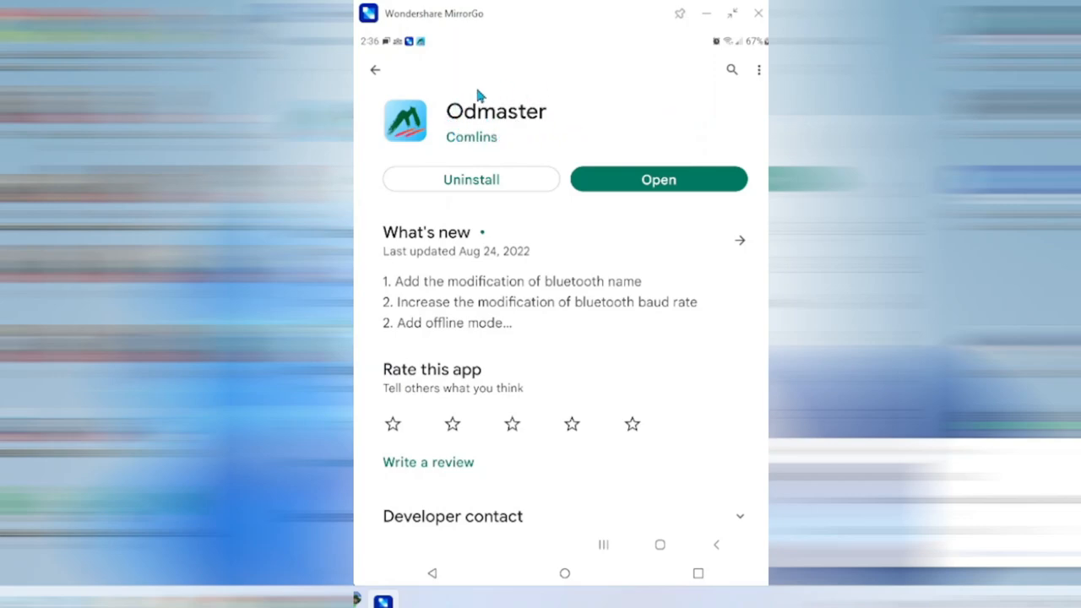
mouse_move(479, 95)
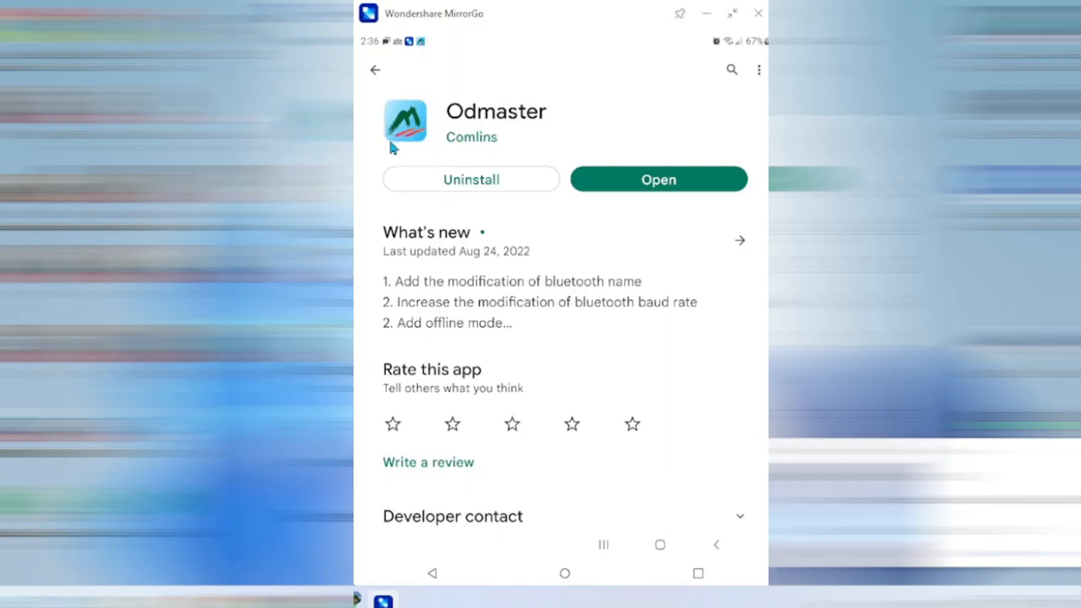
mouse_move(488, 188)
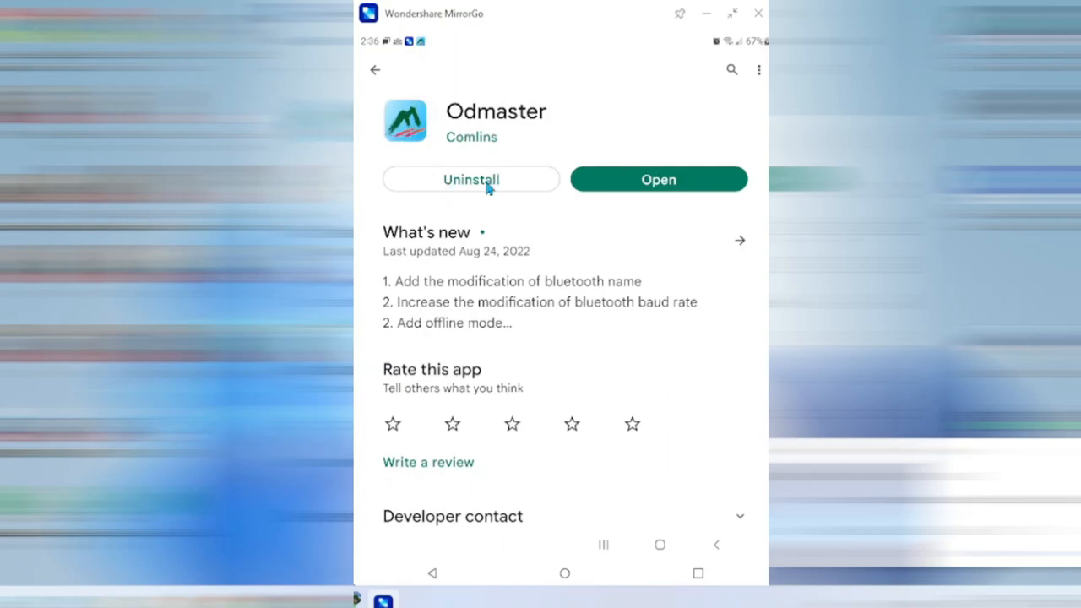
mouse_move(671, 182)
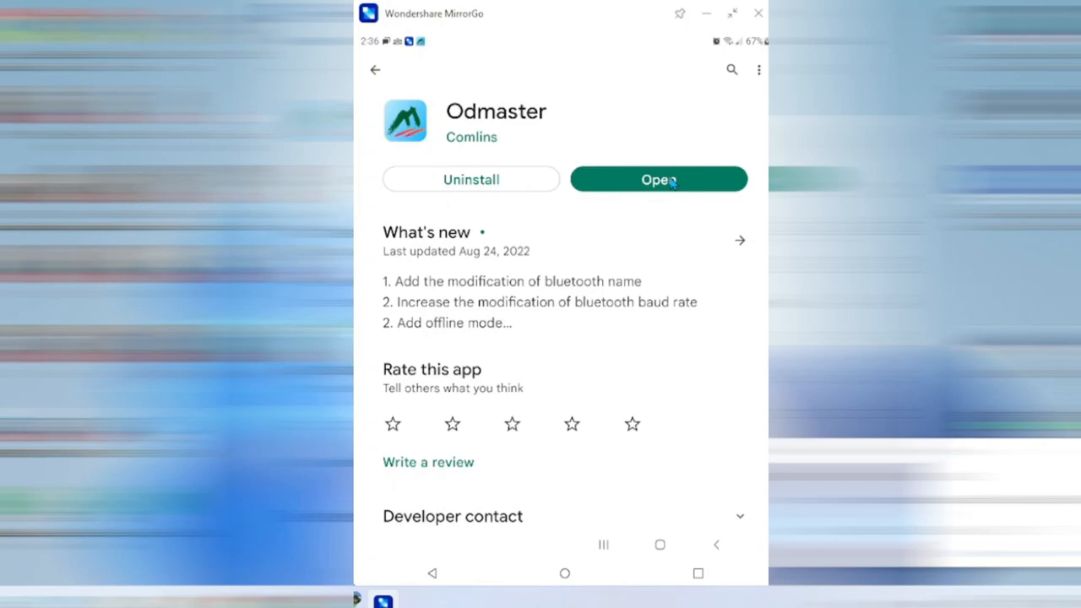
Launch Odmaster from its Play Store listing to reach the Program home
click(658, 179)
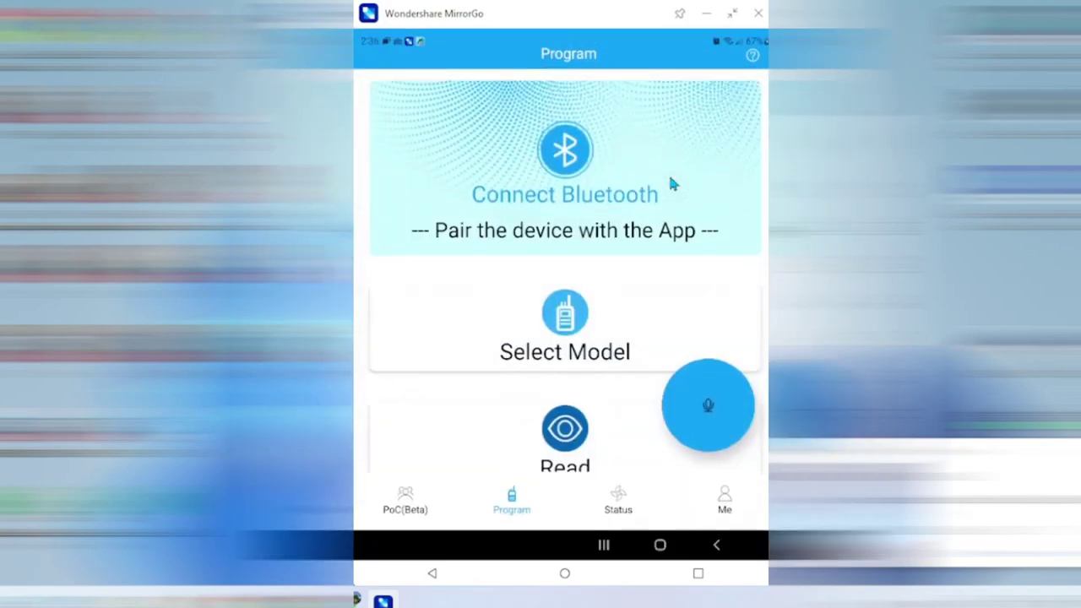
mouse_move(525, 344)
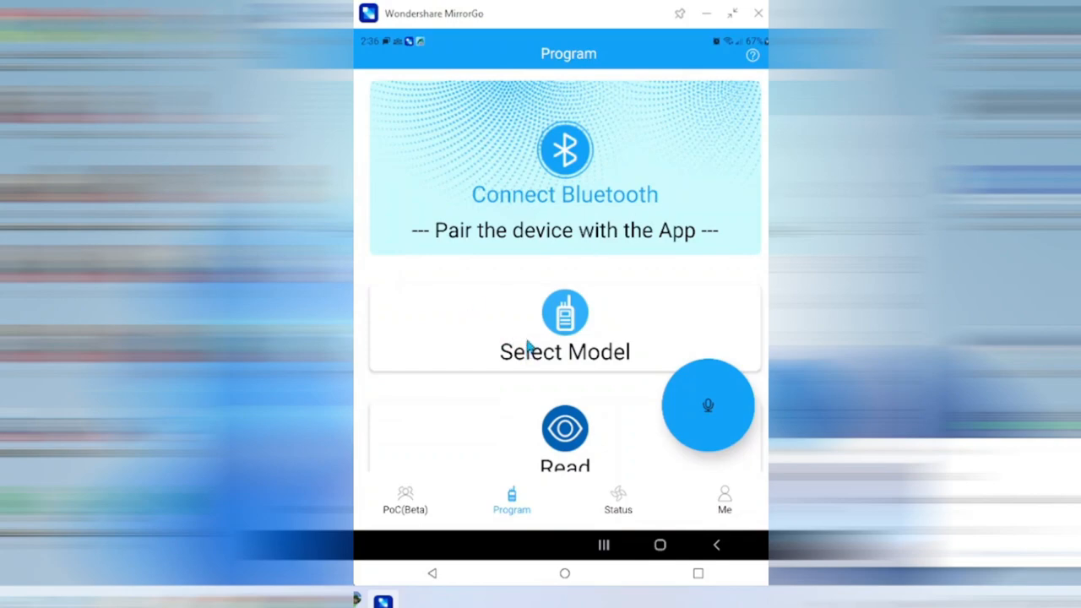
mouse_move(541, 330)
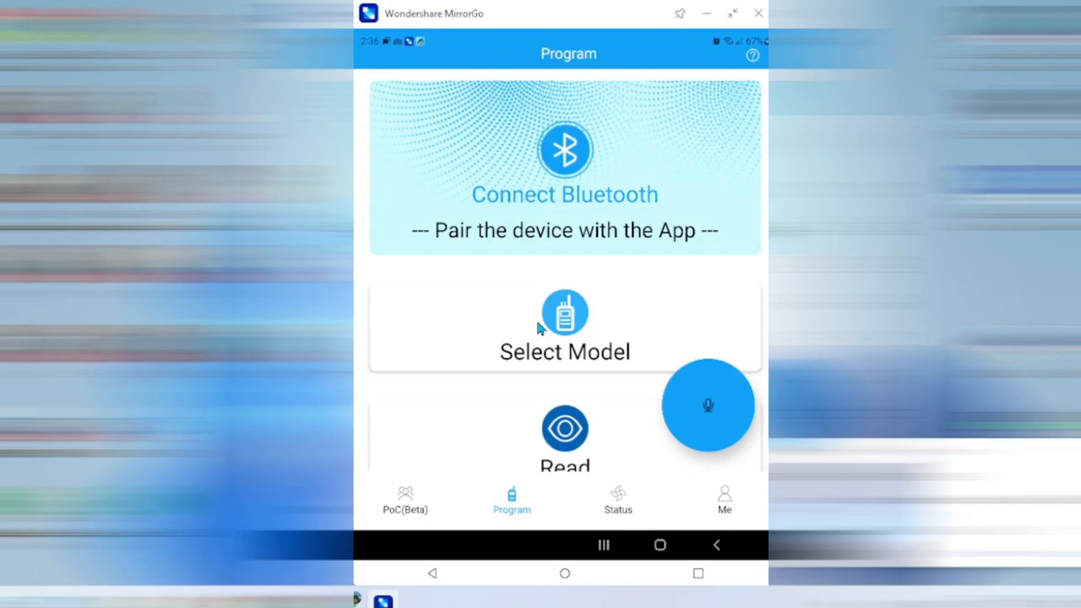
mouse_move(591, 483)
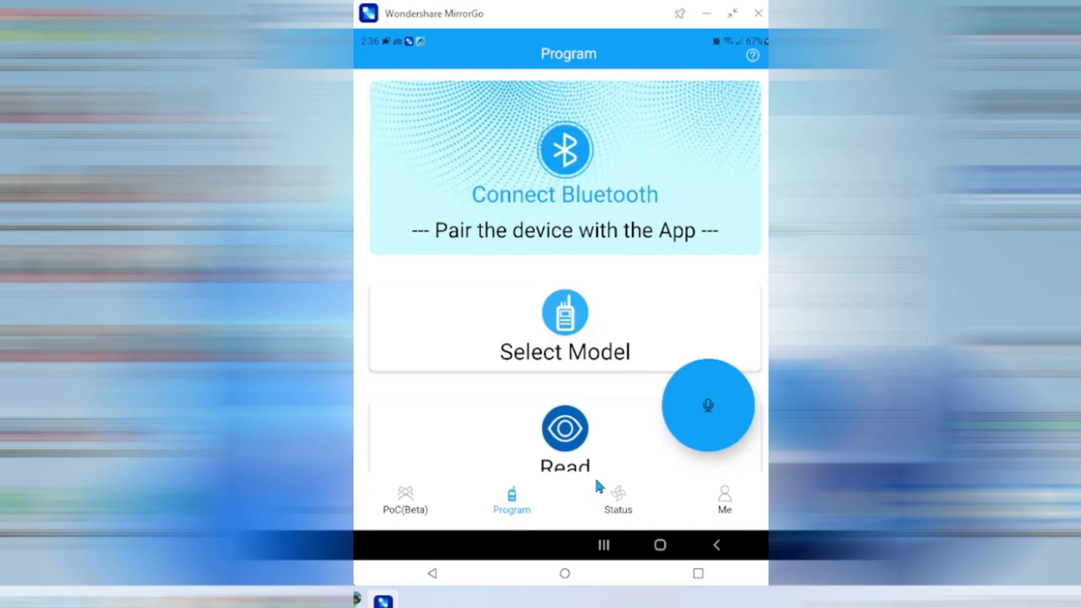
mouse_move(683, 475)
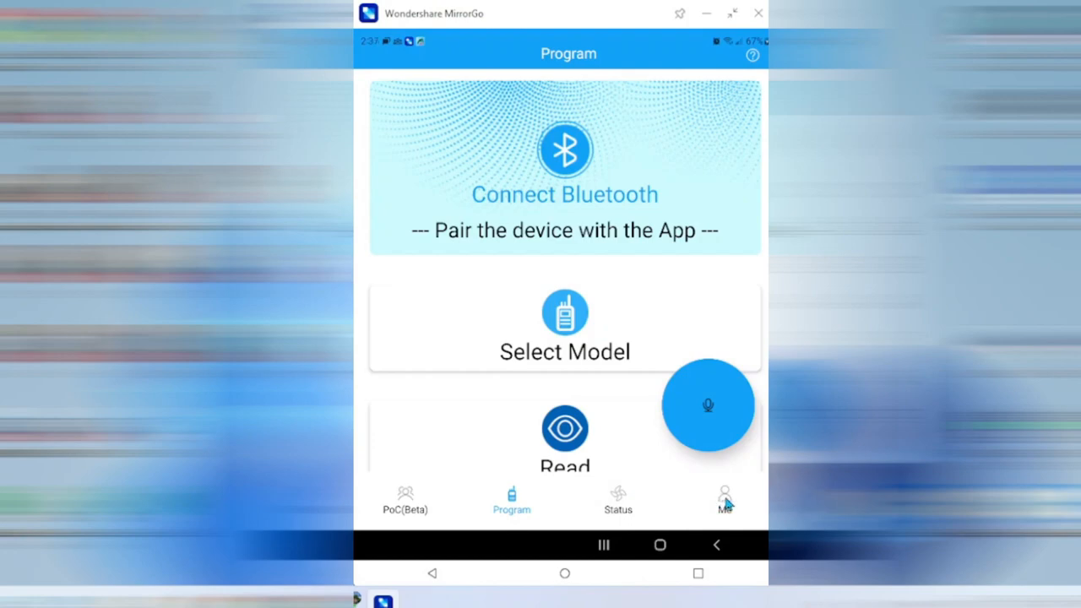
mouse_move(670, 420)
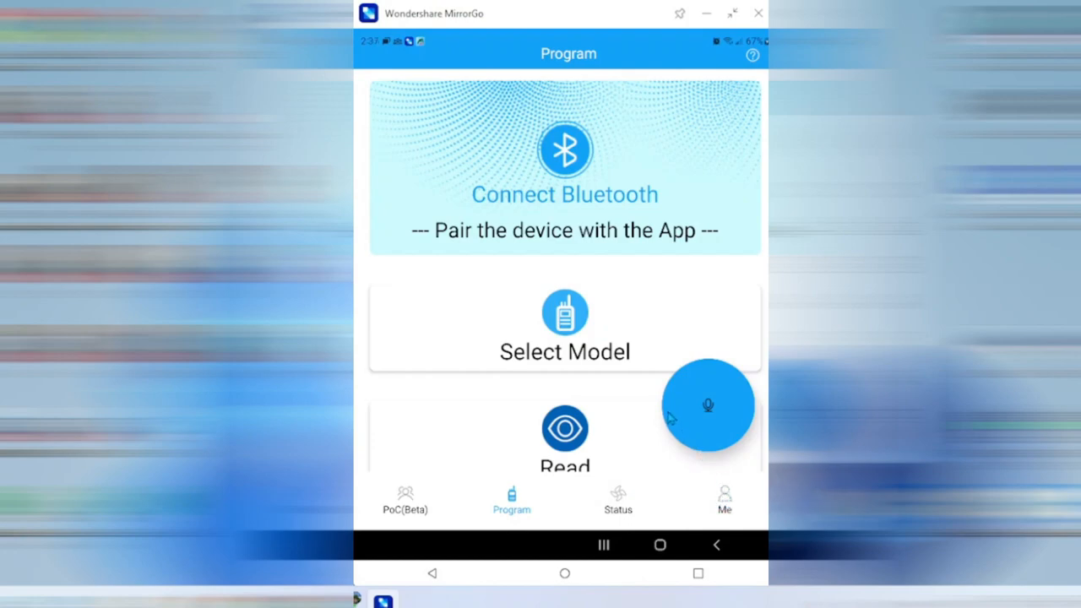
mouse_move(618, 424)
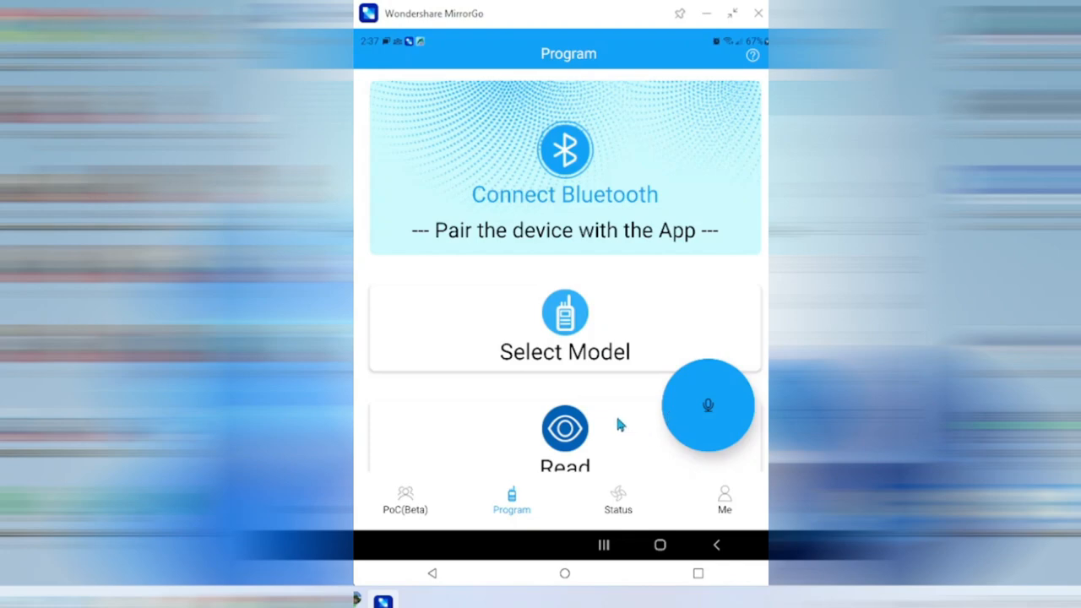
mouse_move(615, 420)
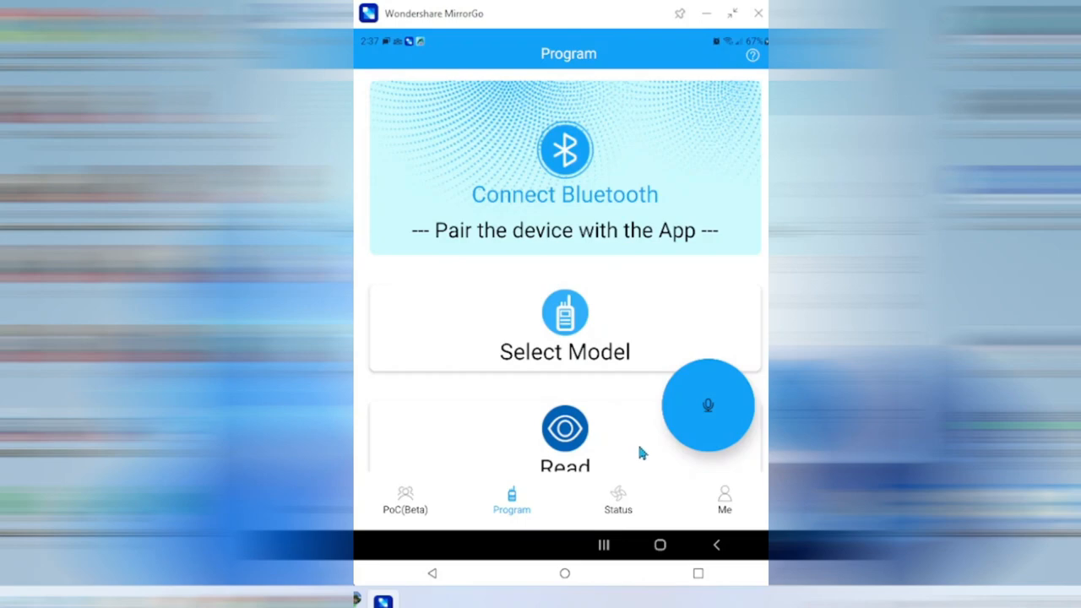
mouse_move(578, 221)
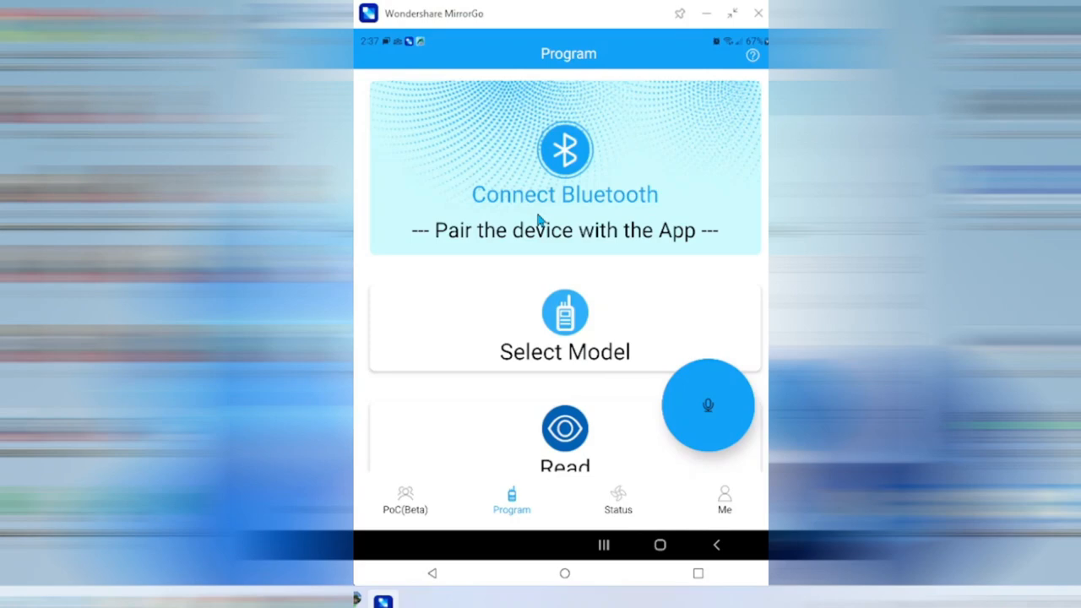
mouse_move(574, 241)
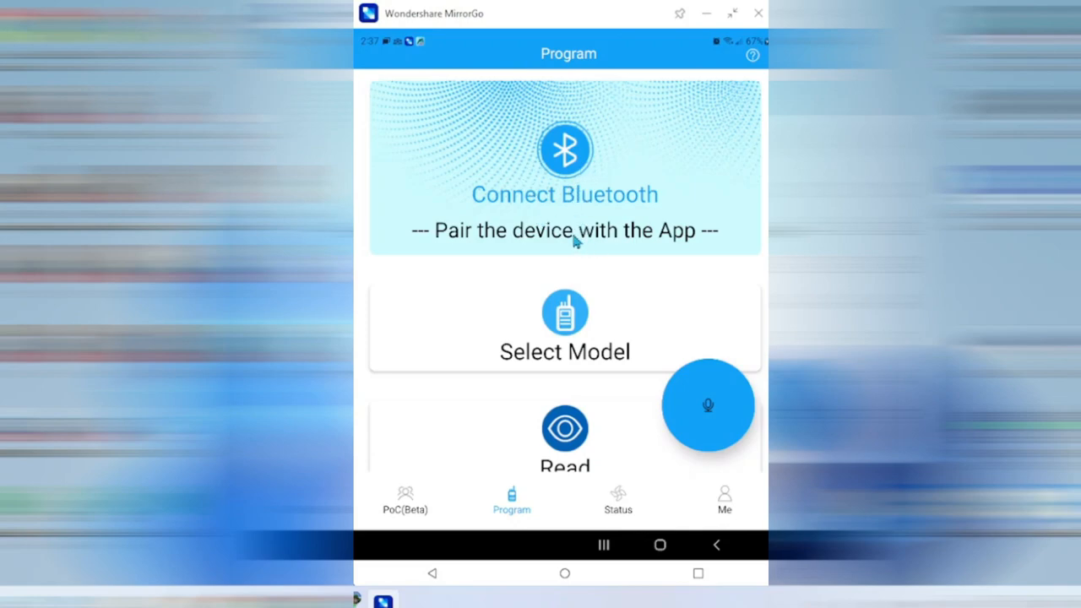
mouse_move(557, 175)
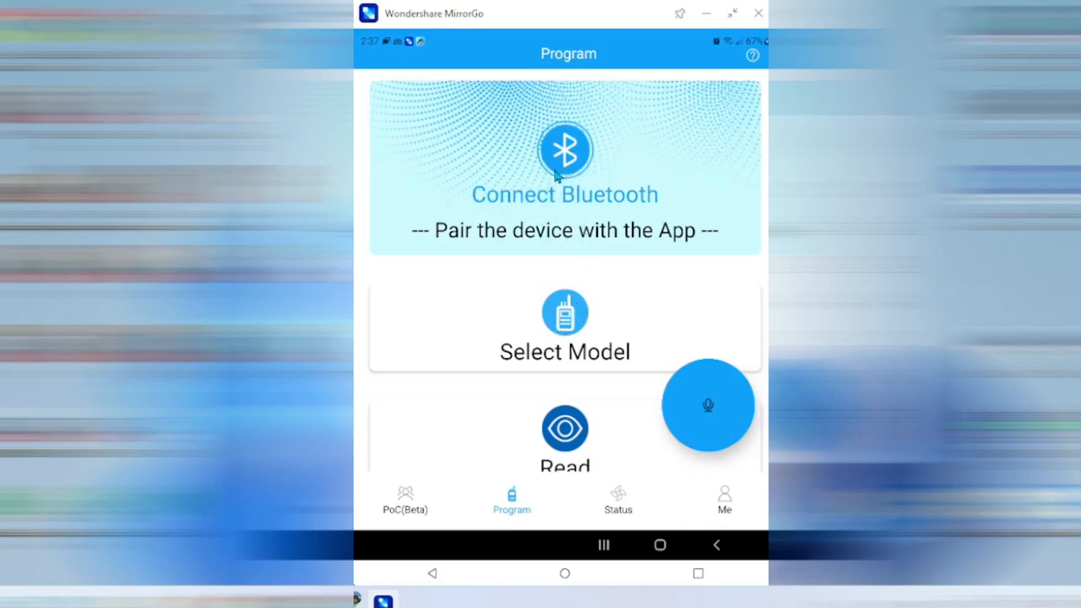
mouse_move(547, 167)
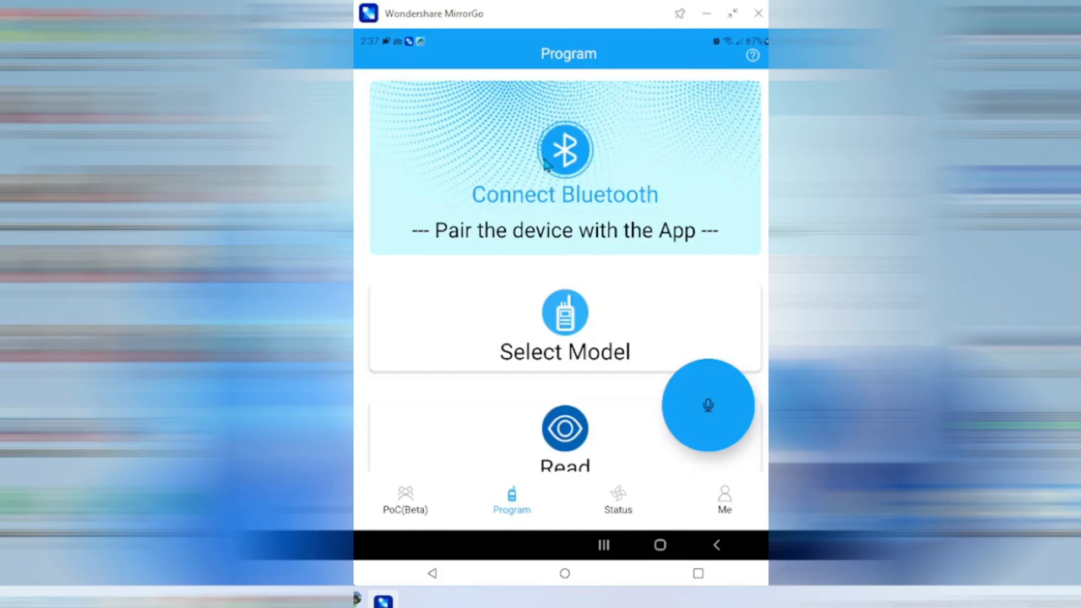
Pair the phone with the KIT(9600) Bluetooth device from the Bluetooth Devices list
click(564, 150)
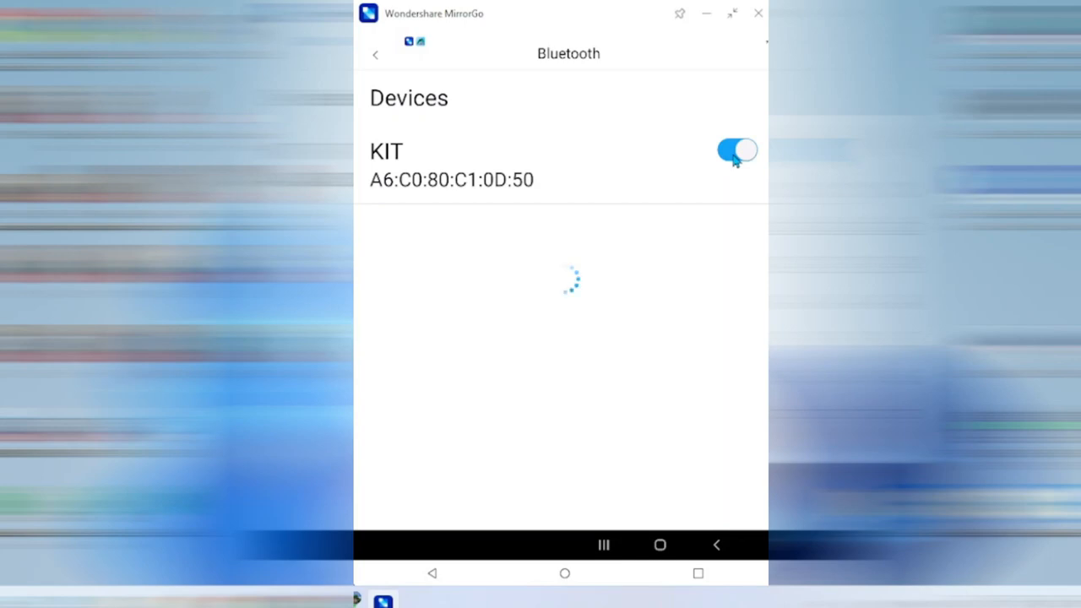
click(735, 151)
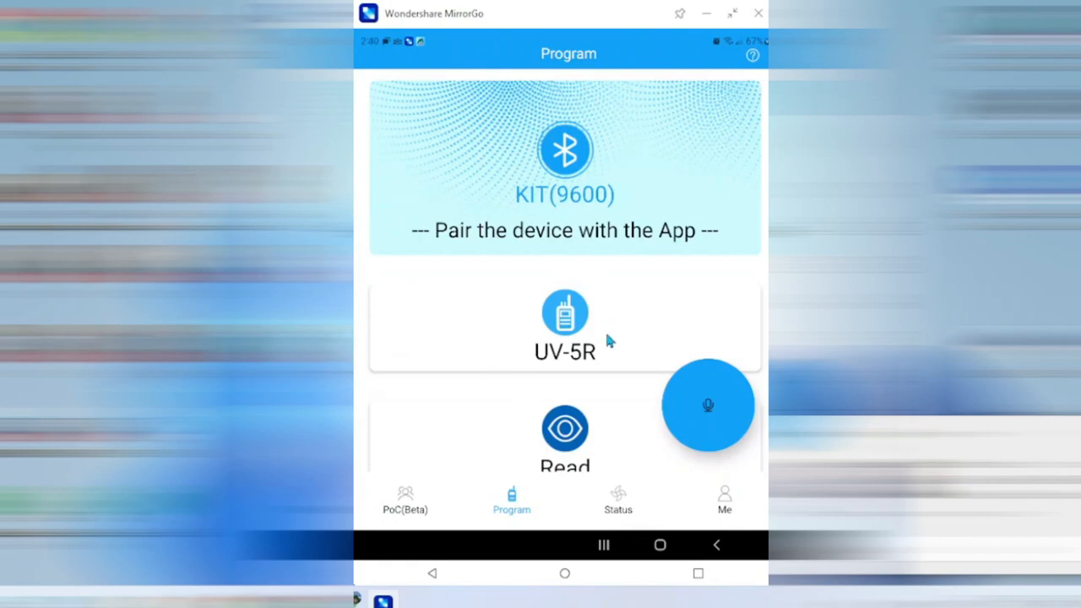
Scroll the Program home showing KIT(9600) paired and UV-5R selected
scroll(up, 3)
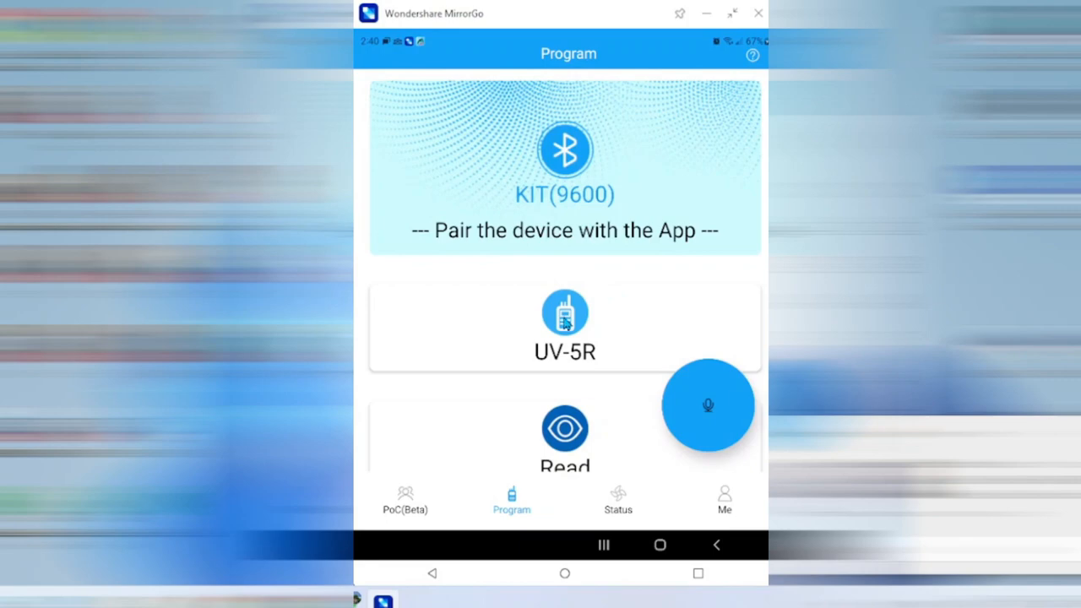
mouse_move(515, 433)
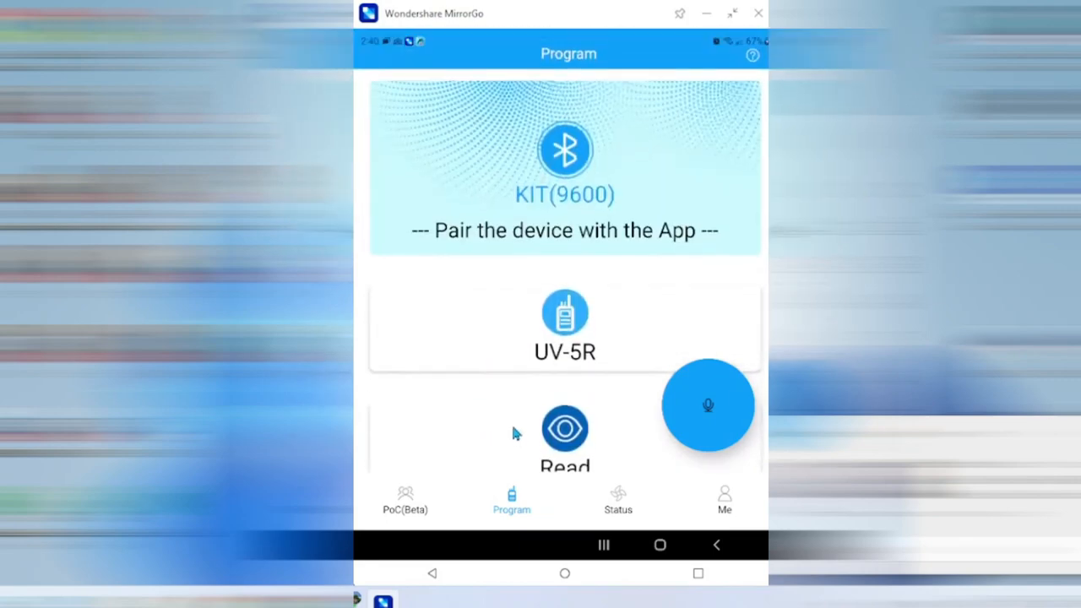
mouse_move(450, 507)
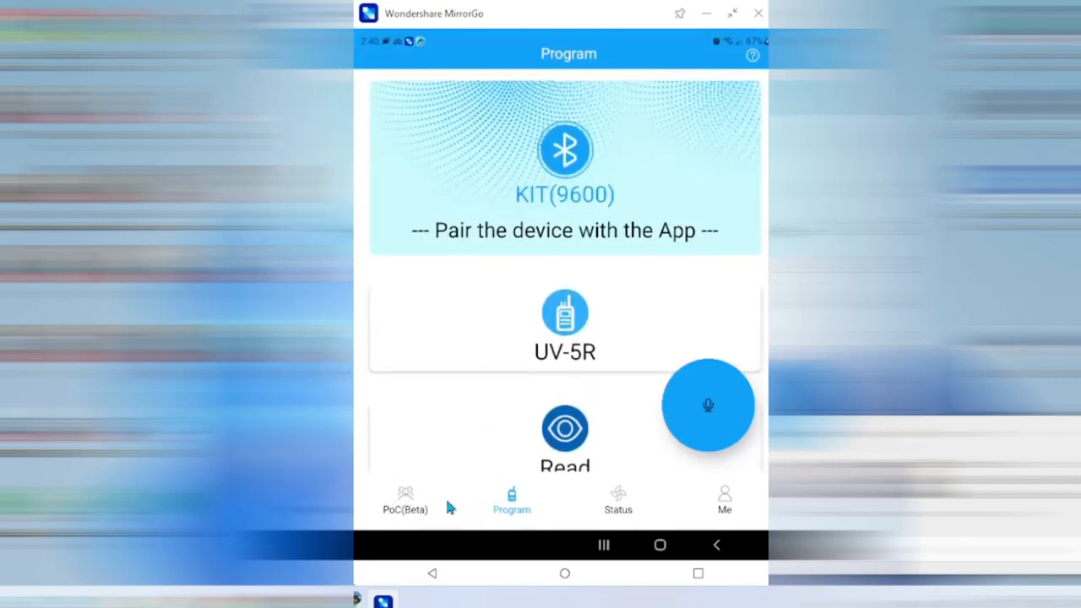
mouse_move(423, 507)
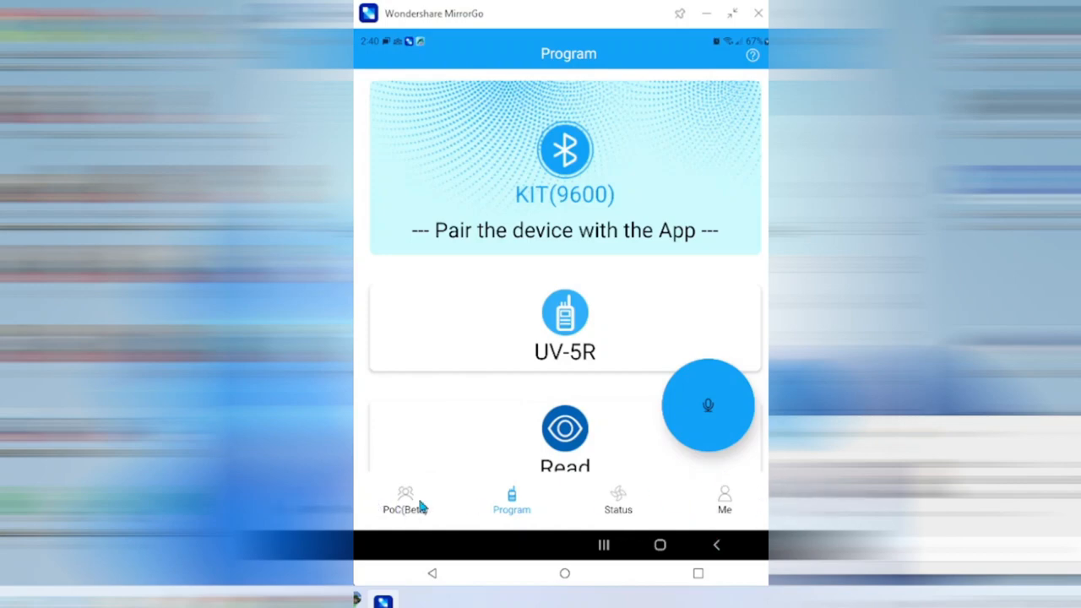
Open PoC(Beta), browse the recommended channels list, then switch to the Friends view
click(406, 498)
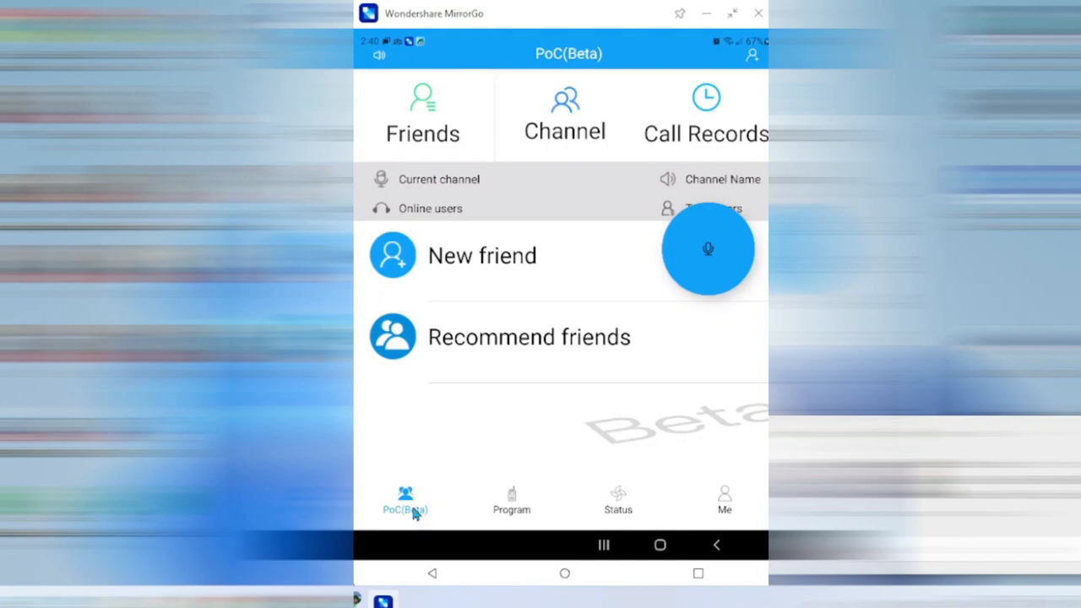
mouse_move(504, 270)
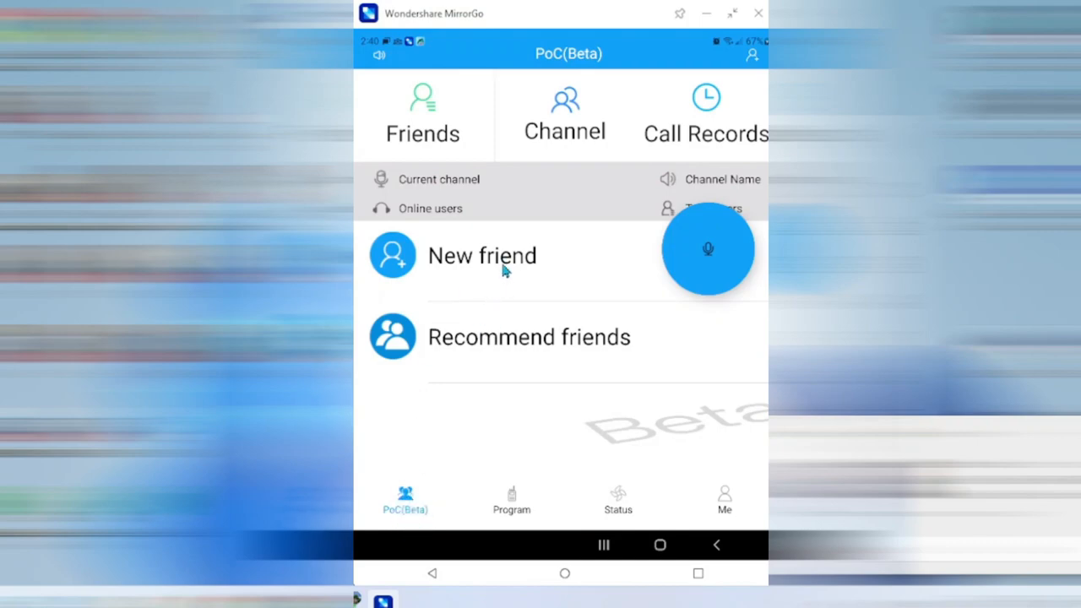
mouse_move(579, 168)
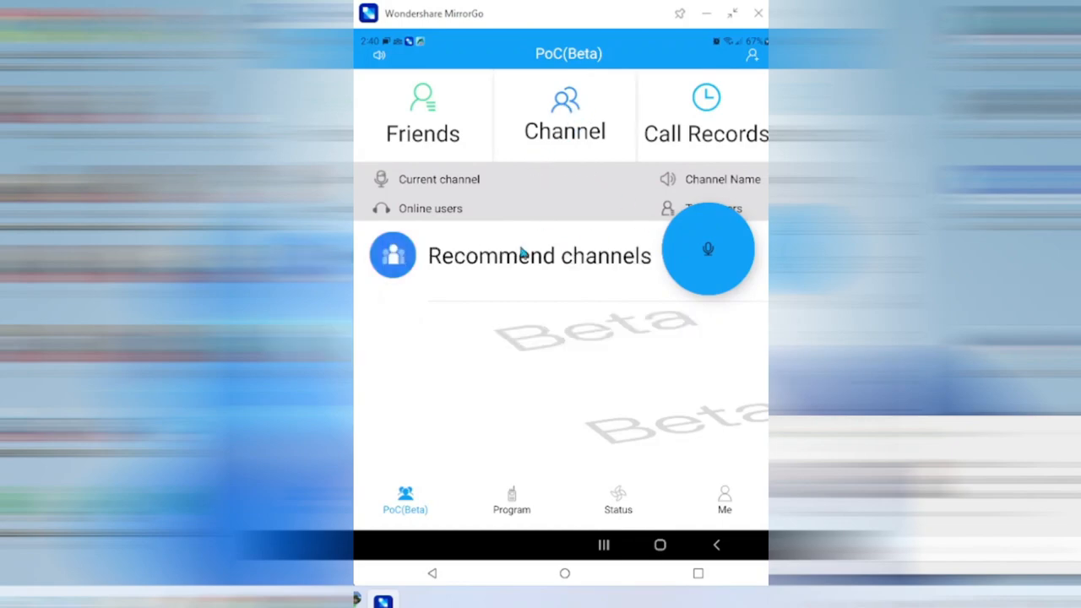
click(708, 249)
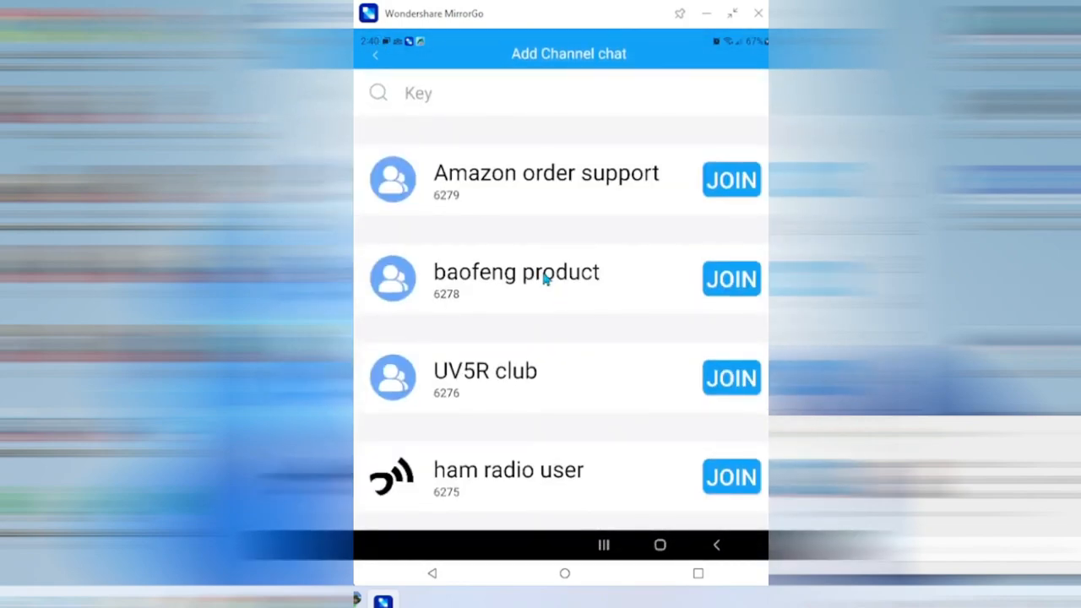
scroll(up, 3)
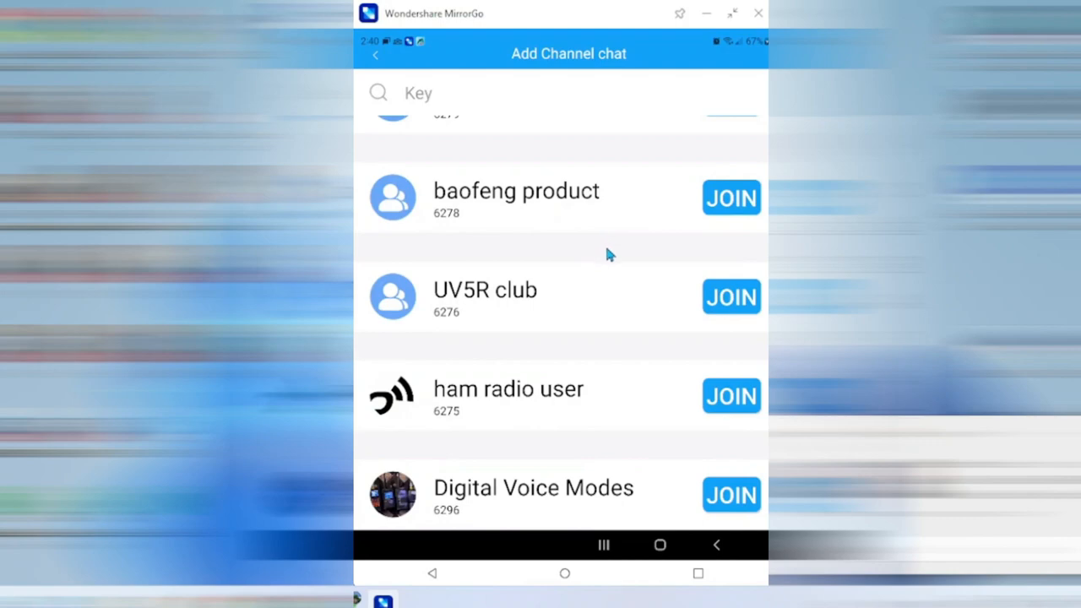
scroll(down, 3)
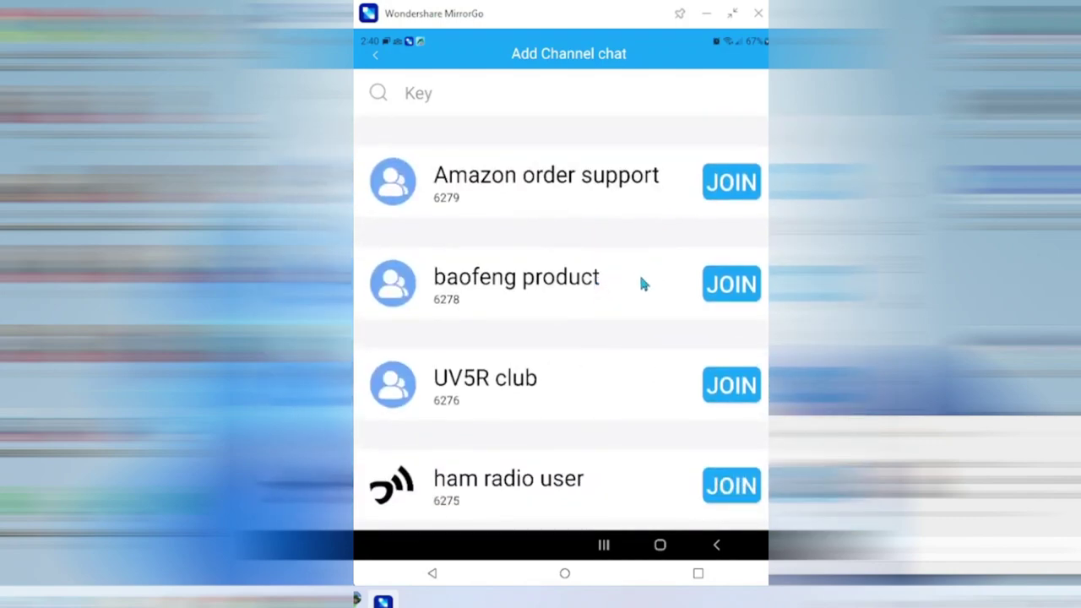
mouse_move(608, 284)
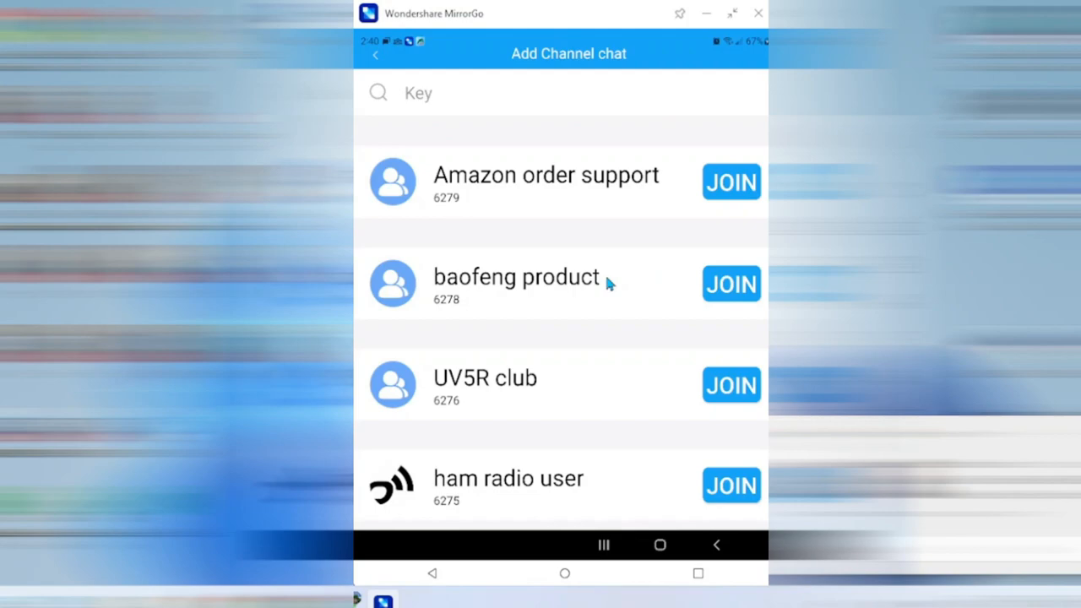
mouse_move(385, 114)
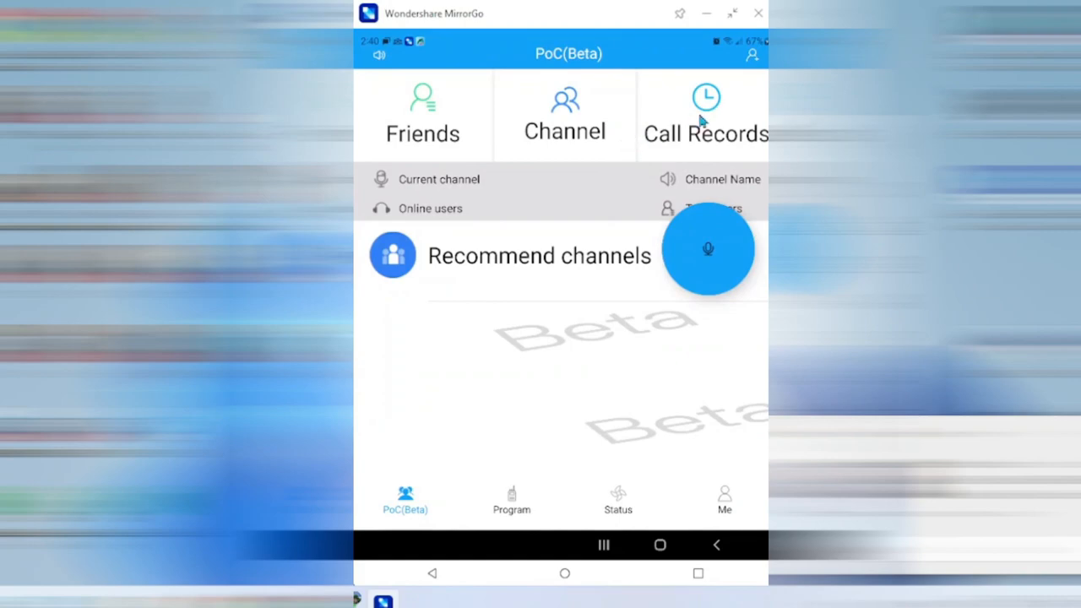
click(422, 114)
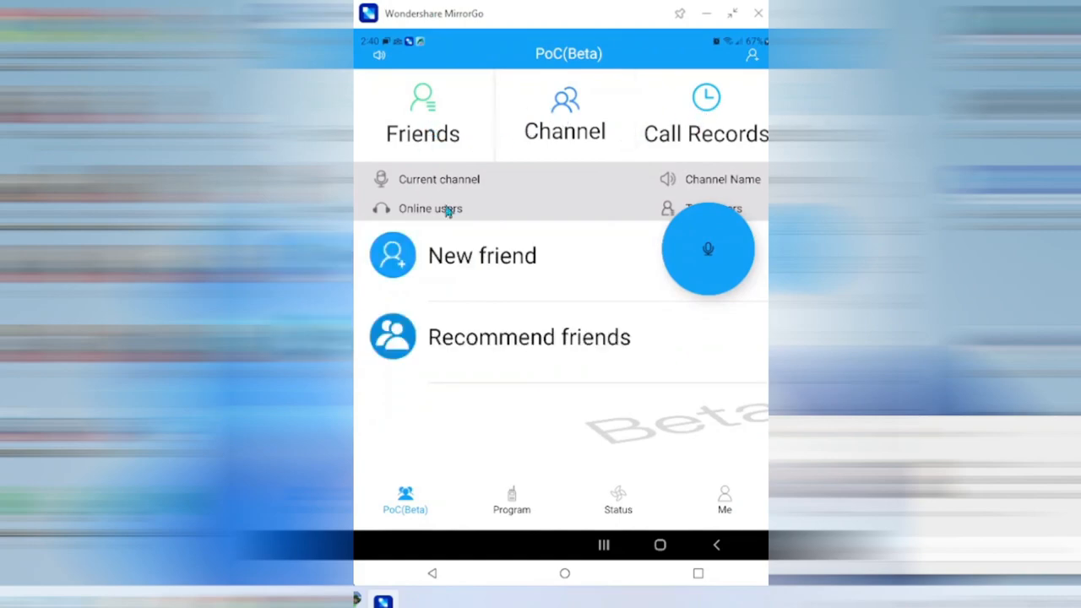
mouse_move(556, 309)
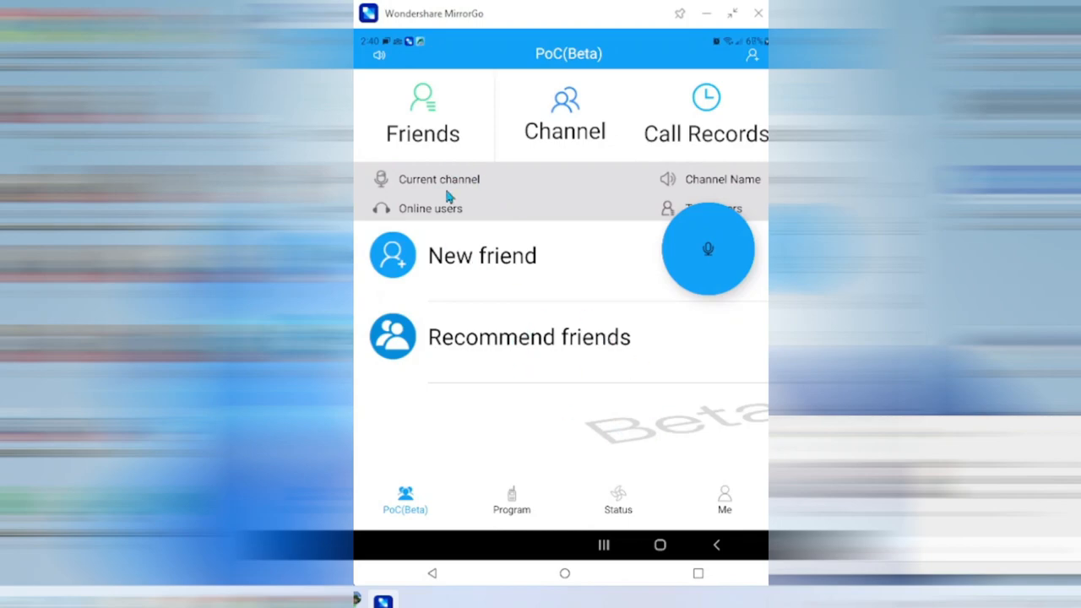
mouse_move(530, 468)
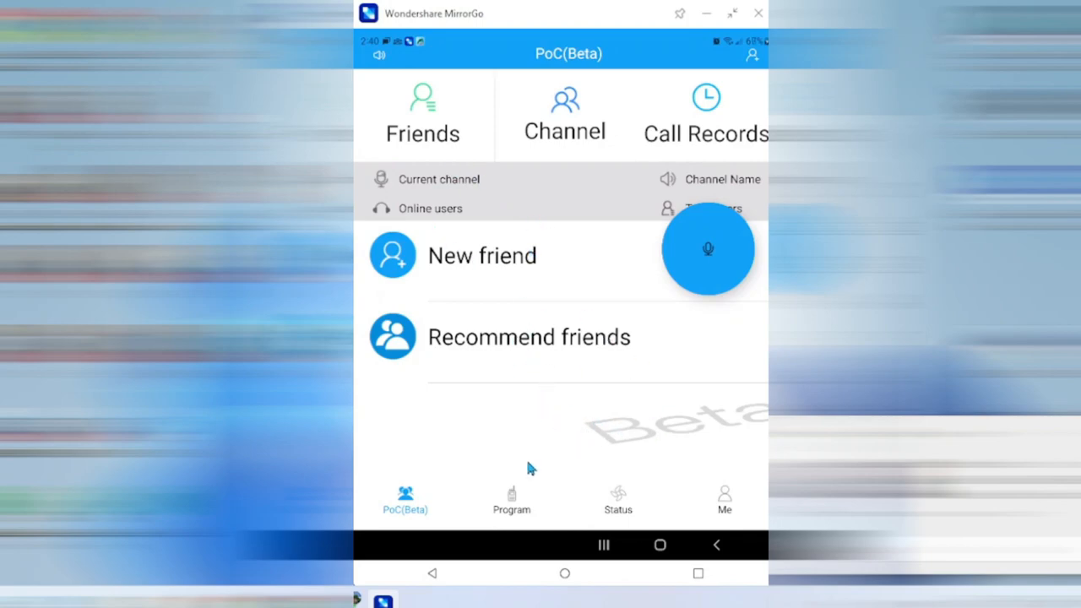
mouse_move(585, 496)
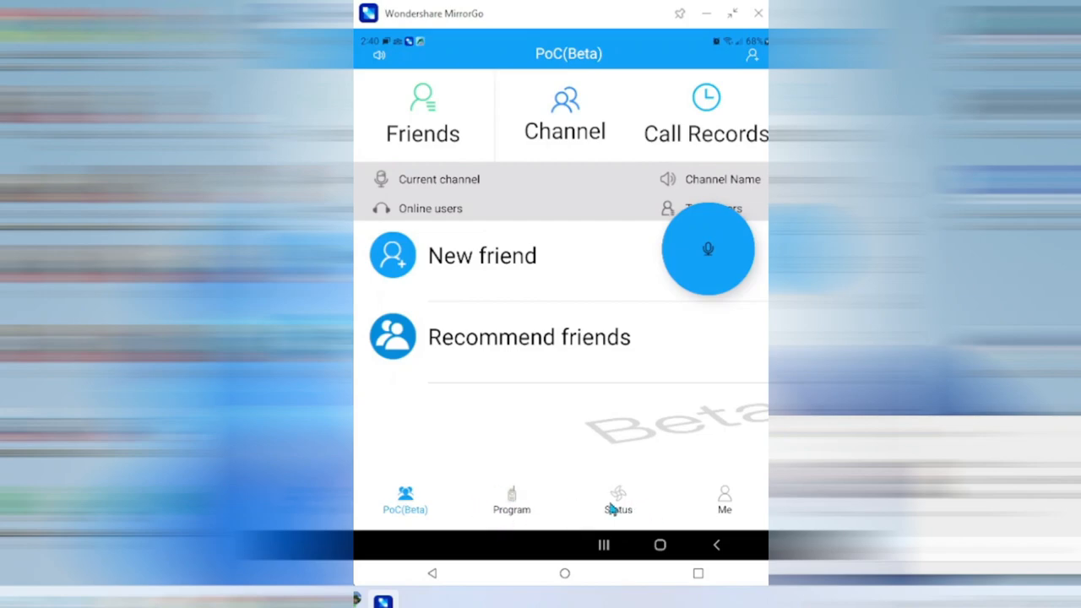
Open the Status feed and scroll through its recommended posts
click(618, 498)
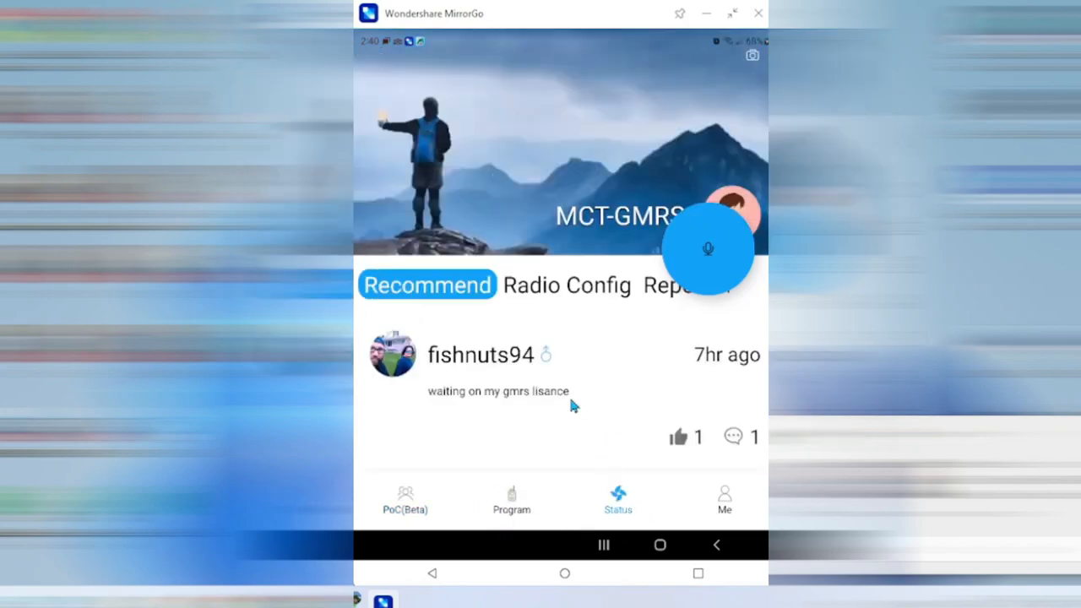
scroll(down, 3)
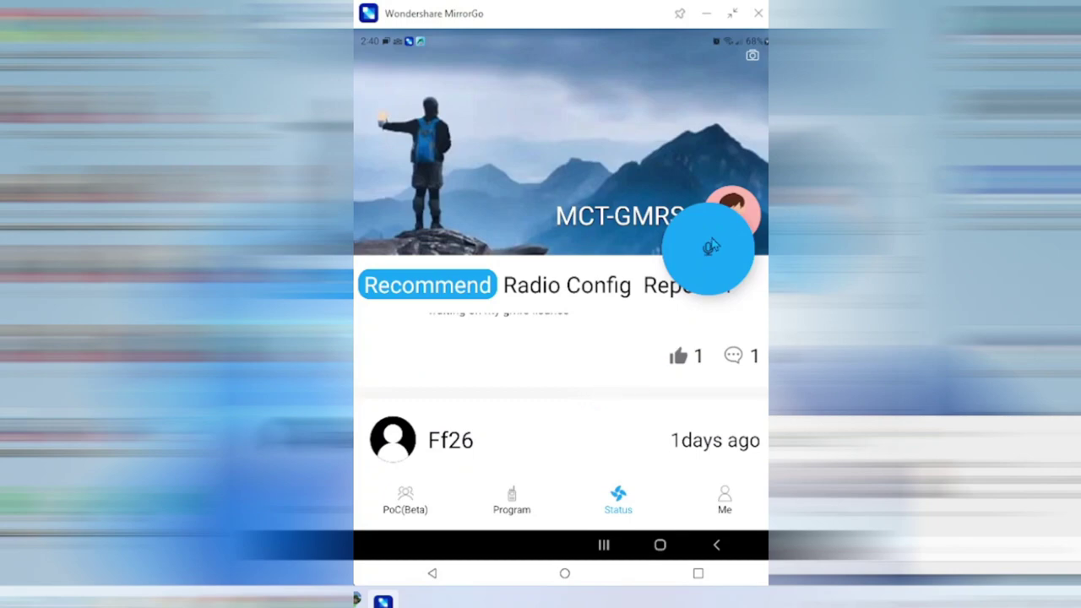
click(708, 248)
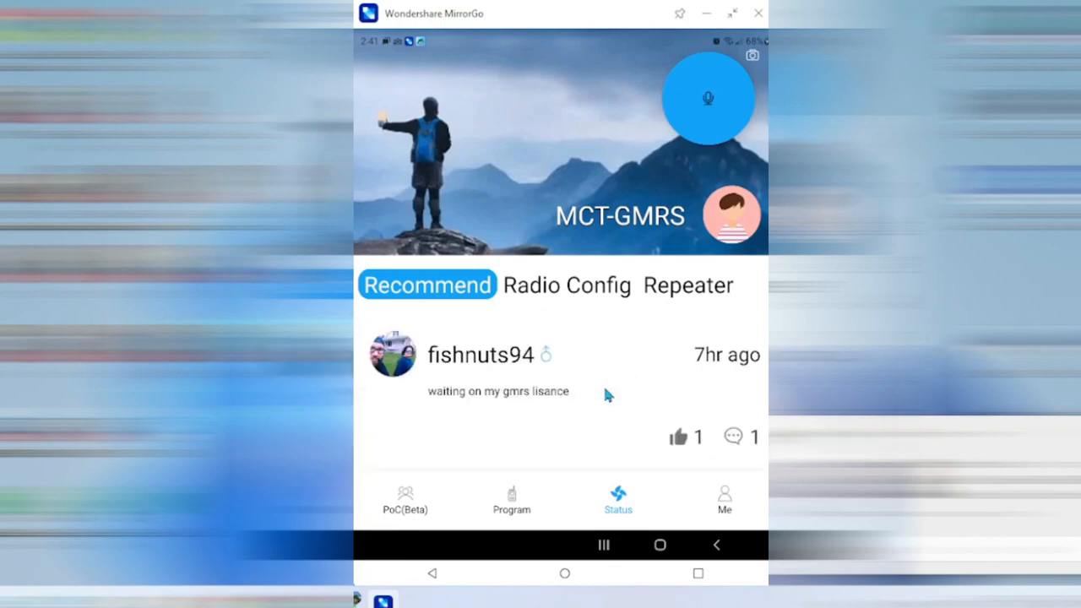
mouse_move(506, 401)
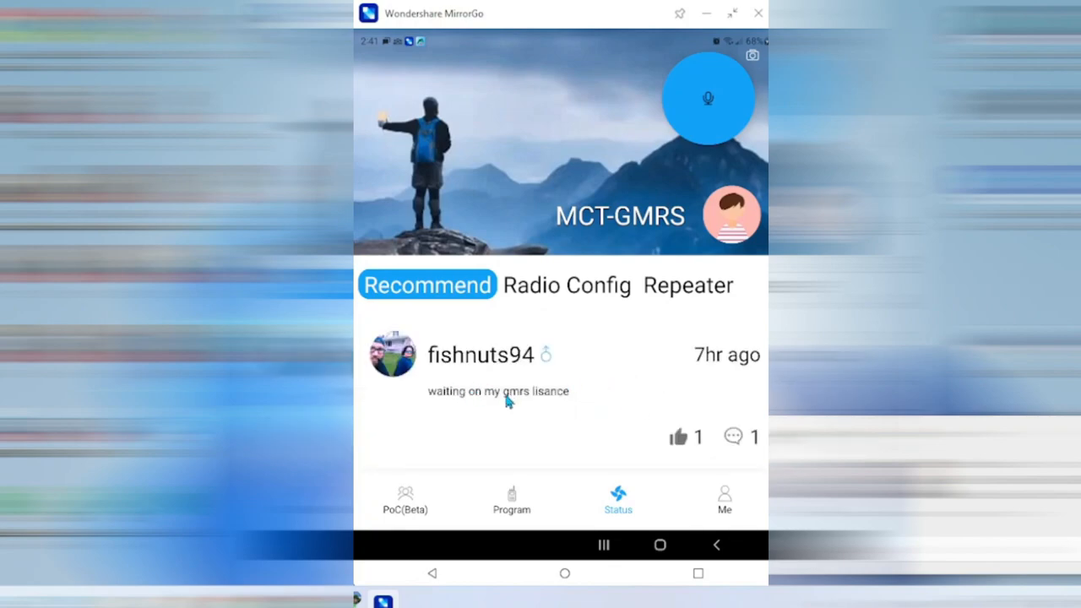
scroll(down, 3)
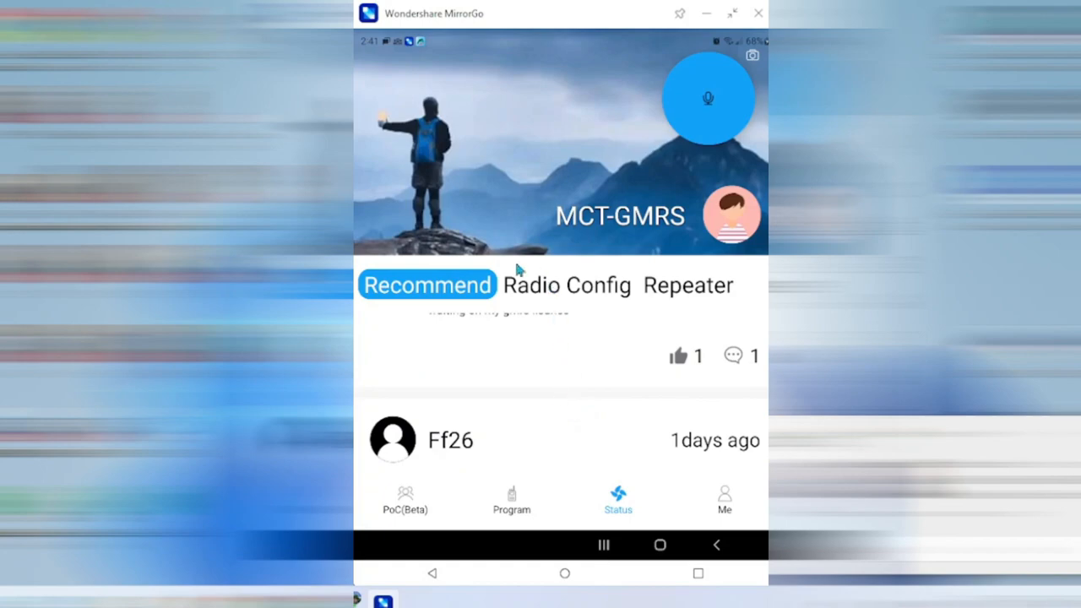
Browse the Radio Config and Repeater tabs, ending on the UV82 programming file
click(567, 284)
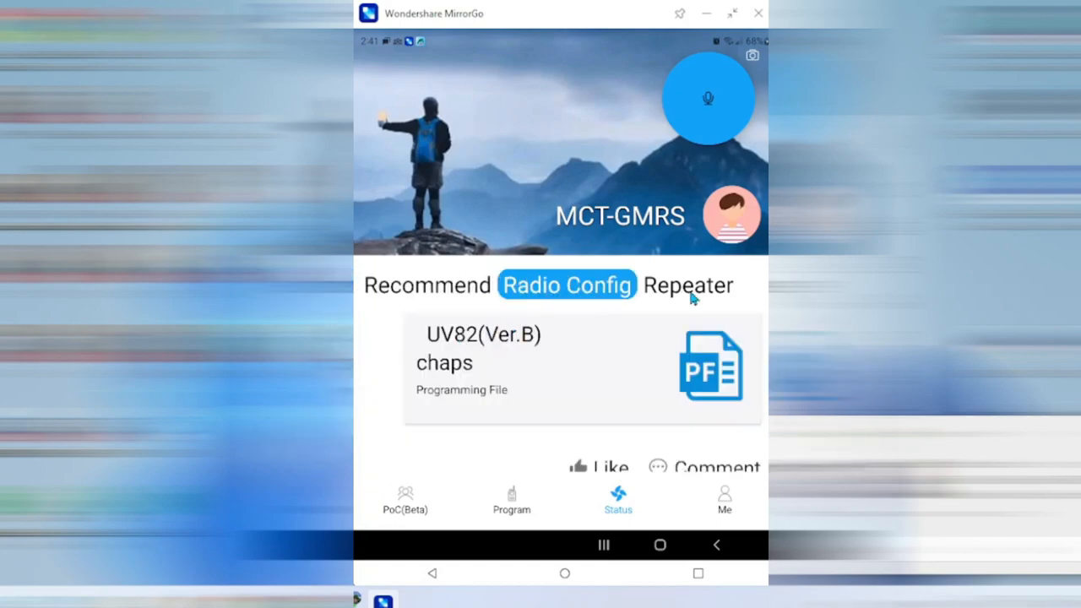
click(688, 284)
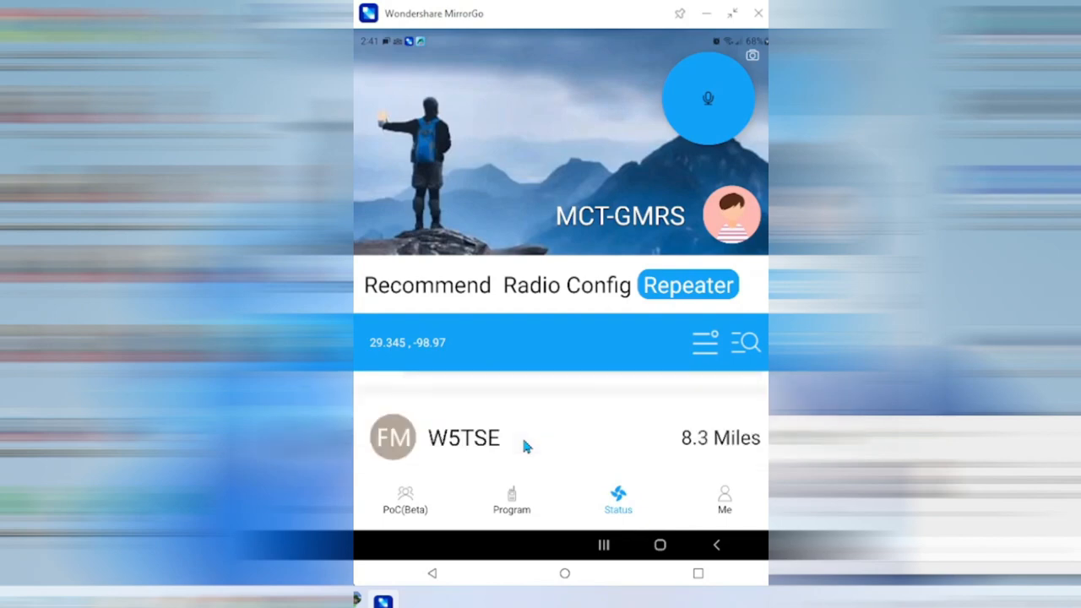
scroll(down, 3)
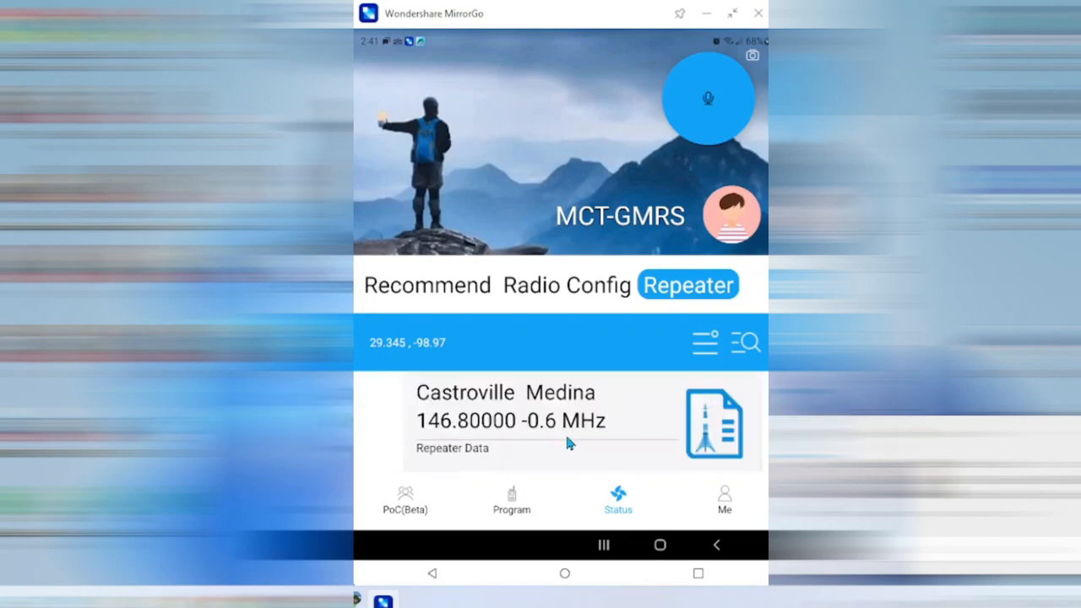
mouse_move(420, 376)
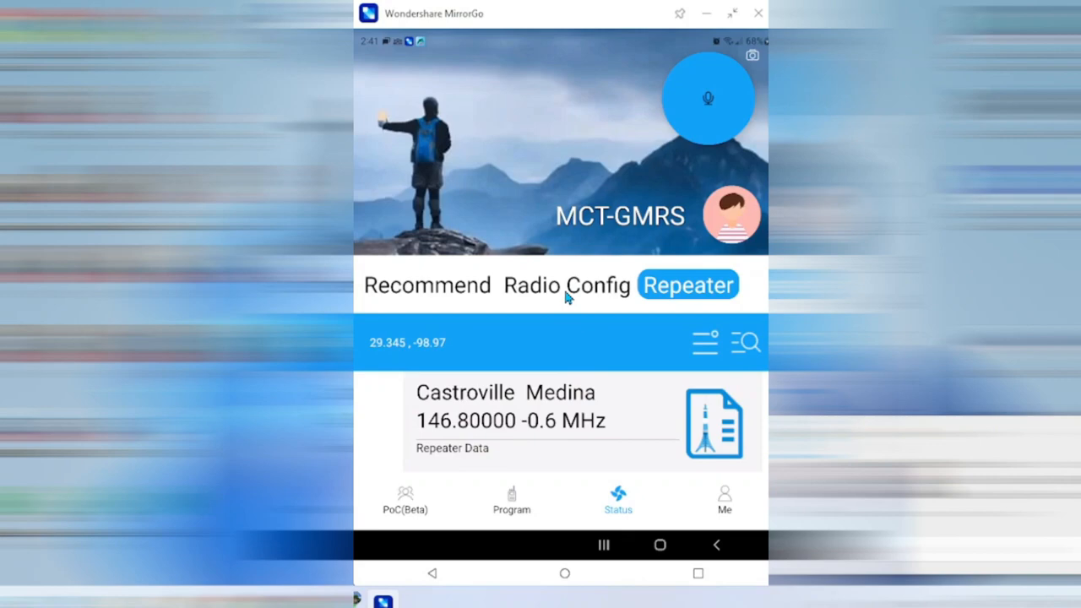
click(567, 285)
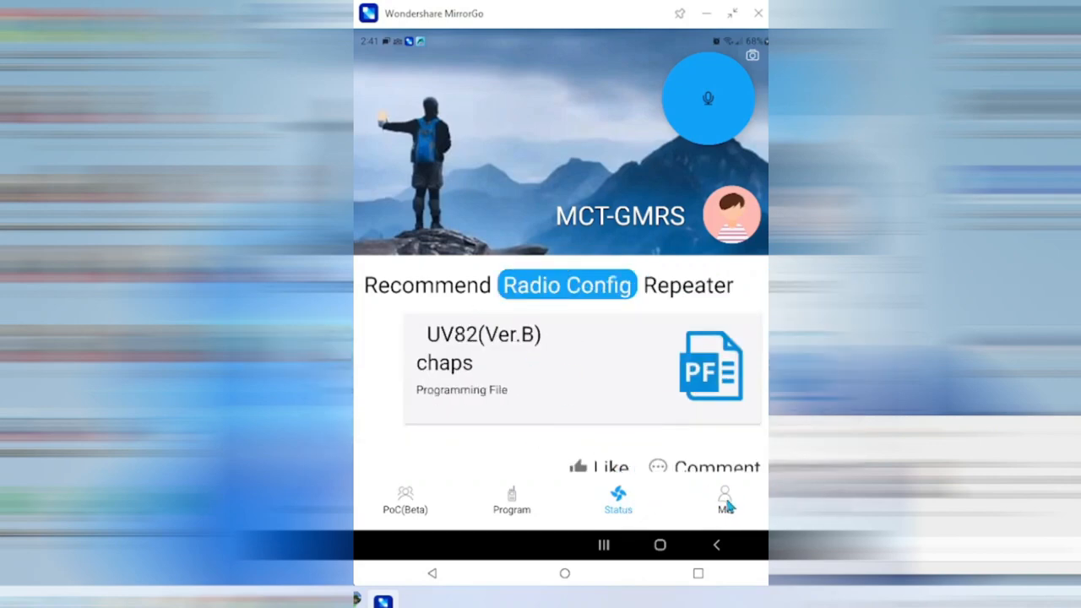
Open the Me page and its APRS.FI map of stations around Castroville
click(724, 498)
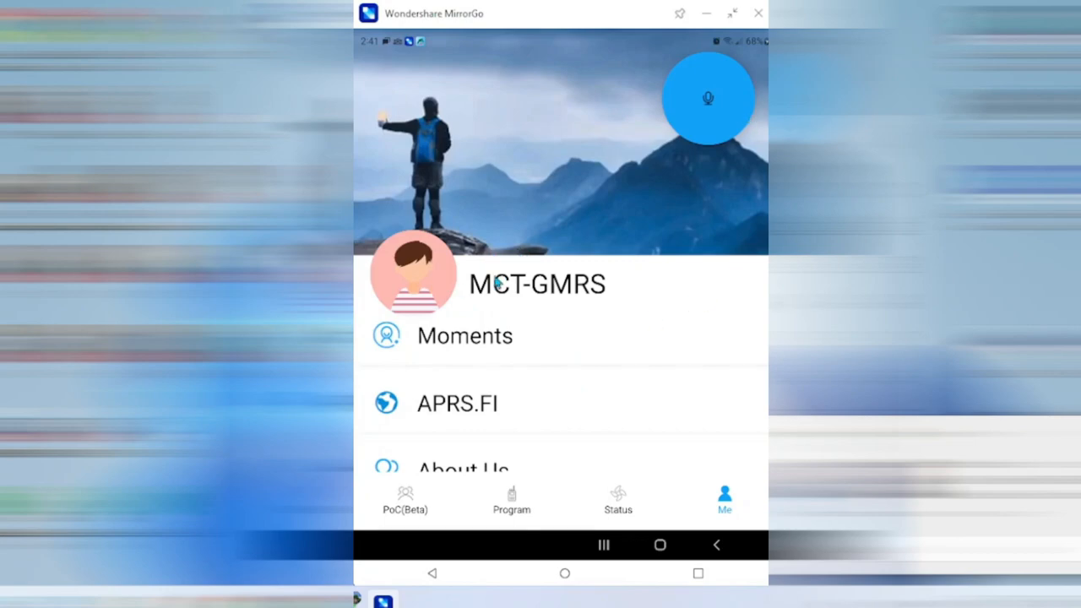
click(457, 402)
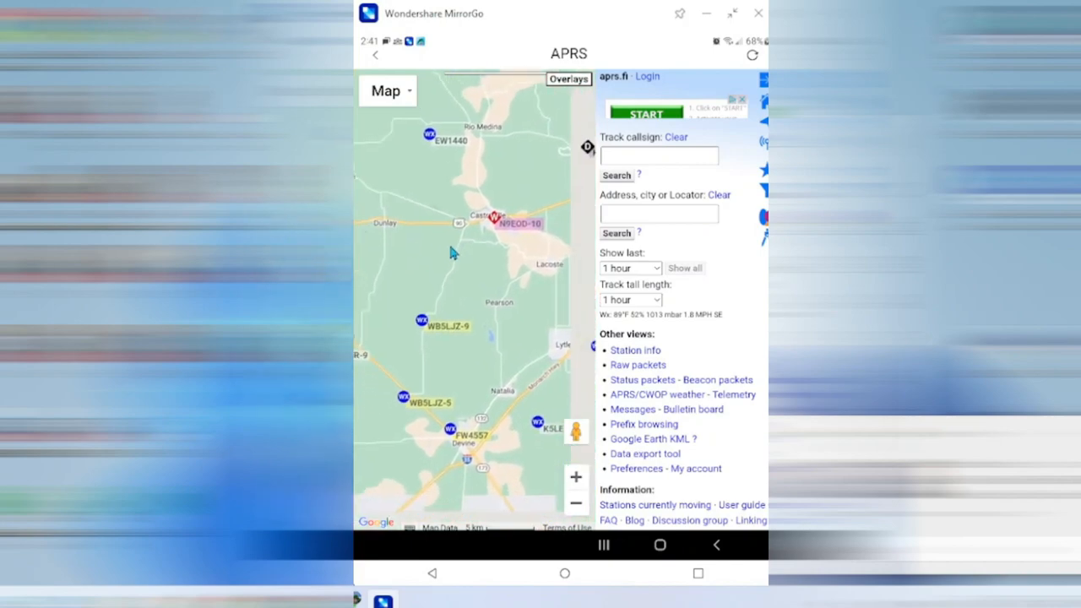
Leave the aprs.fi station map and return to the Me profile page
click(575, 503)
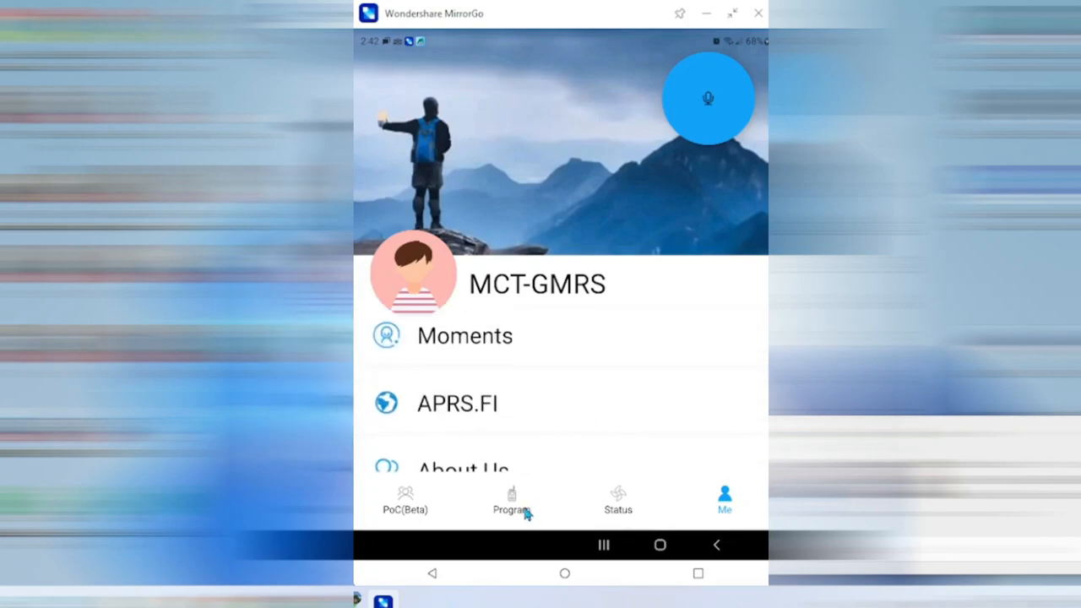
Return to the Program screen with KIT(9600), UV-5R and the Read option visible
click(511, 498)
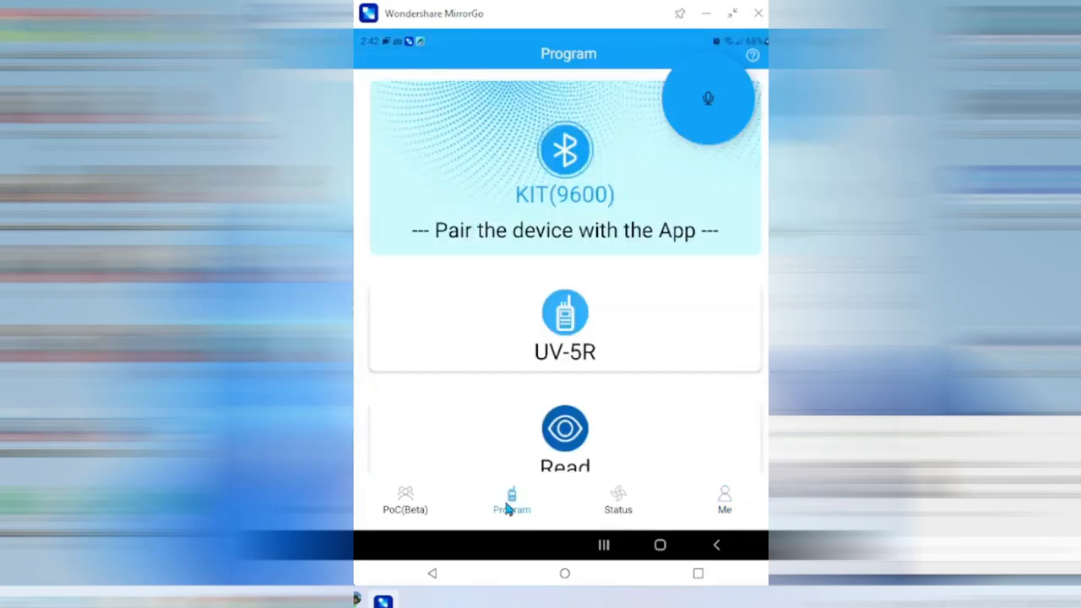
mouse_move(567, 289)
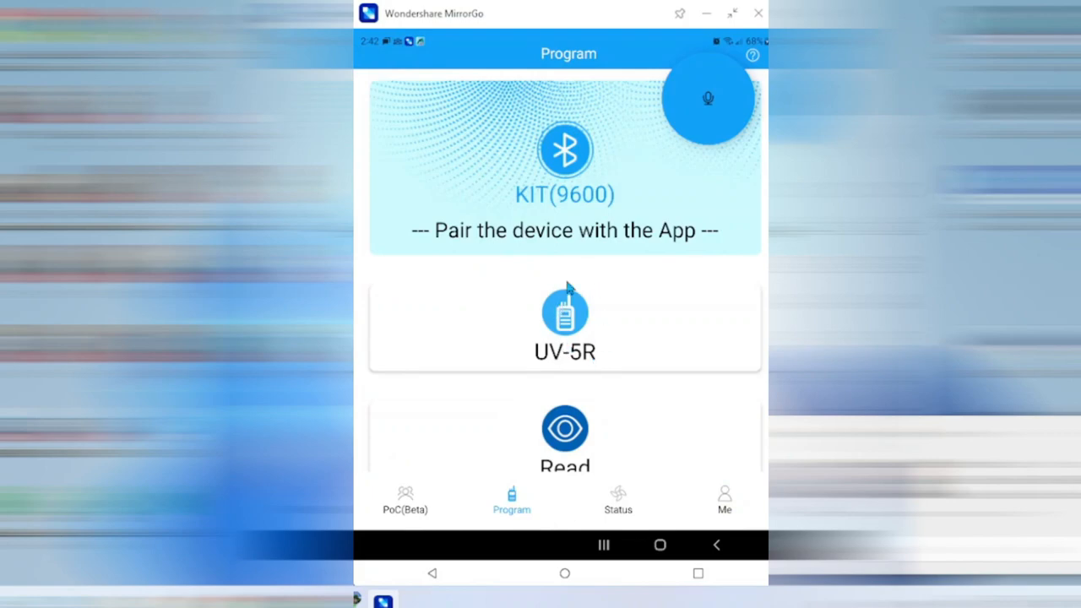
scroll(up, 3)
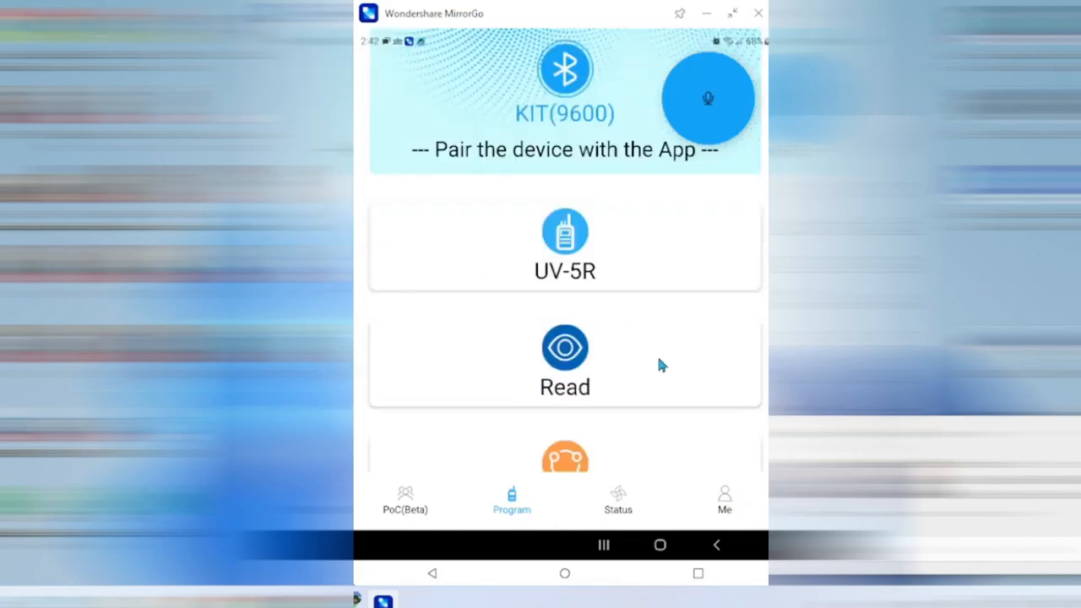
mouse_move(565, 364)
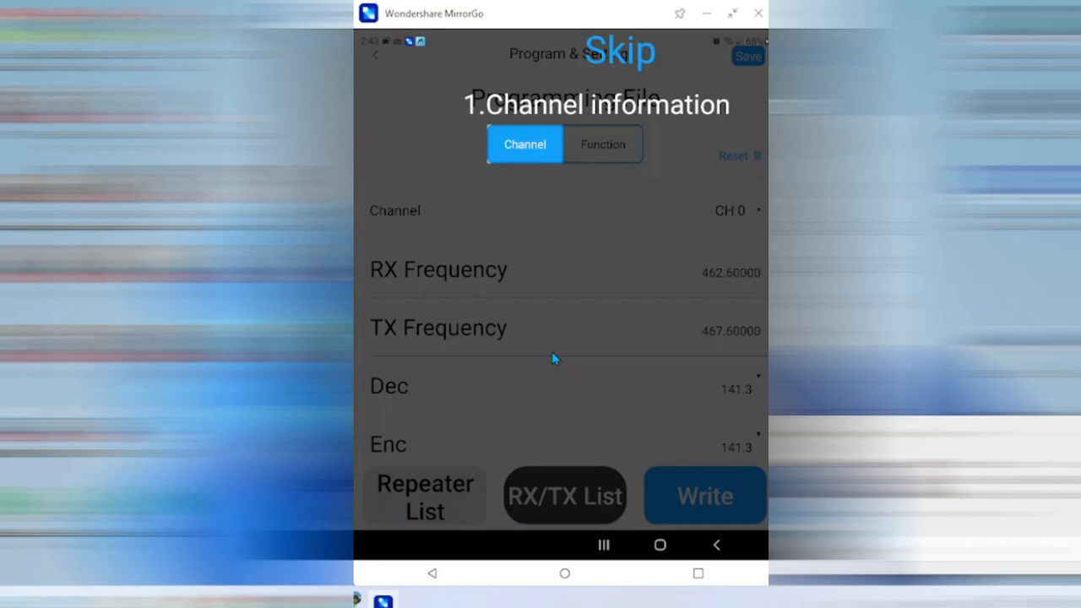
mouse_move(515, 108)
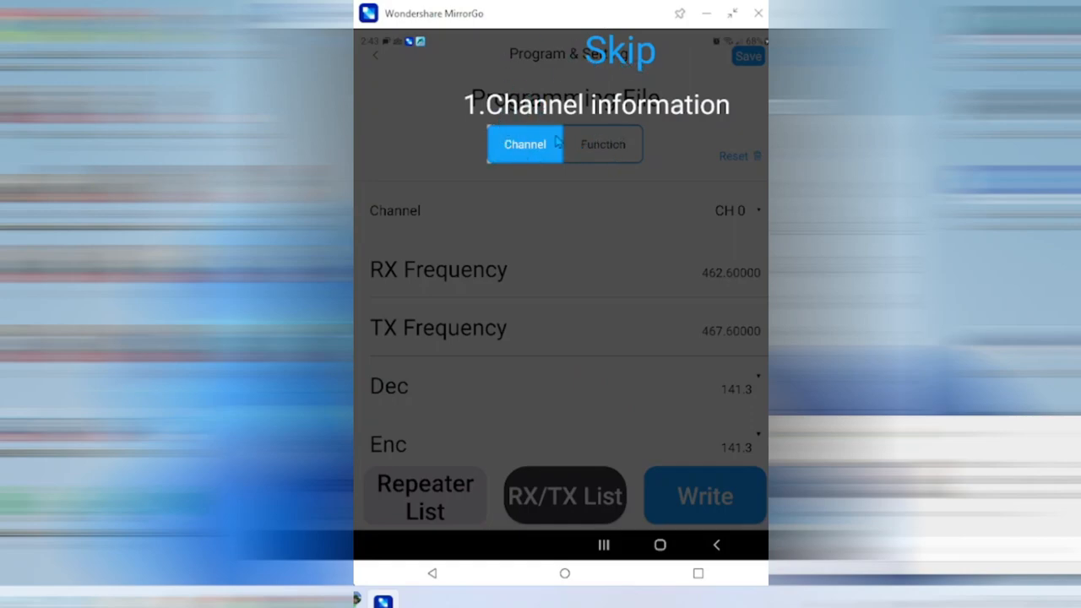
click(619, 50)
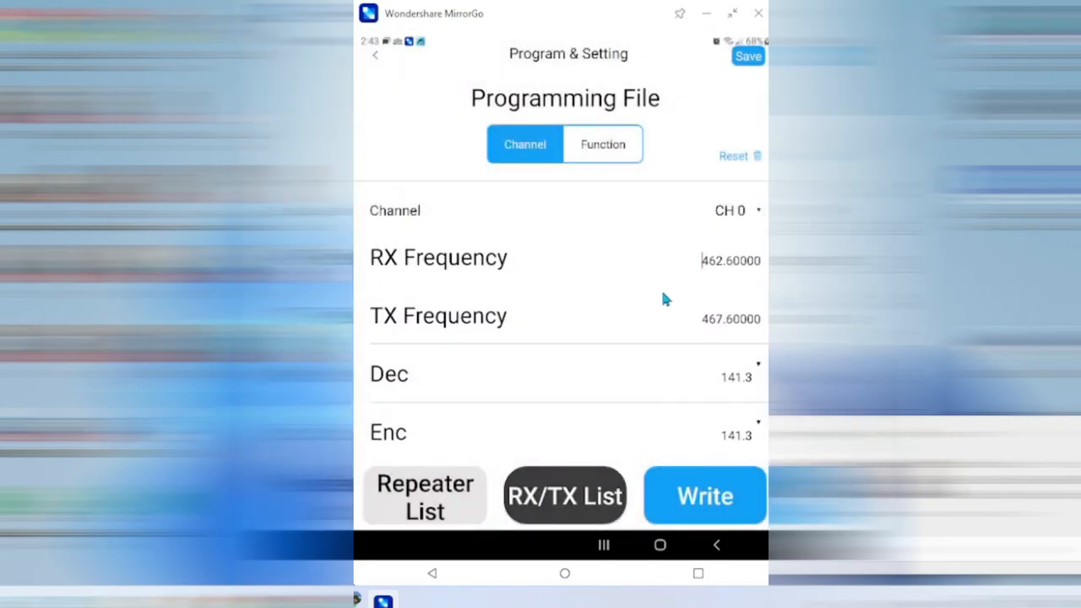
scroll(down, 3)
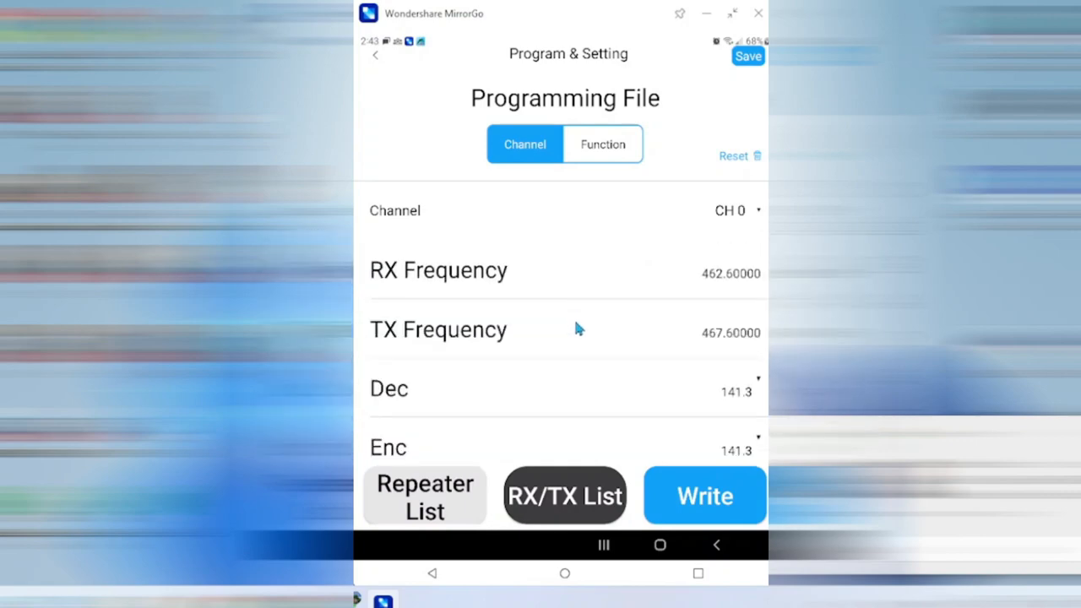
mouse_move(754, 213)
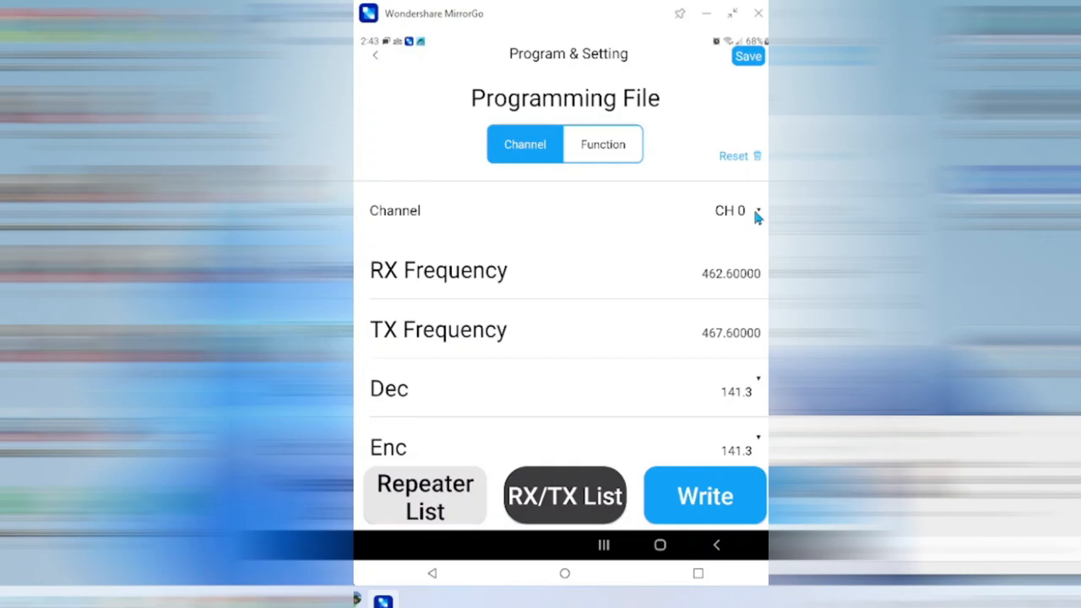
Select CH 1 and review it: RX 462.65000, TX 467.65000, 131.8 tones, name PMR650
click(730, 210)
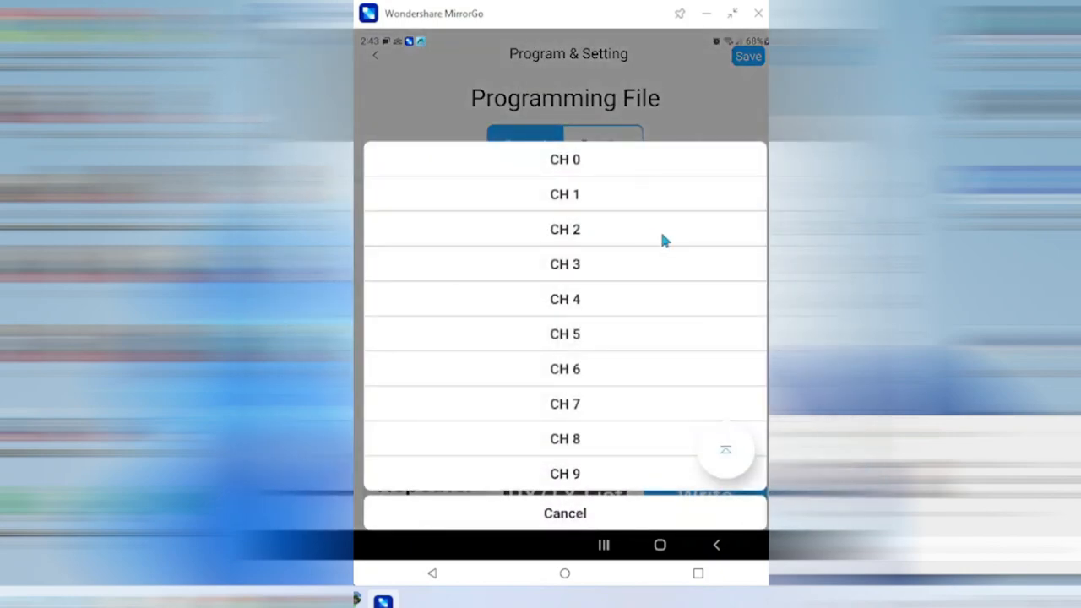
scroll(down, 3)
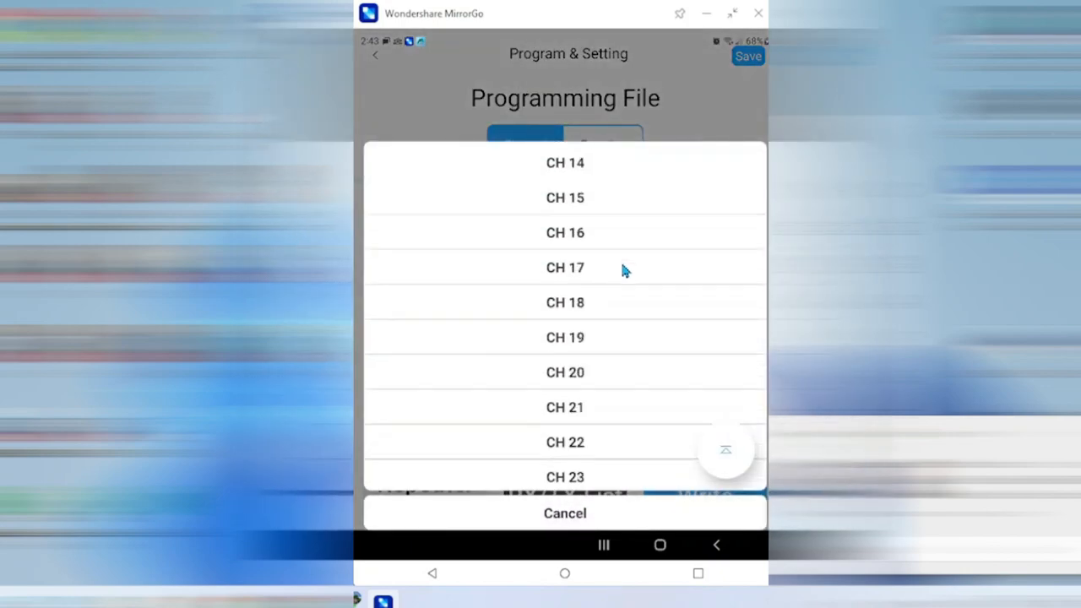
scroll(up, 3)
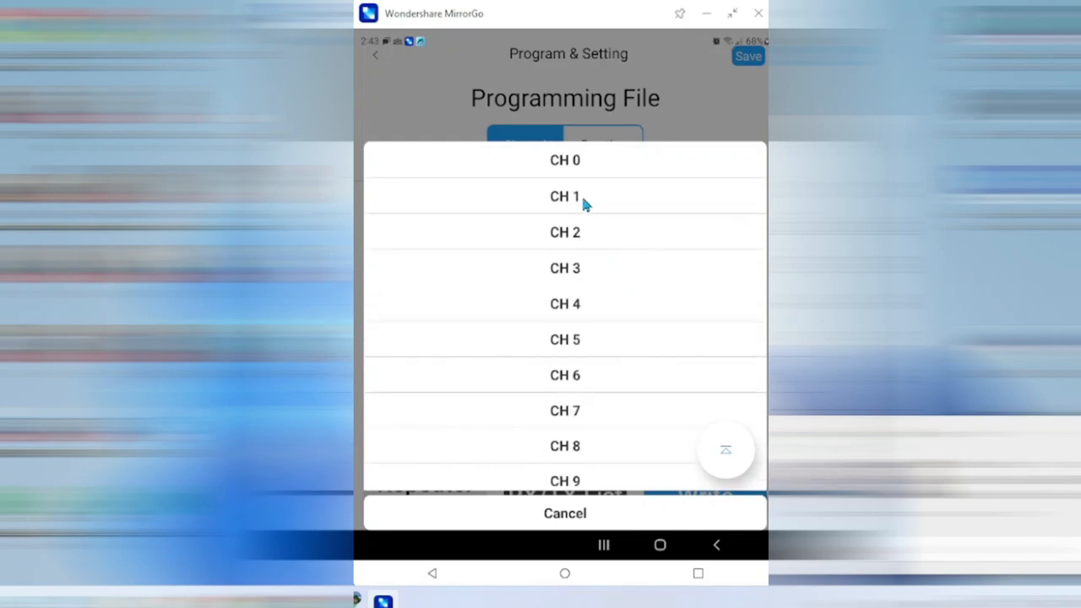
click(564, 195)
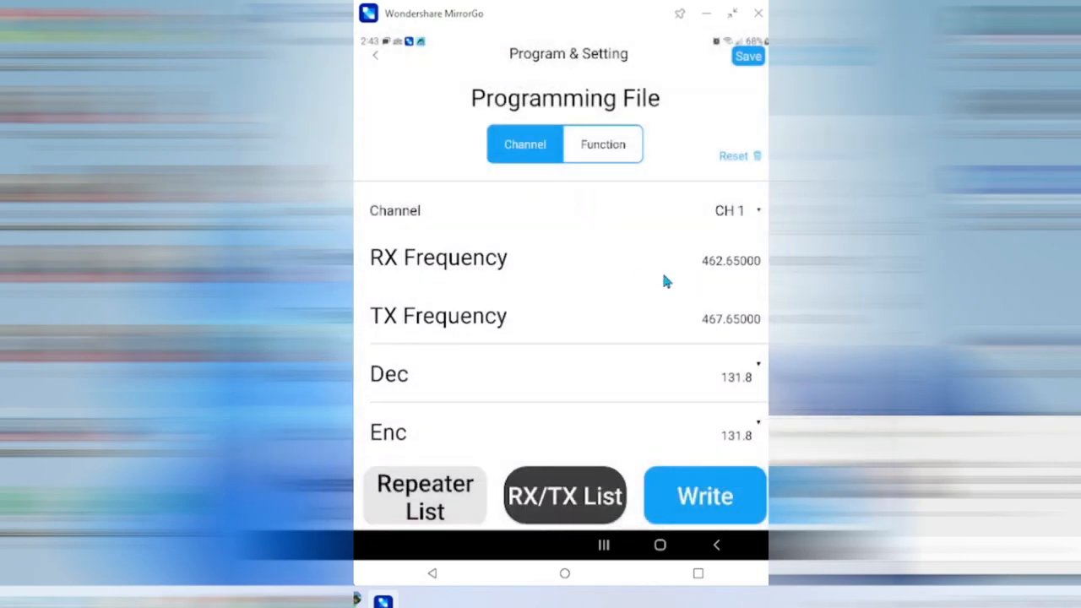
mouse_move(616, 290)
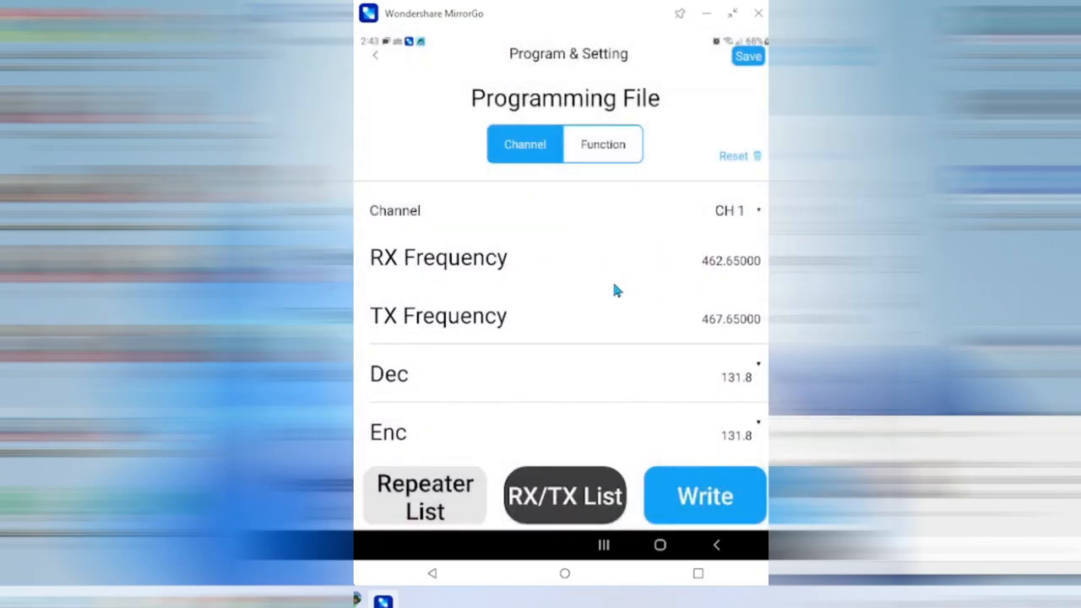
mouse_move(711, 343)
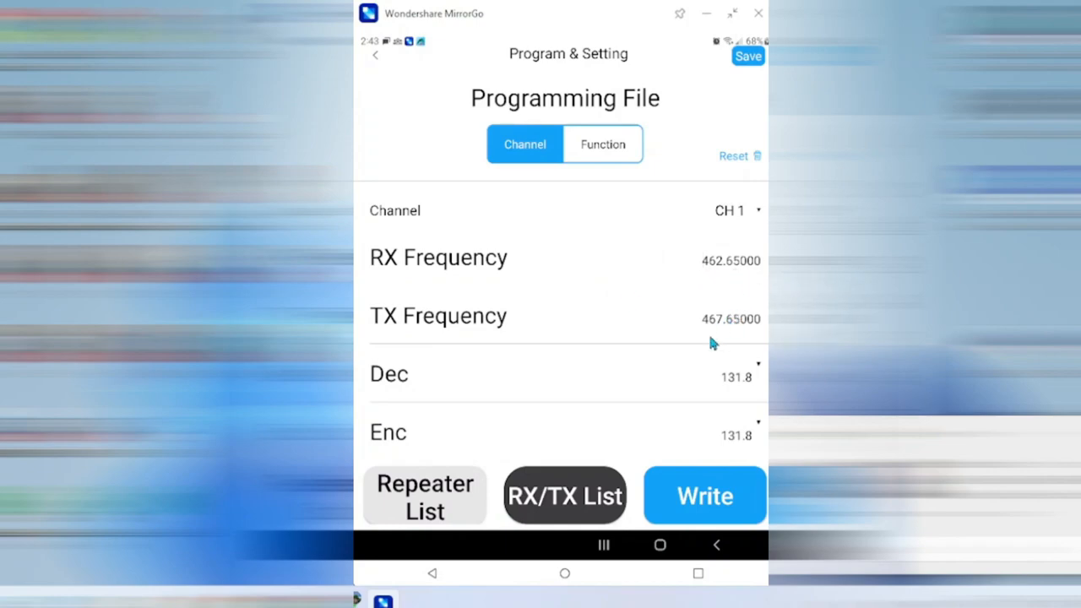
mouse_move(729, 335)
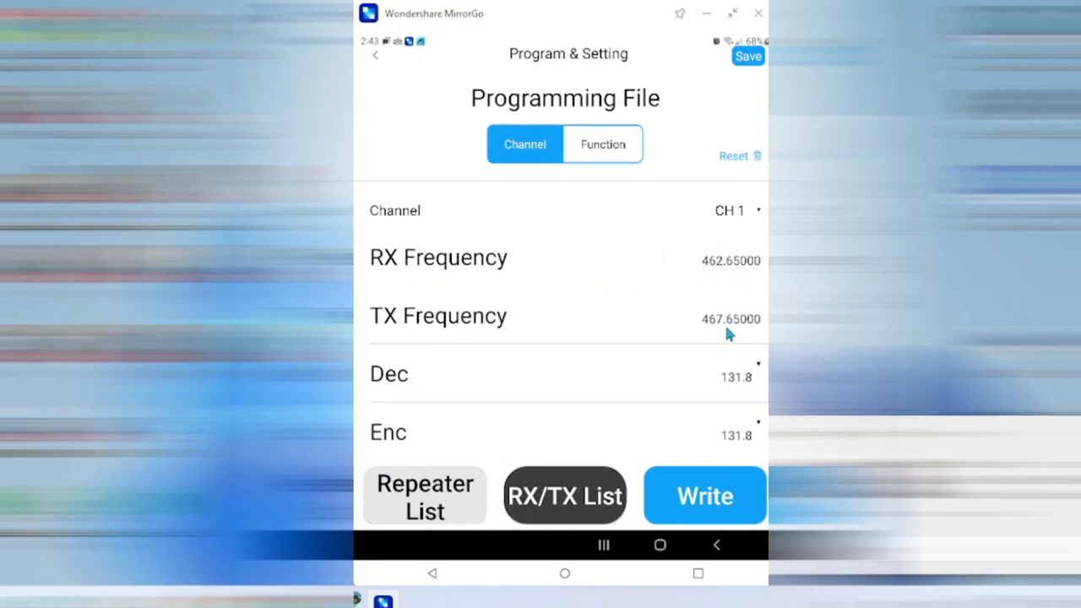
scroll(down, 3)
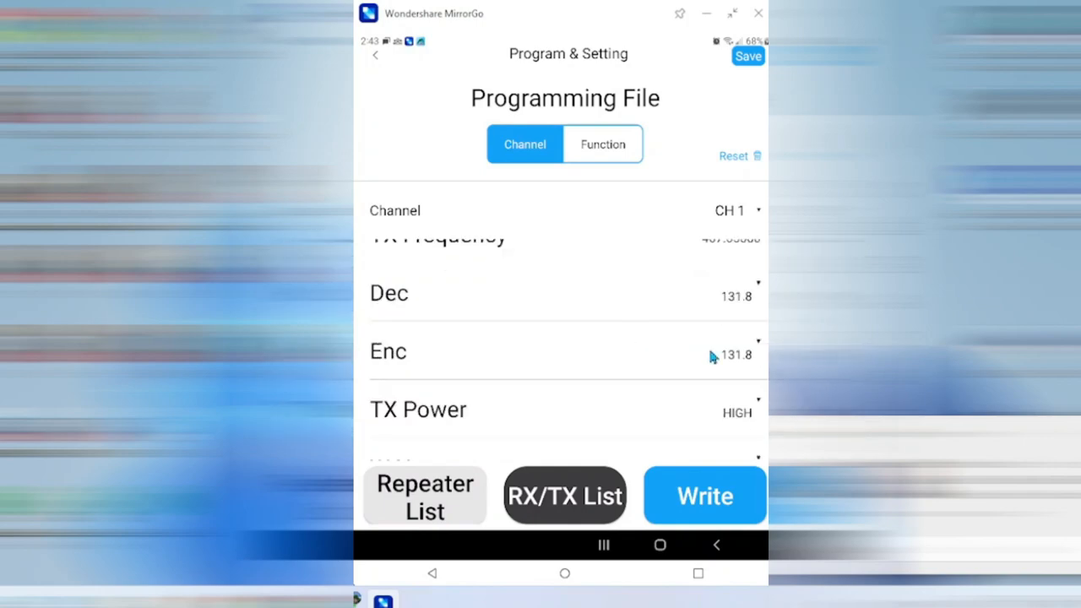
scroll(up, 3)
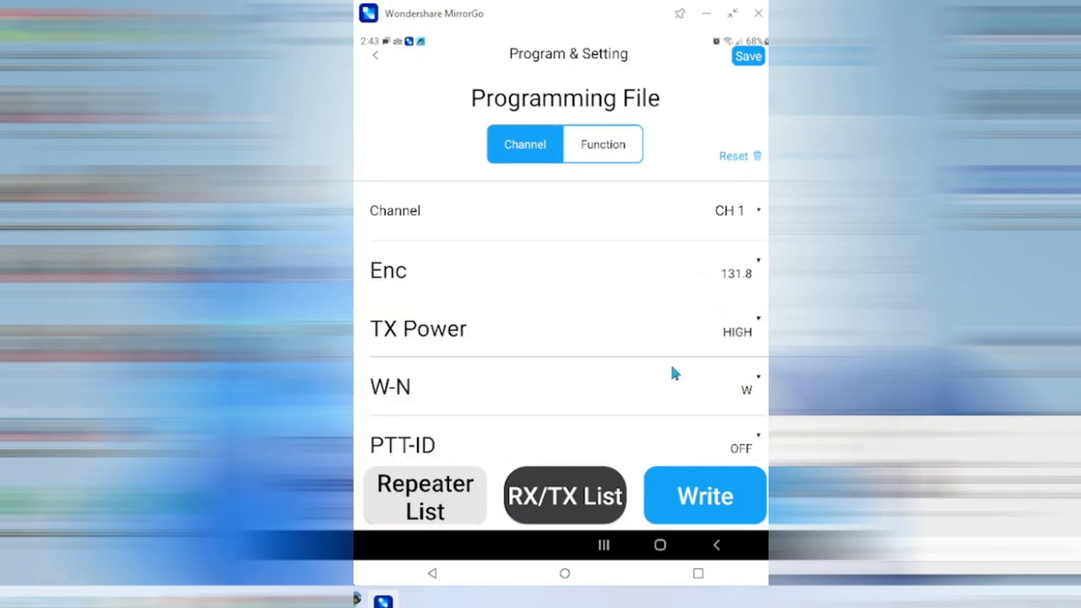
scroll(down, 3)
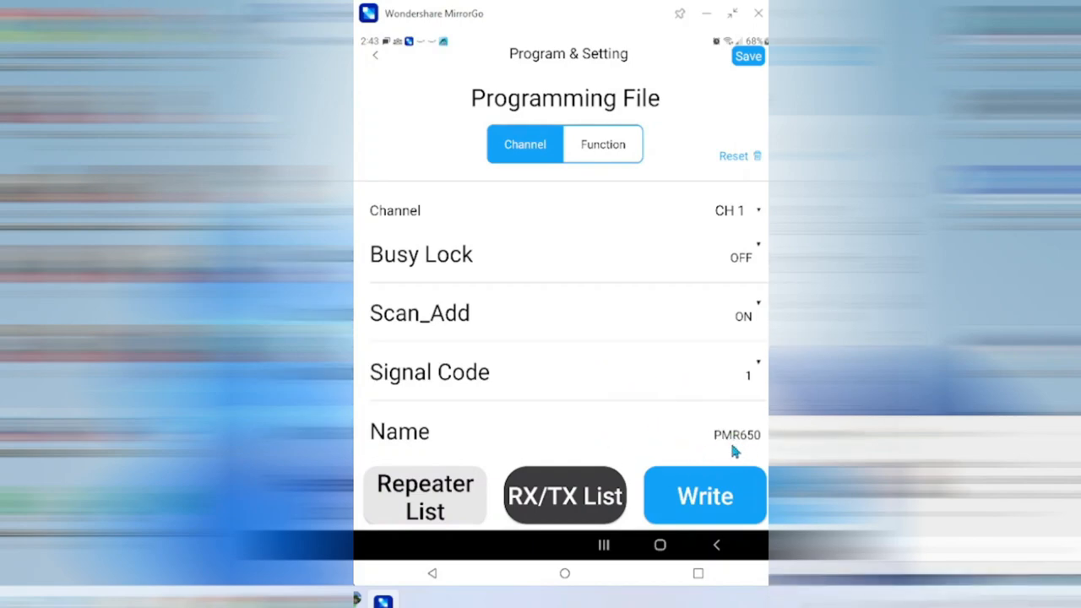
scroll(up, 3)
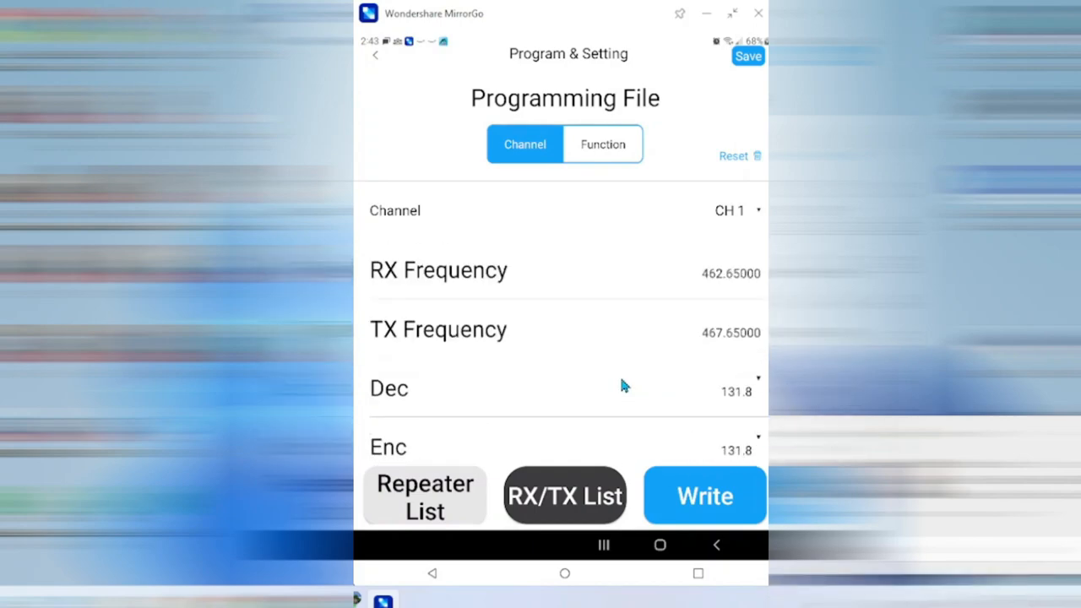
mouse_move(724, 221)
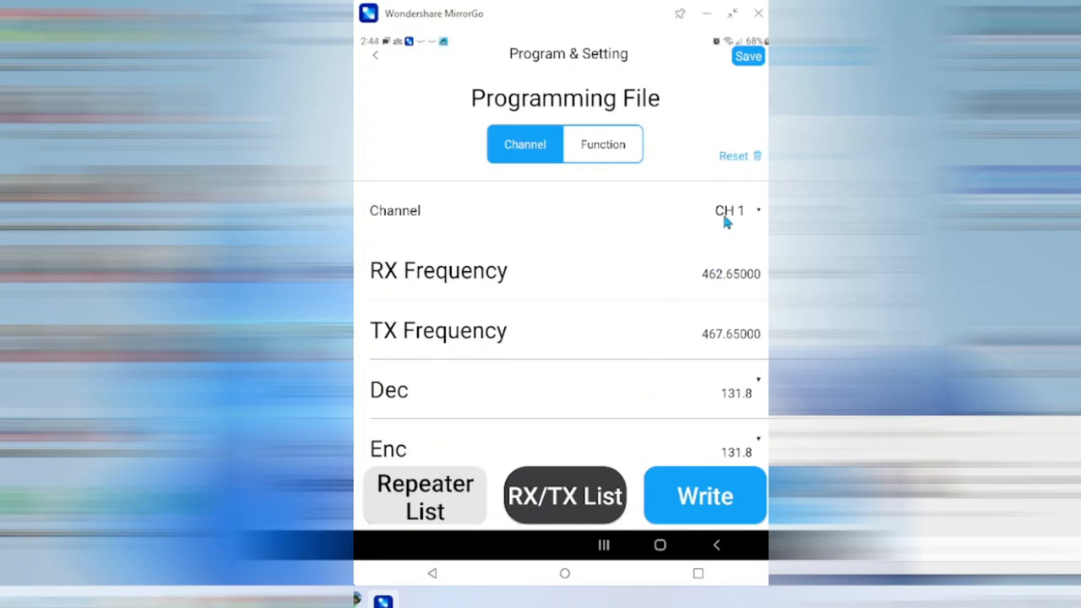
Select empty CH 82 and scroll its settings to Busy Lock, Scan_Add, Signal Code and Name
click(731, 210)
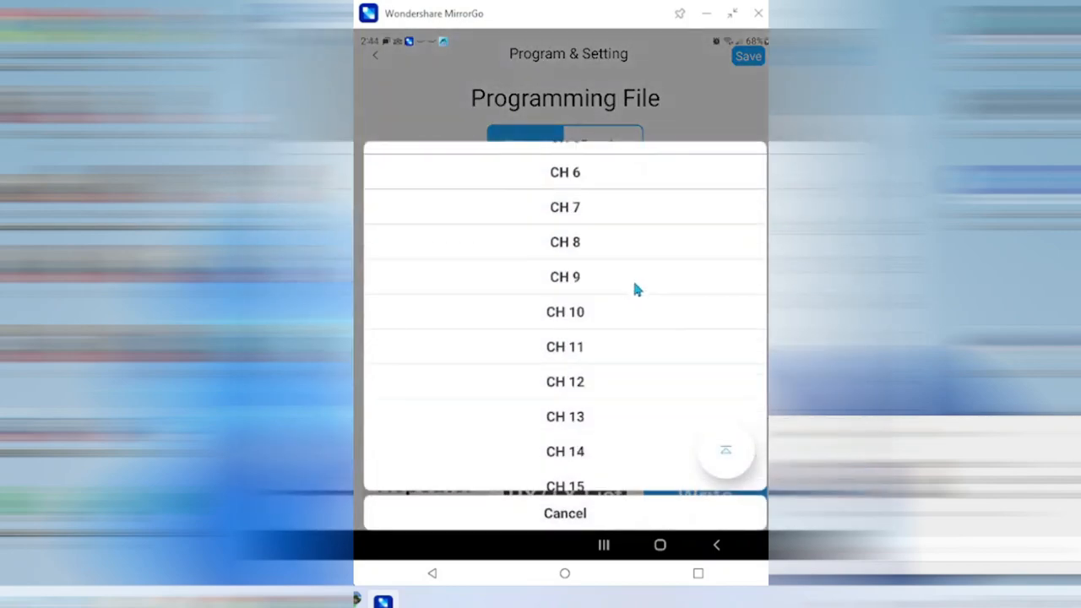
scroll(down, 3)
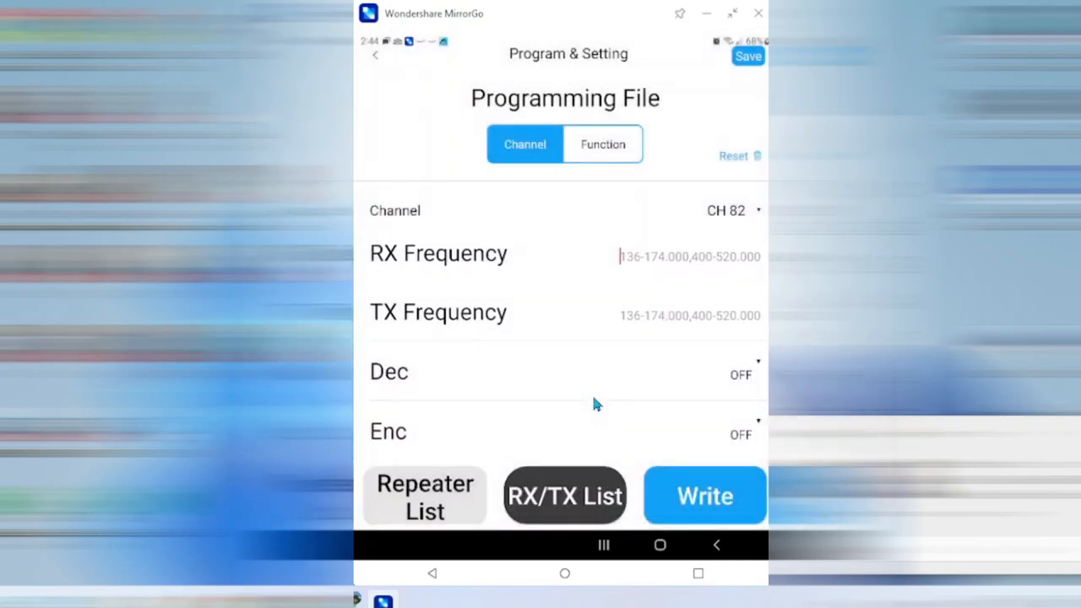
mouse_move(430, 274)
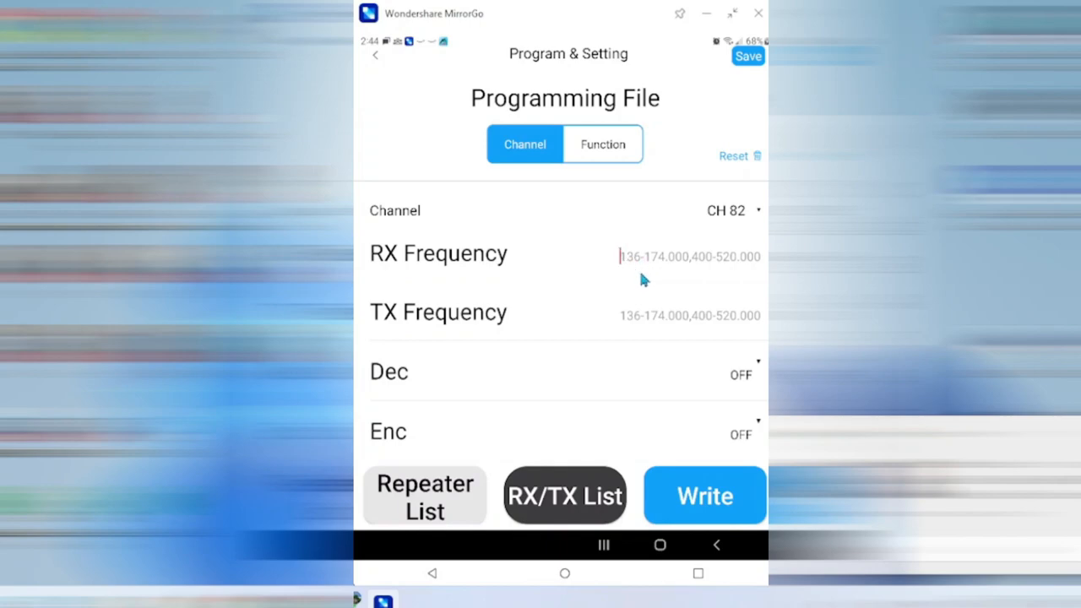
mouse_move(635, 271)
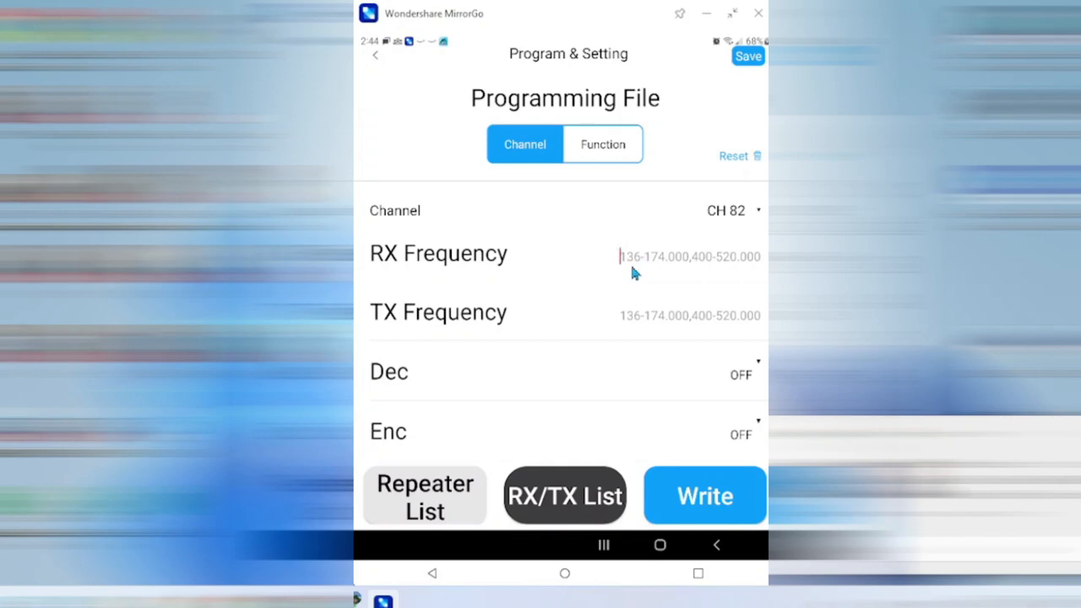
mouse_move(709, 270)
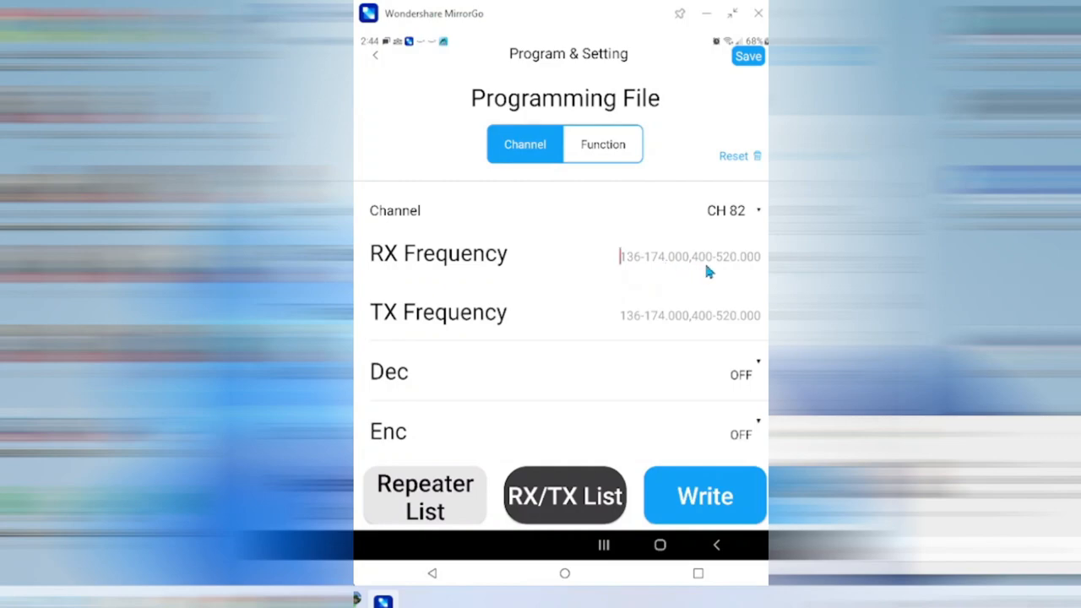
mouse_move(545, 251)
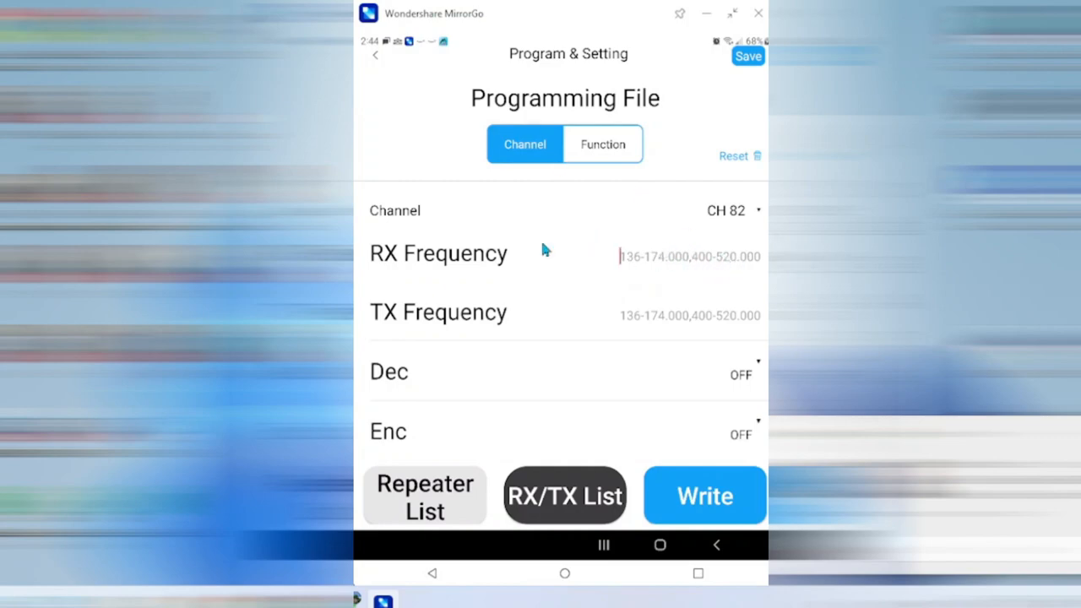
mouse_move(623, 282)
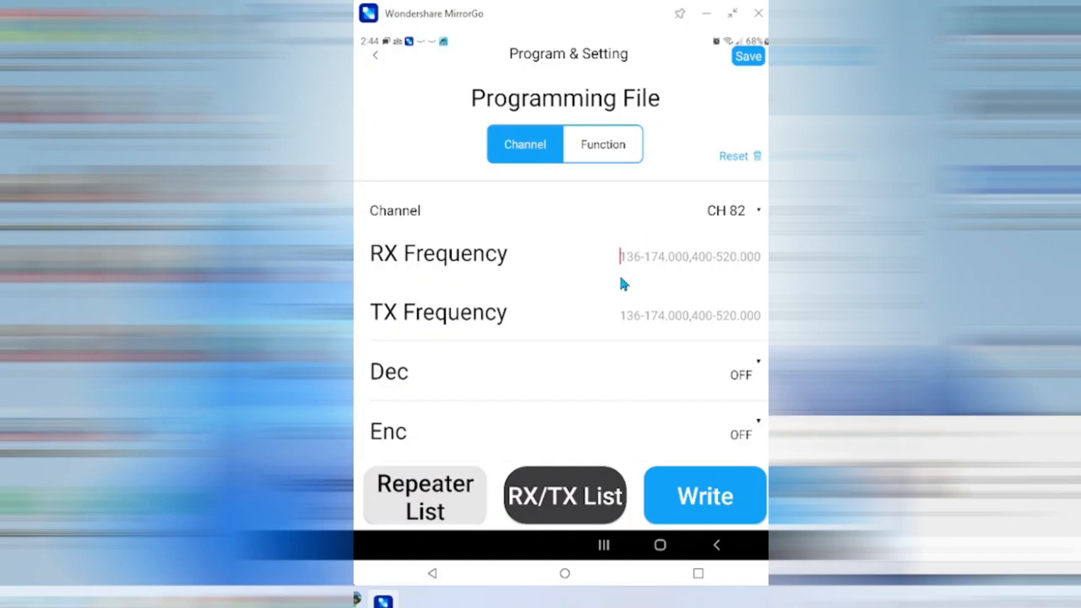
mouse_move(640, 273)
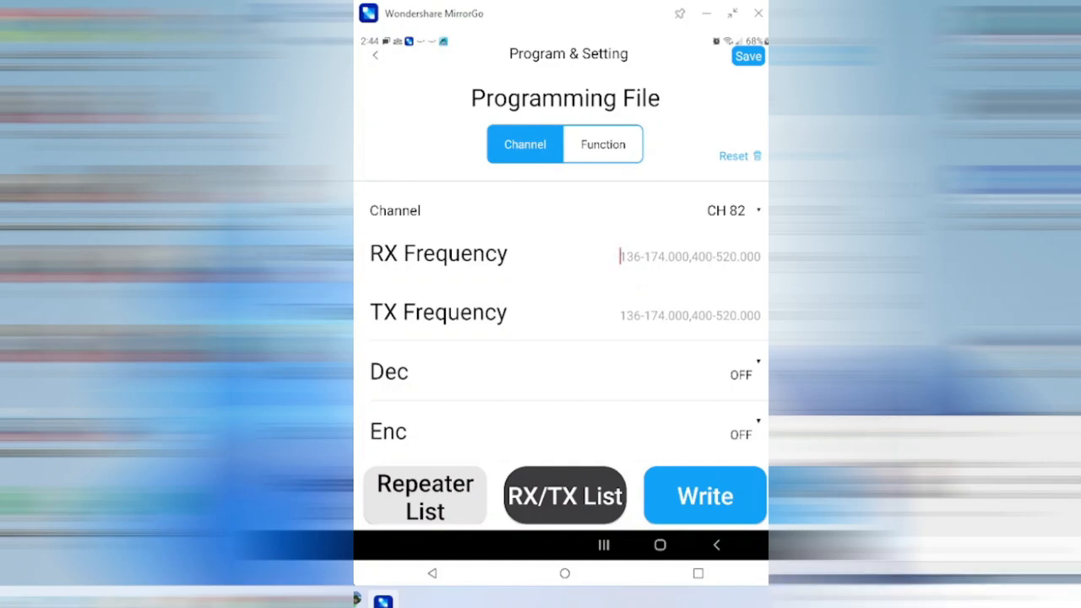
mouse_move(704, 312)
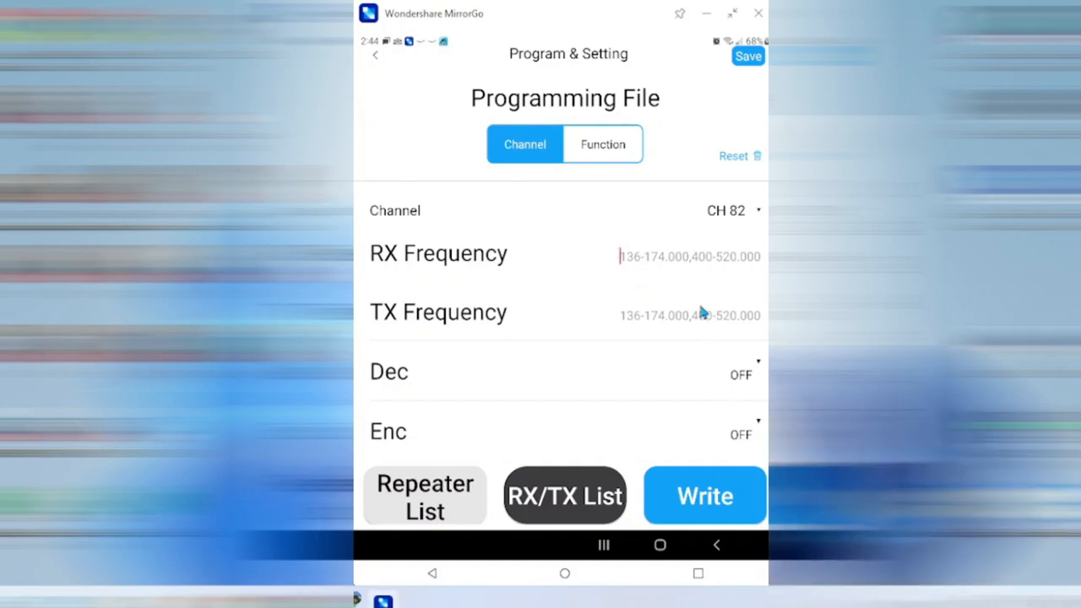
scroll(down, 3)
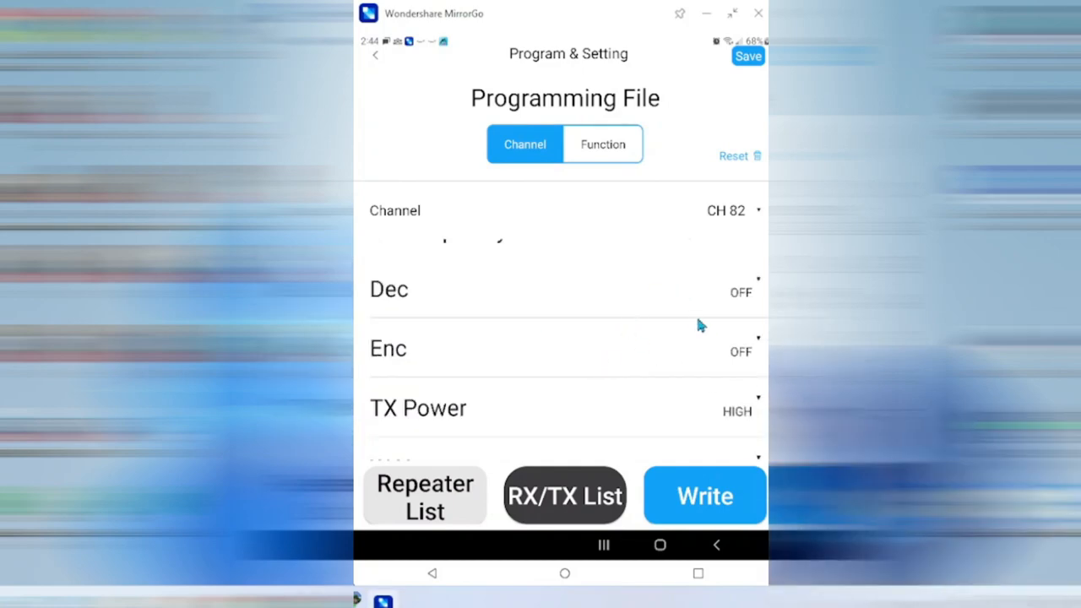
scroll(up, 3)
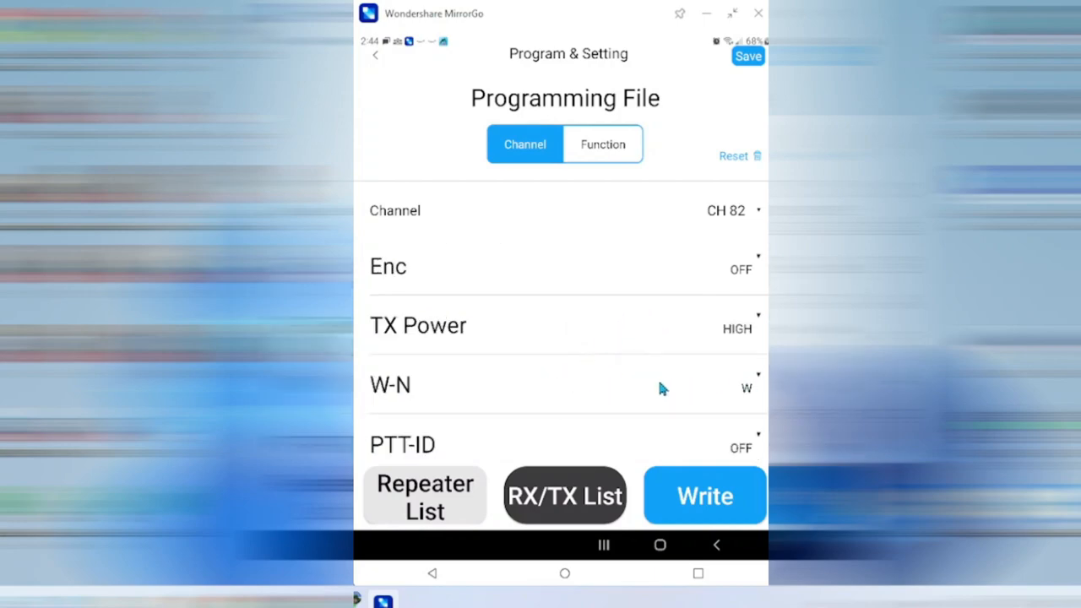
scroll(down, 3)
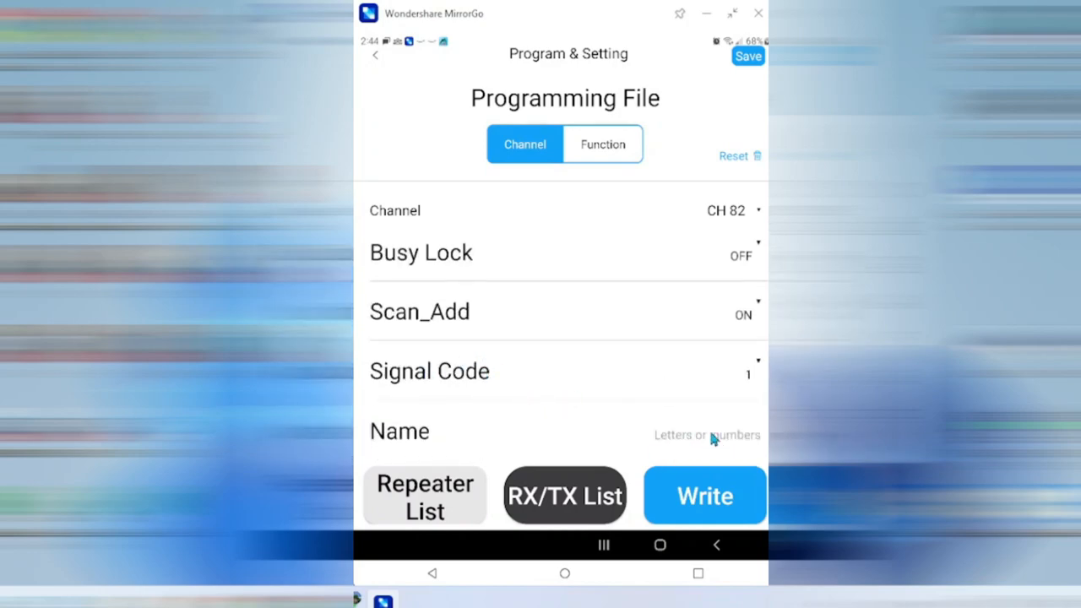
mouse_move(661, 349)
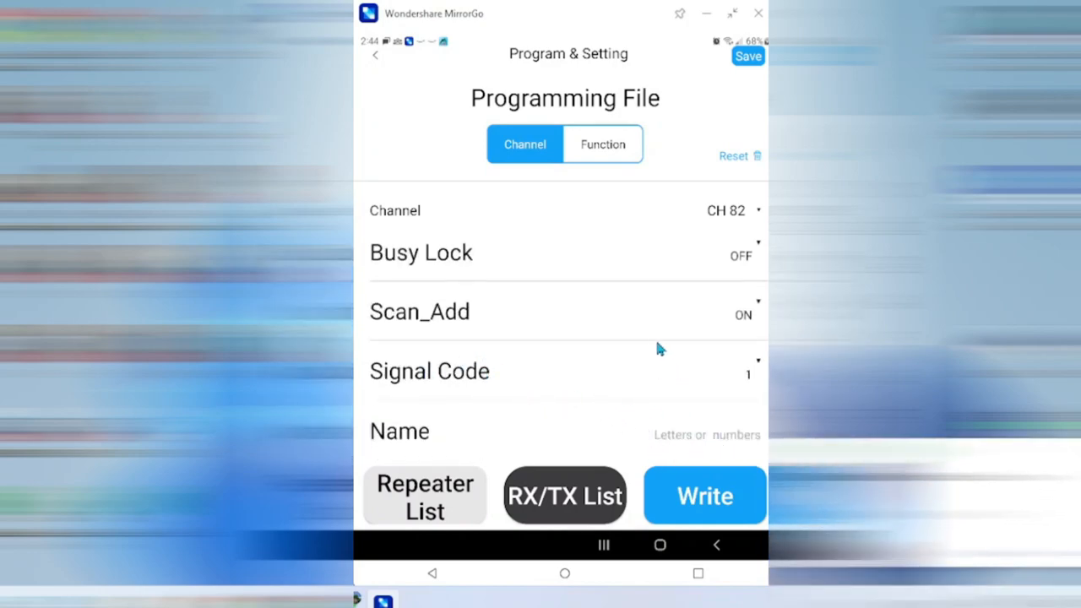
Select CH 0 from the channel list, showing RX 462.60000 and TX 467.60000
click(726, 210)
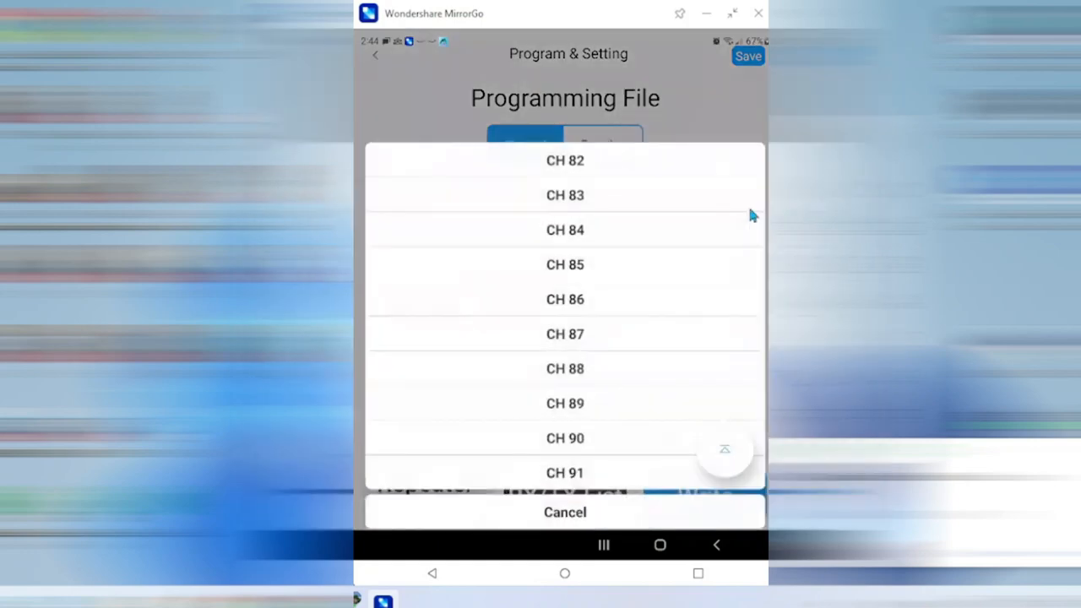
scroll(down, 3)
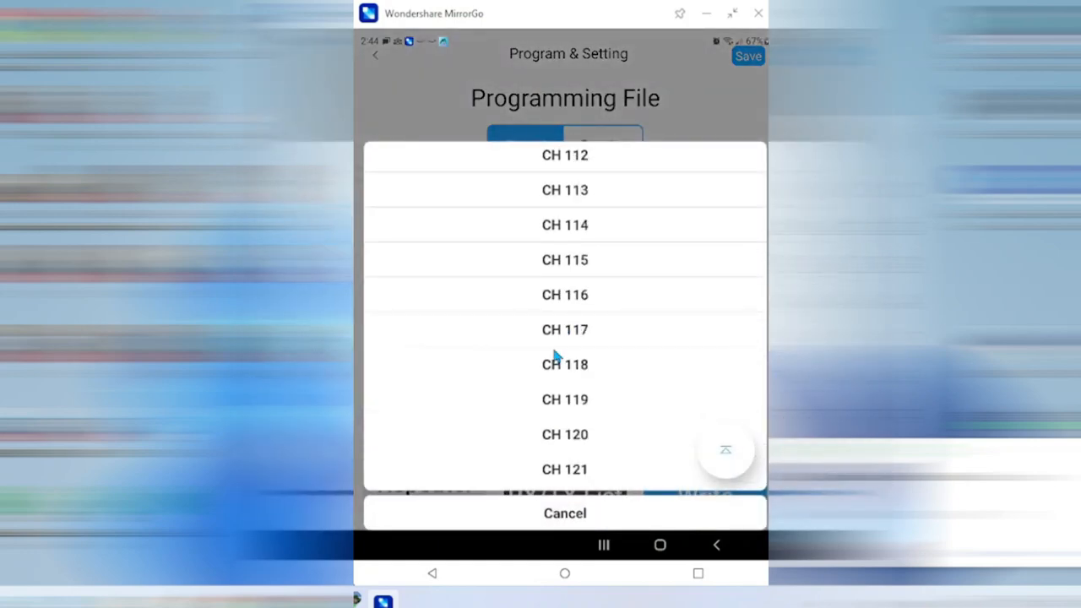
scroll(down, 3)
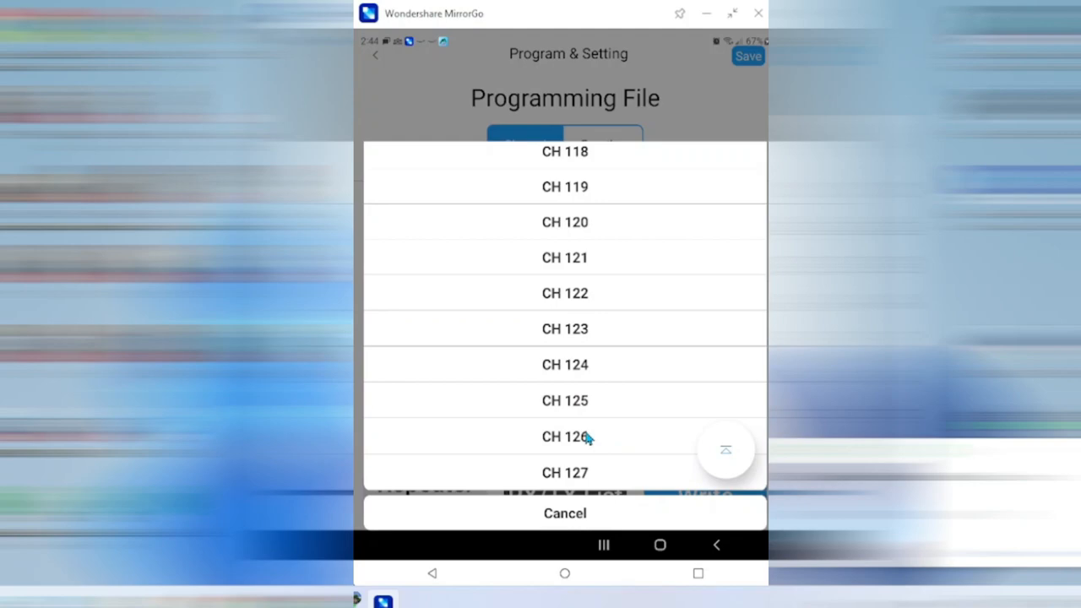
scroll(up, 3)
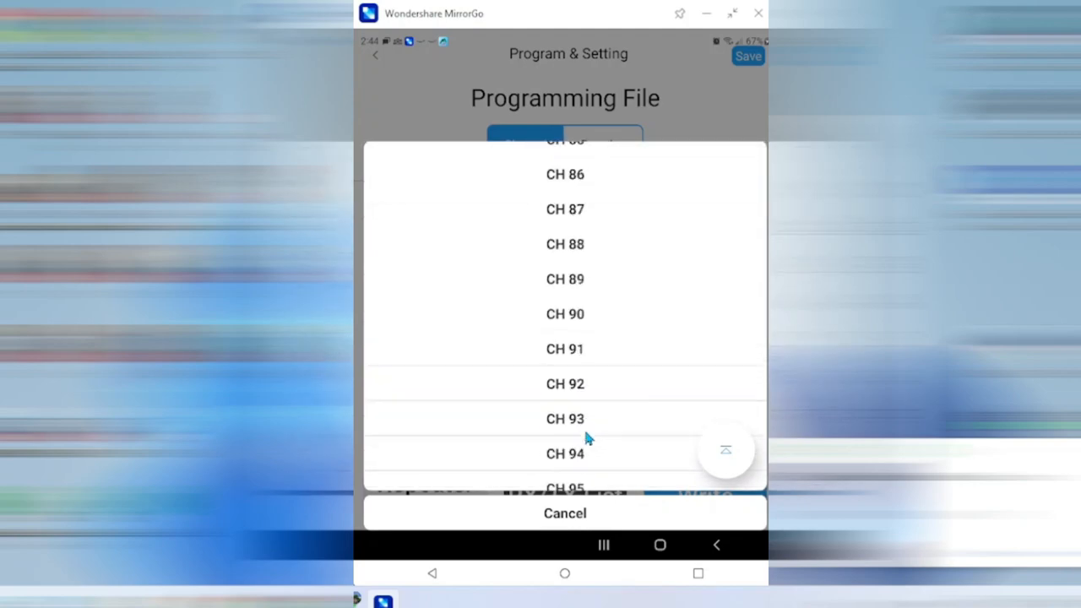
scroll(up, 3)
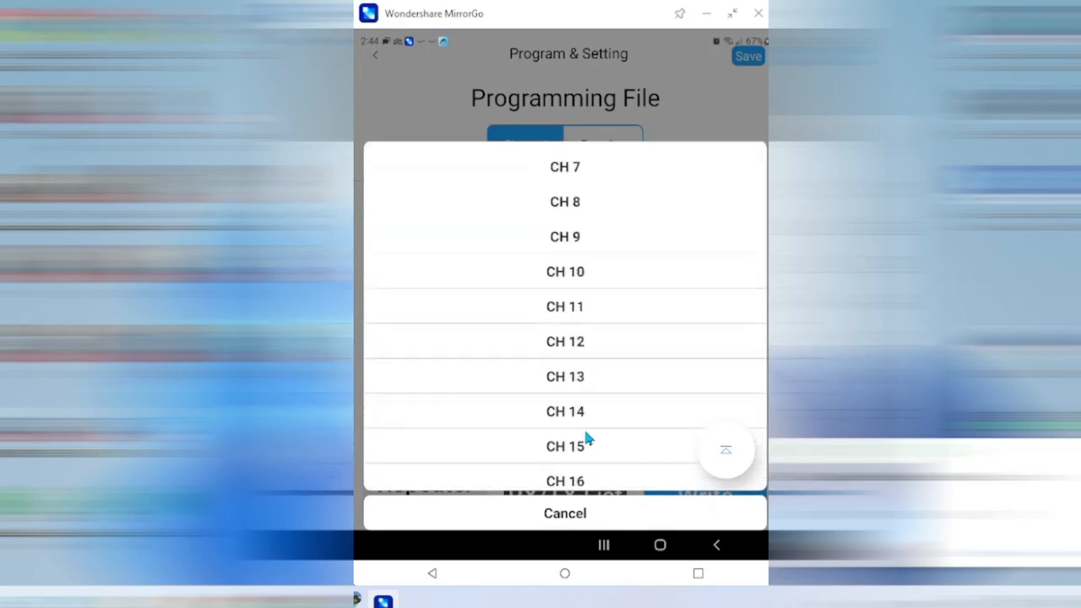
click(564, 513)
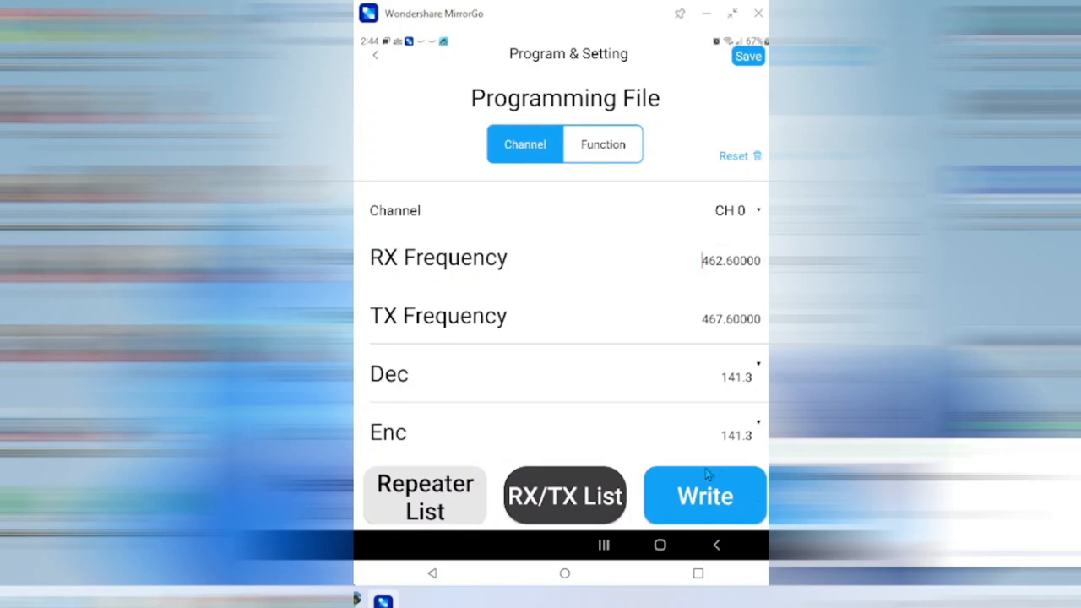
mouse_move(639, 353)
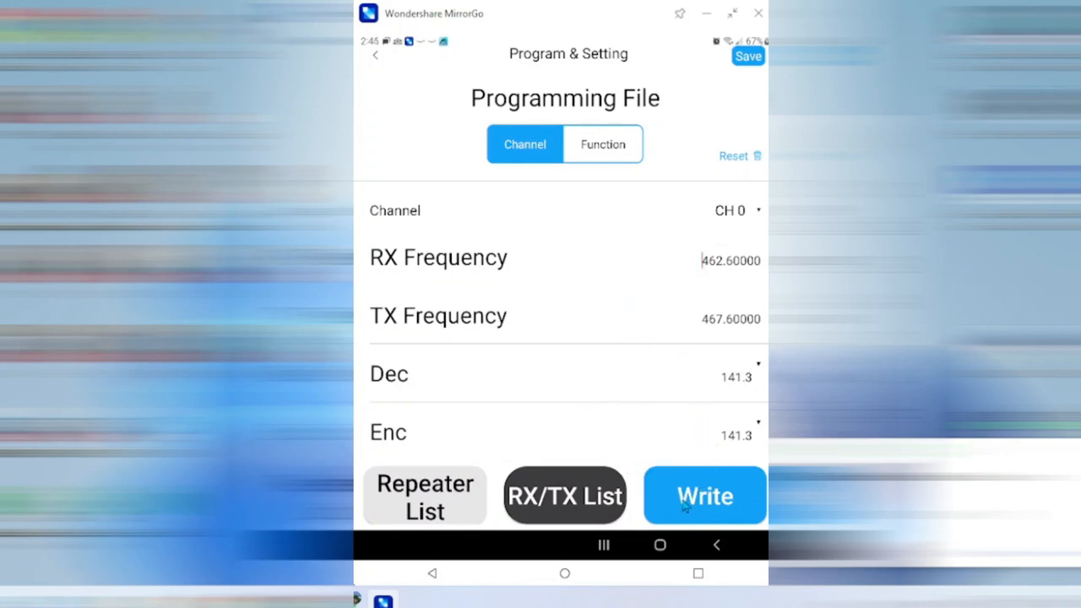
mouse_move(708, 511)
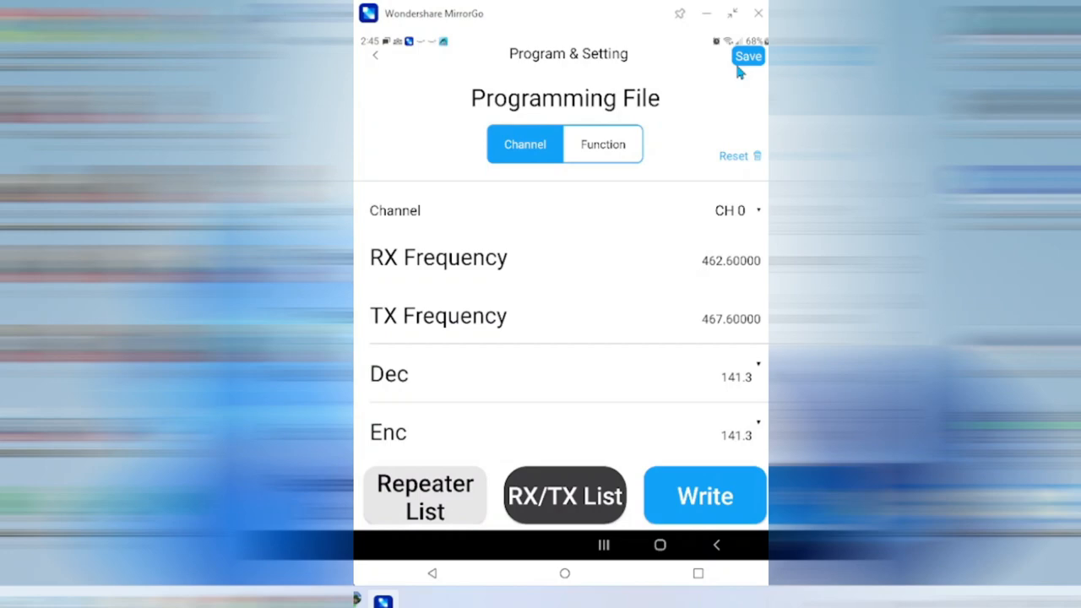
mouse_move(648, 359)
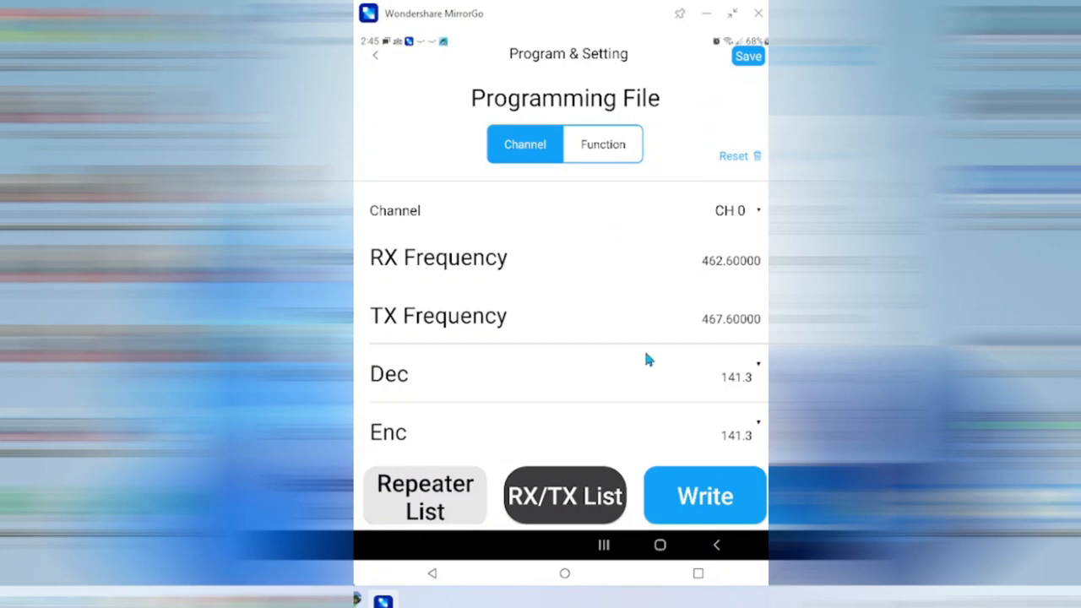
mouse_move(640, 285)
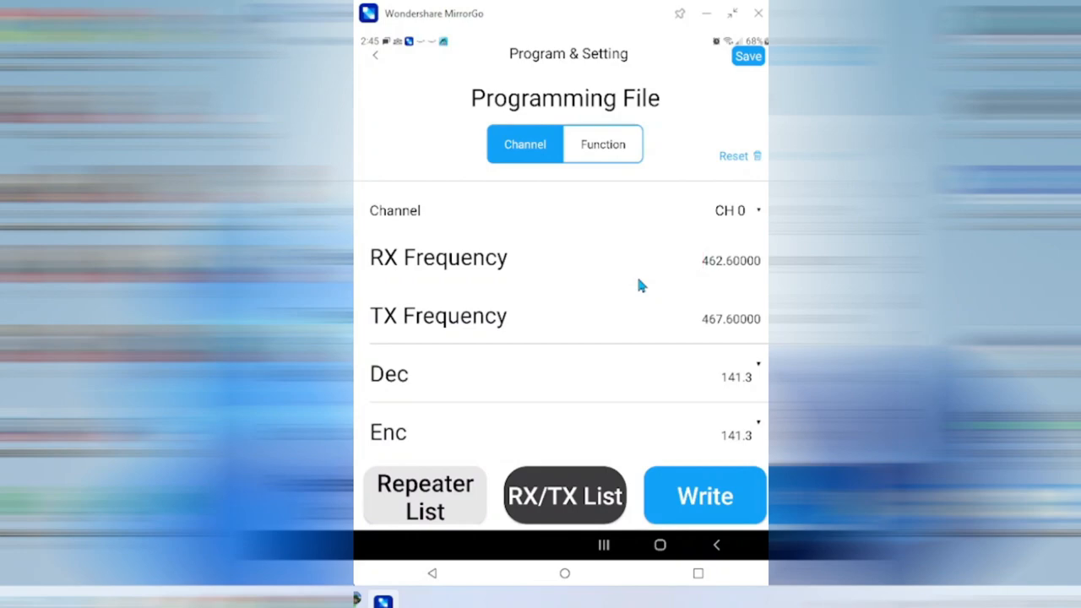
mouse_move(629, 390)
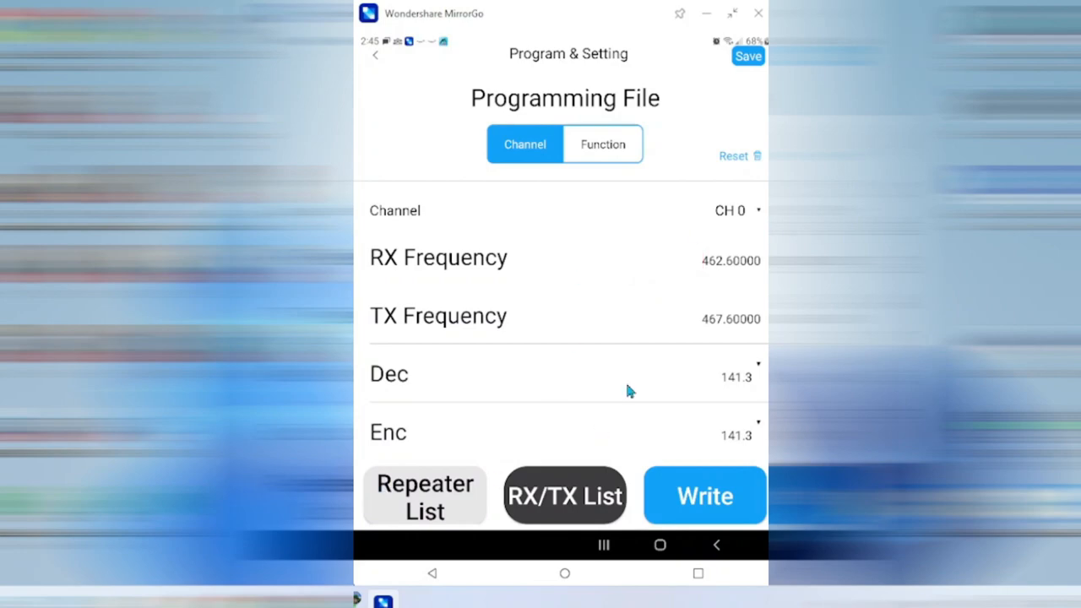
mouse_move(589, 328)
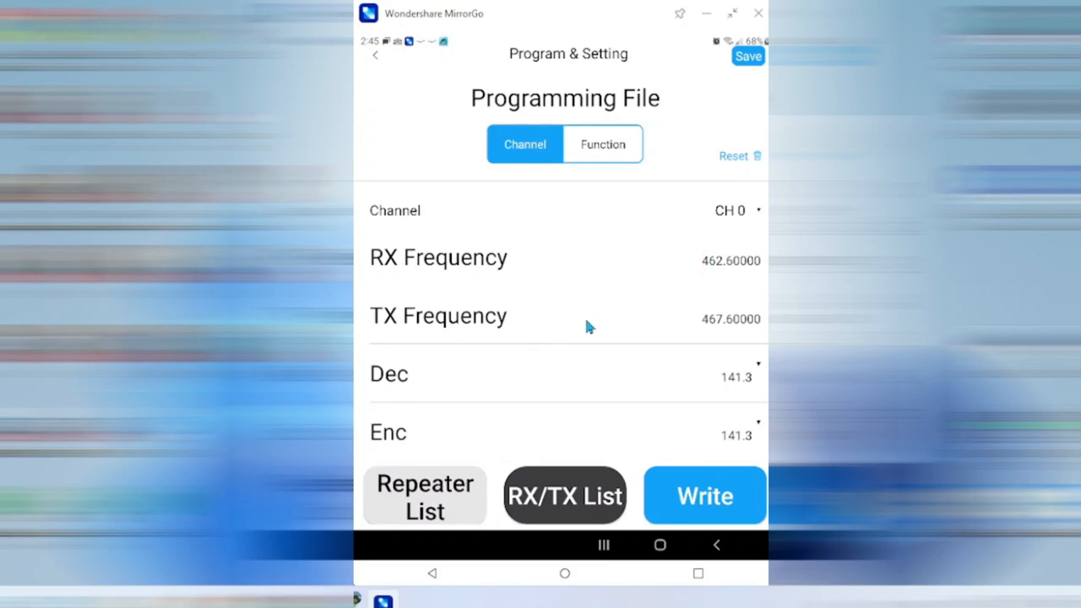
mouse_move(600, 326)
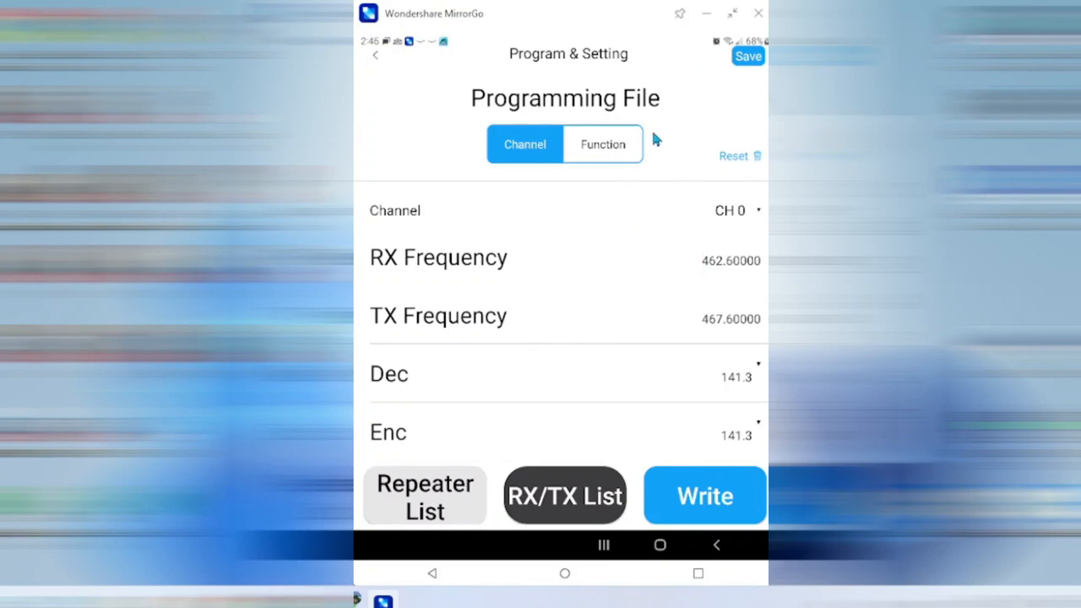
mouse_move(626, 172)
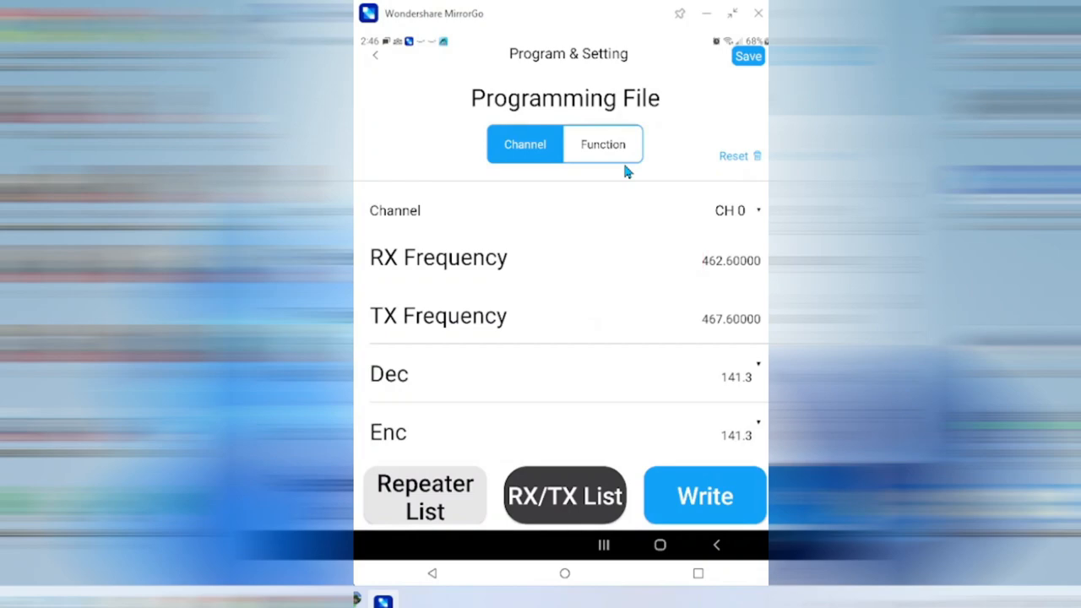
mouse_move(621, 194)
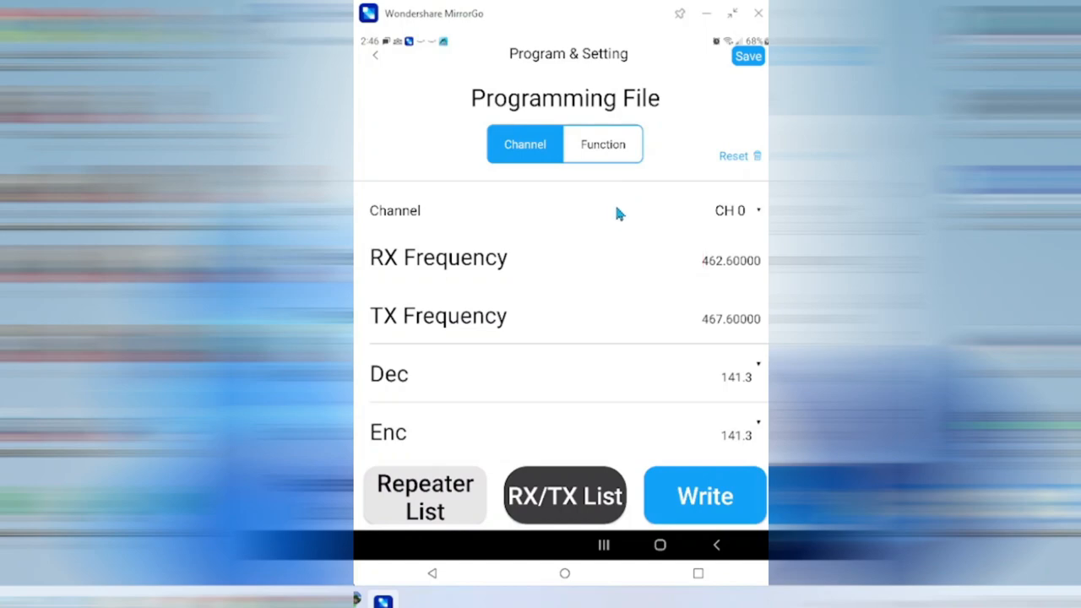
mouse_move(377, 54)
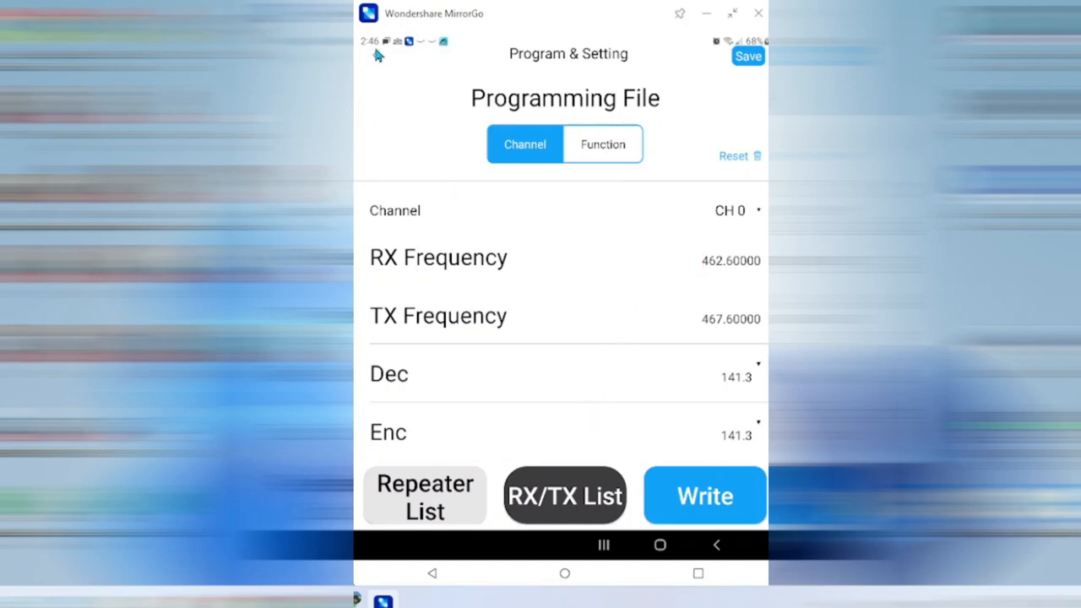
Exit the channel editor, briefly re-browse its fields, and return to the Program home
click(715, 545)
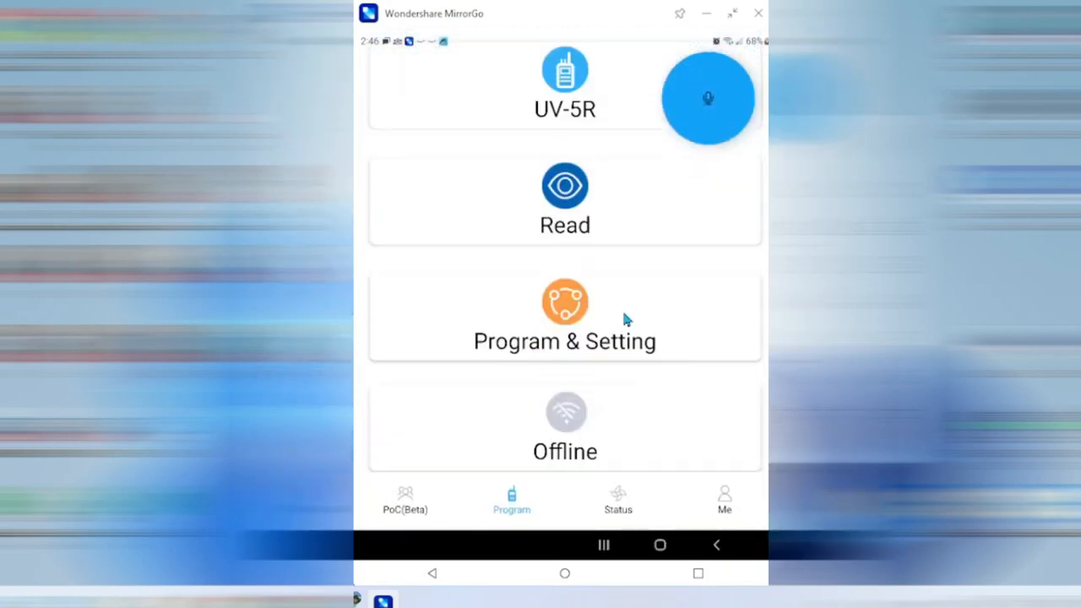
mouse_move(613, 485)
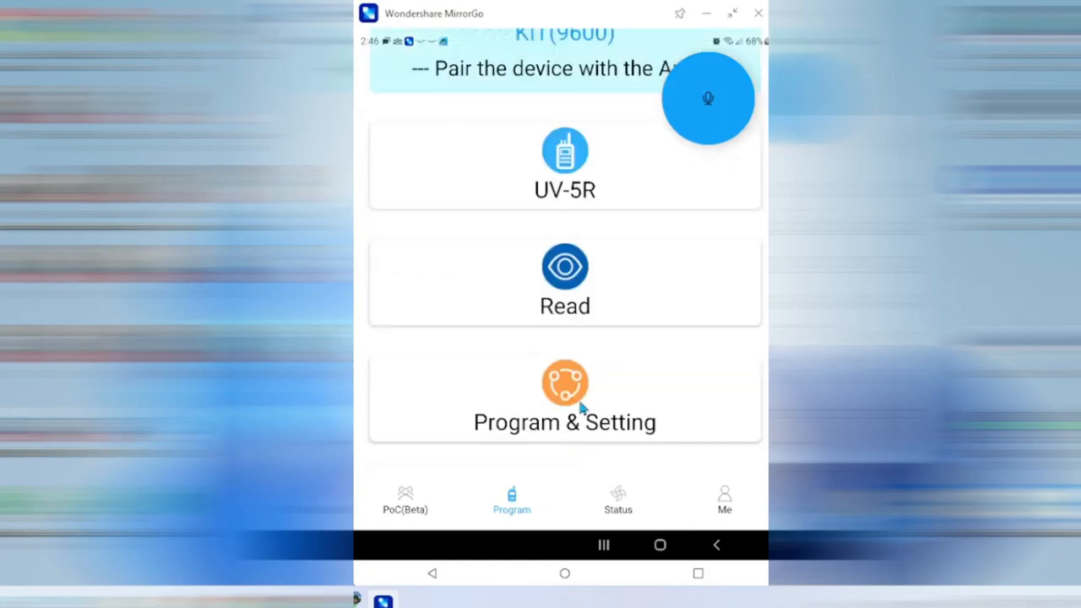
click(564, 397)
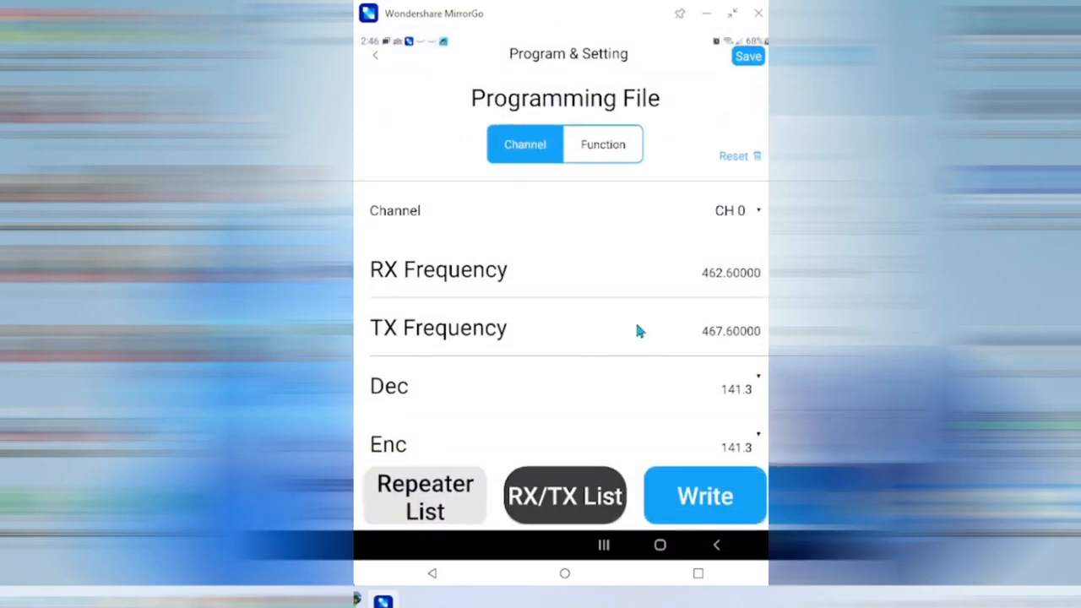
scroll(down, 3)
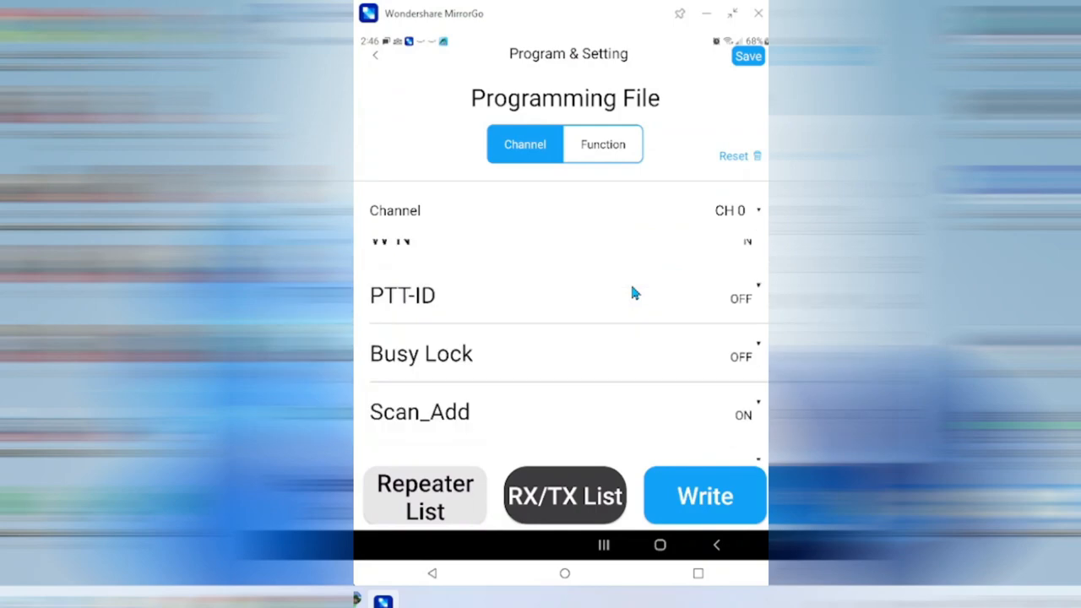
scroll(up, 3)
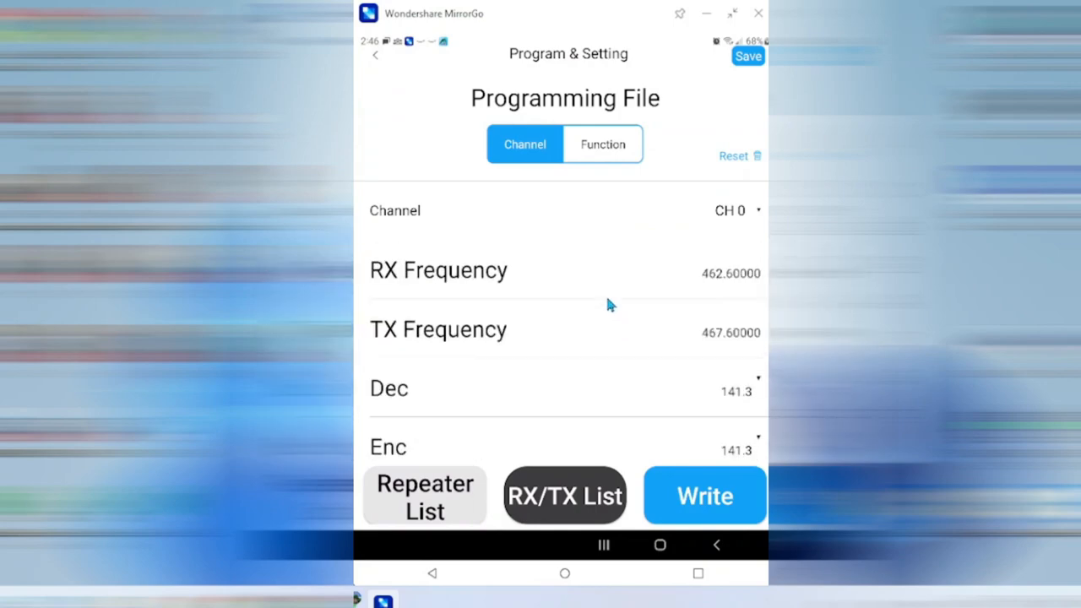
mouse_move(414, 121)
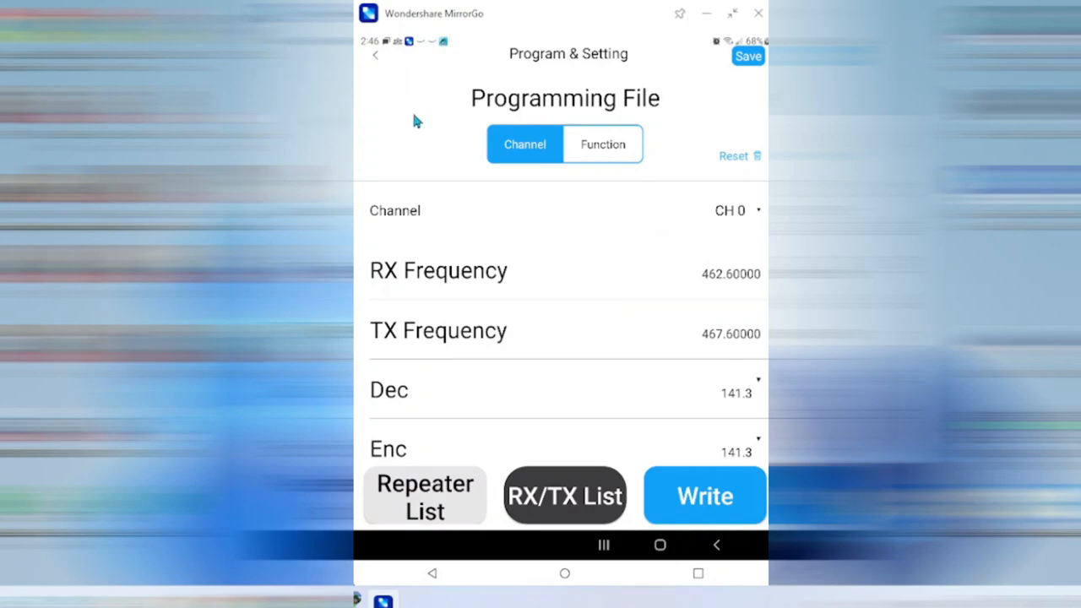
mouse_move(374, 59)
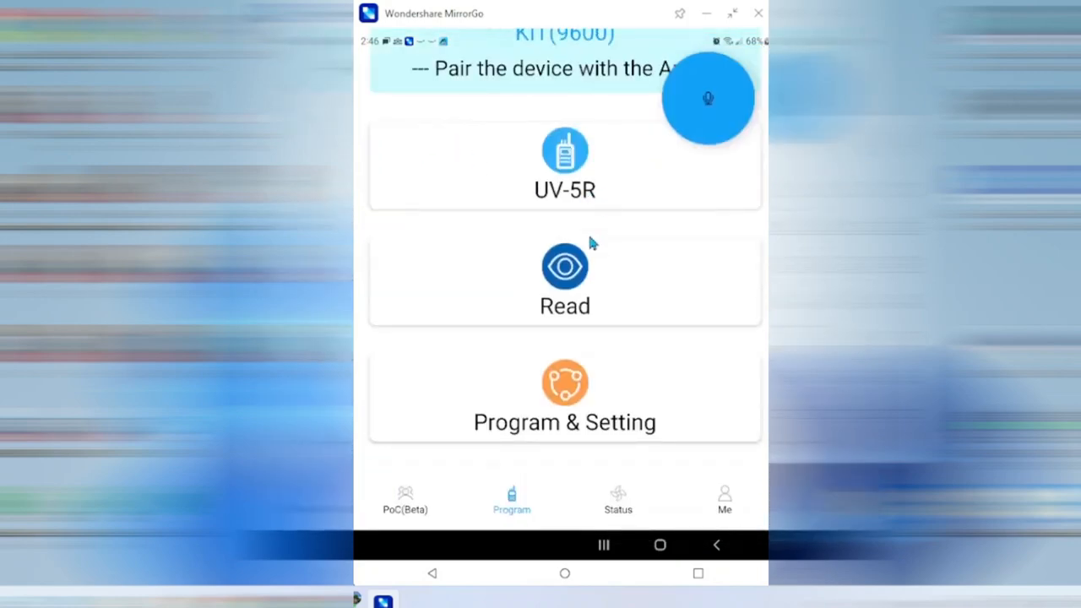
scroll(down, 3)
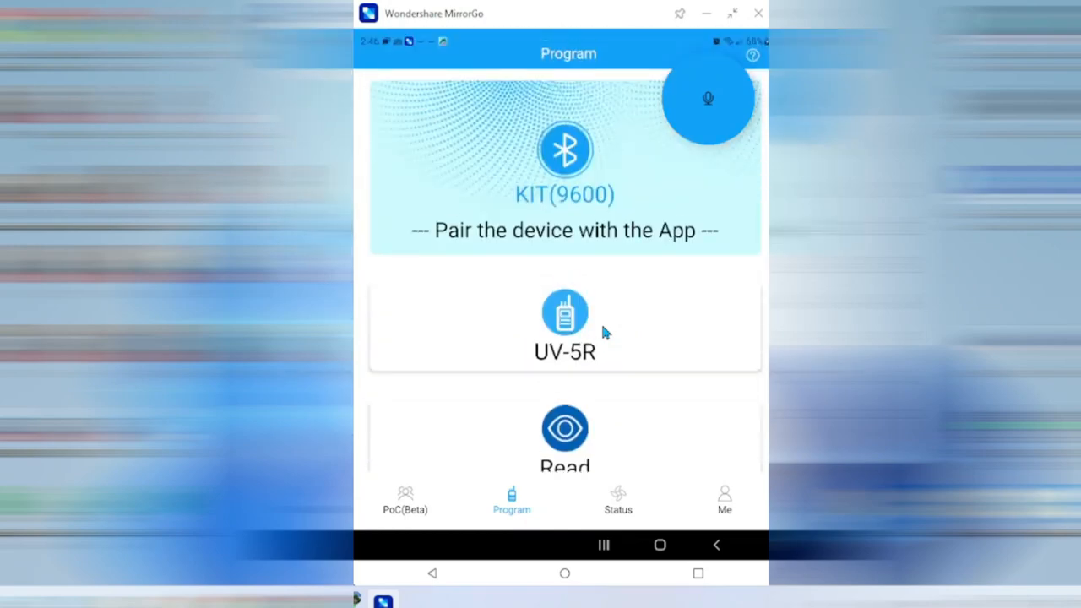
mouse_move(648, 523)
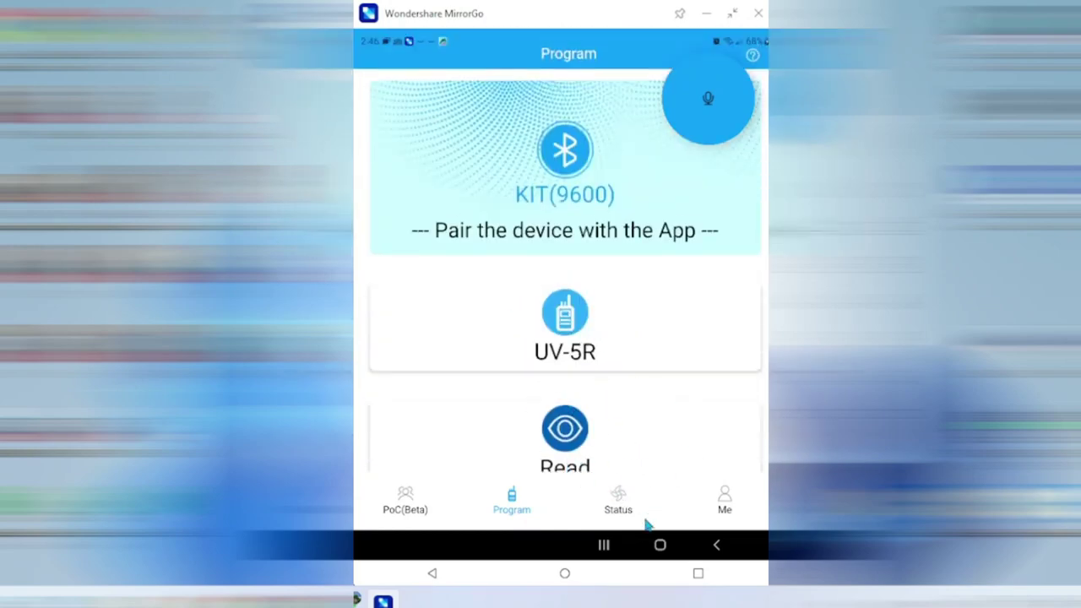
Open the Status community feed and scroll through the Radio Config posts
click(617, 498)
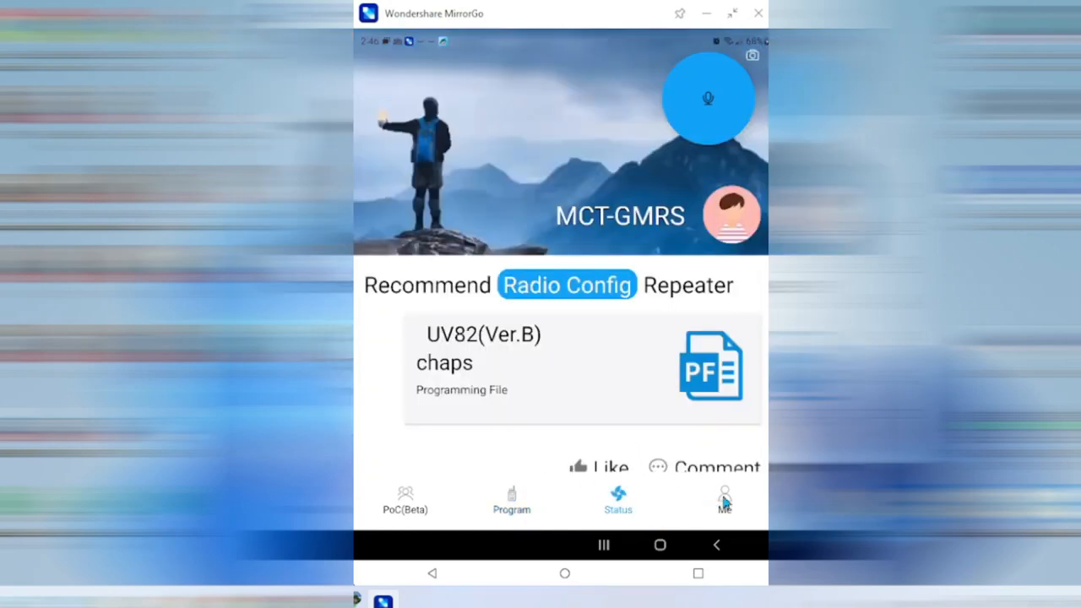
scroll(down, 3)
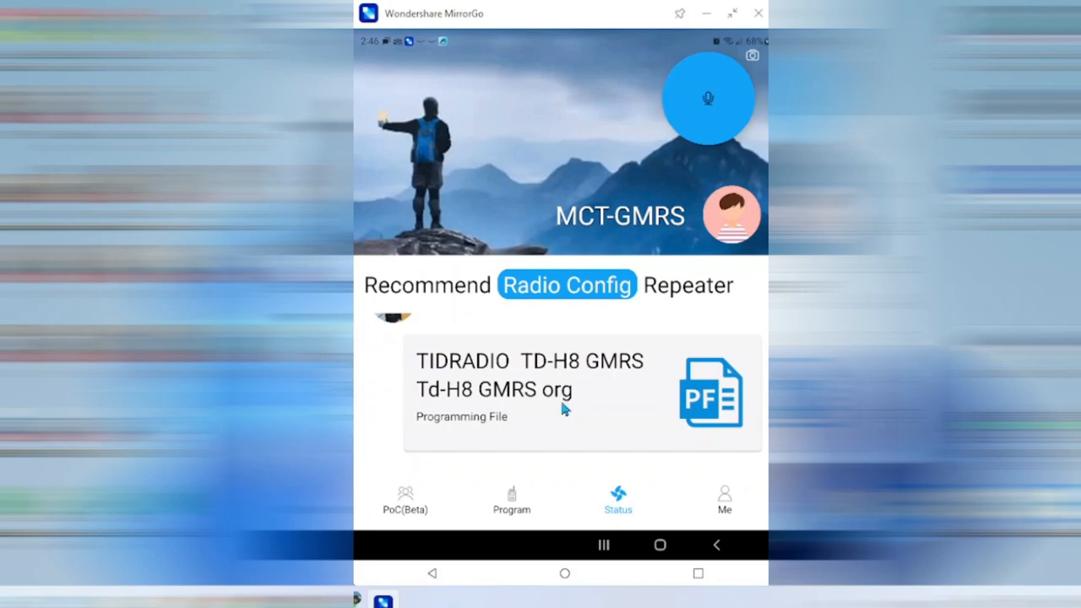
scroll(down, 3)
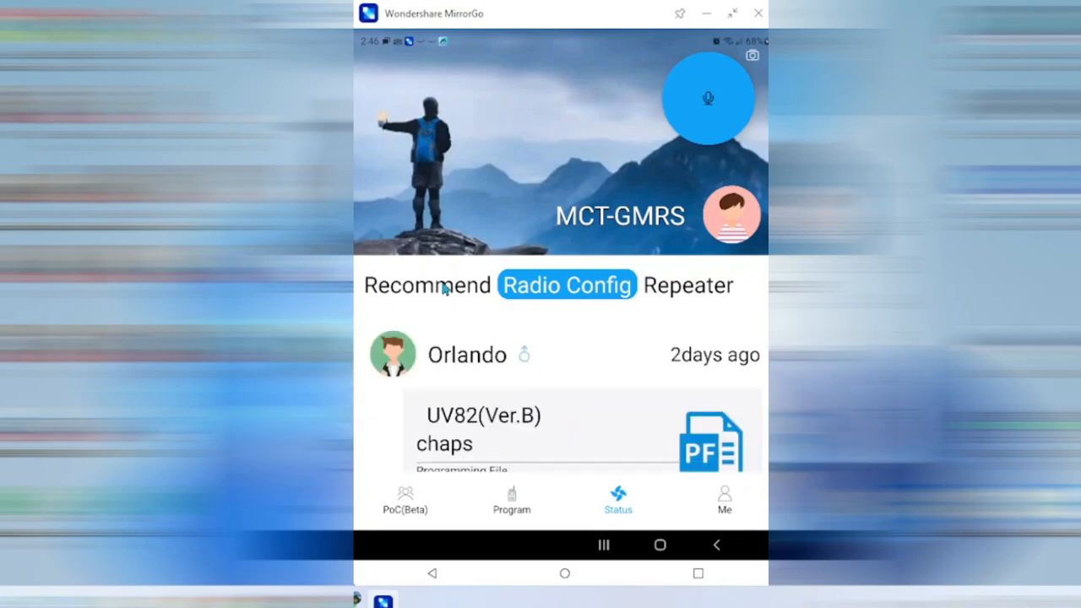
Switch the feed to the Recommend tab and browse the community questions
click(426, 284)
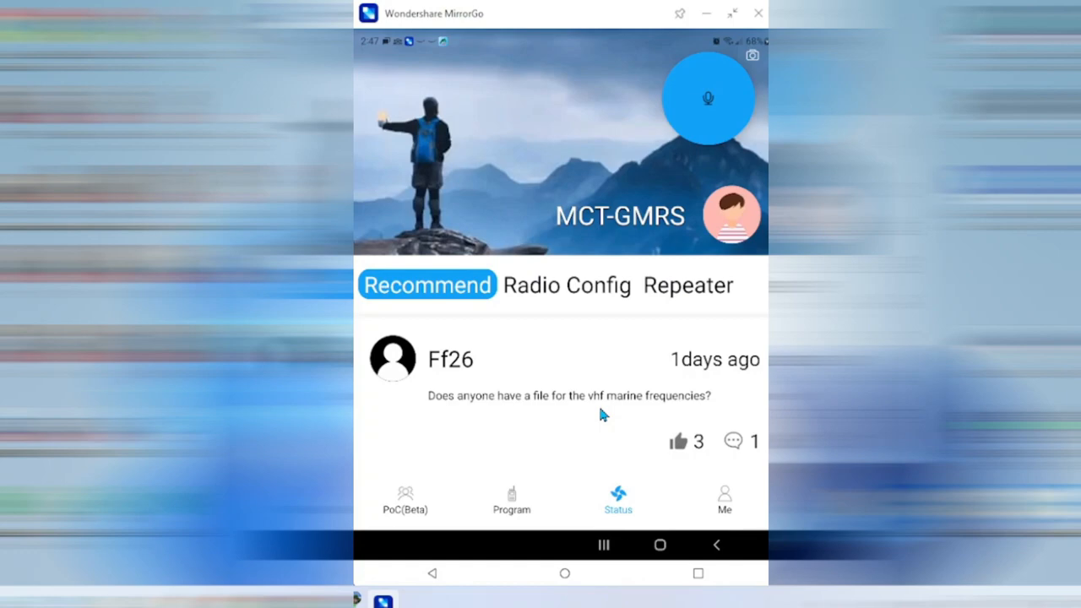
mouse_move(591, 412)
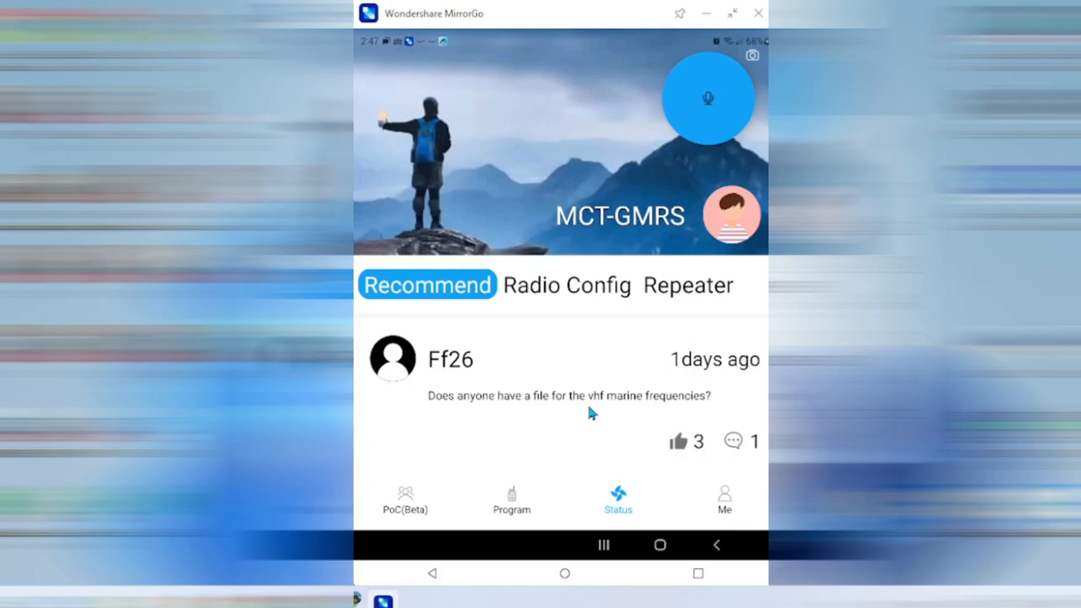
scroll(down, 3)
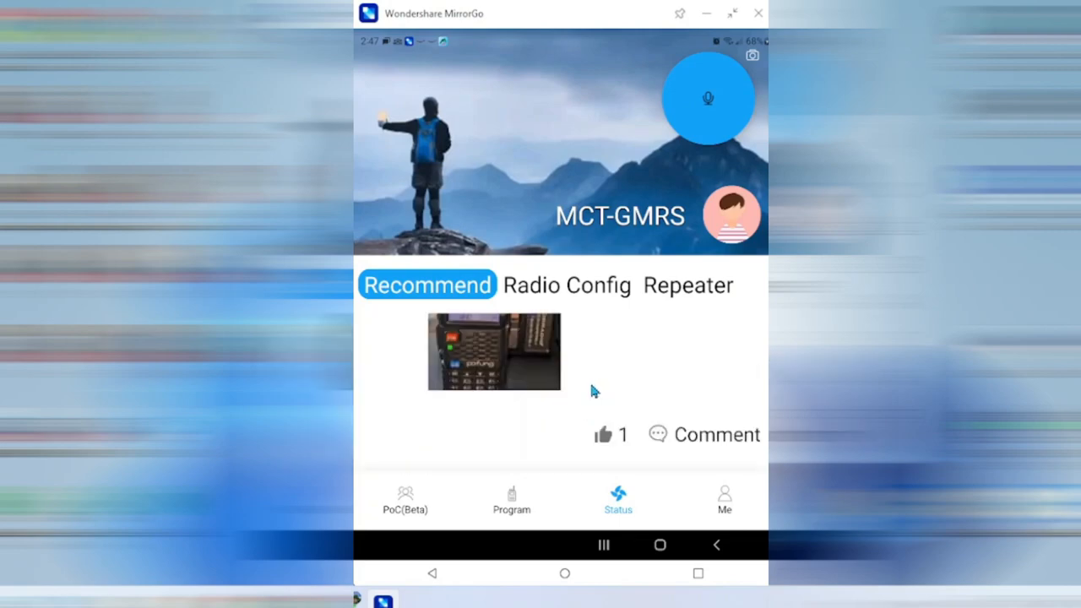
scroll(up, 3)
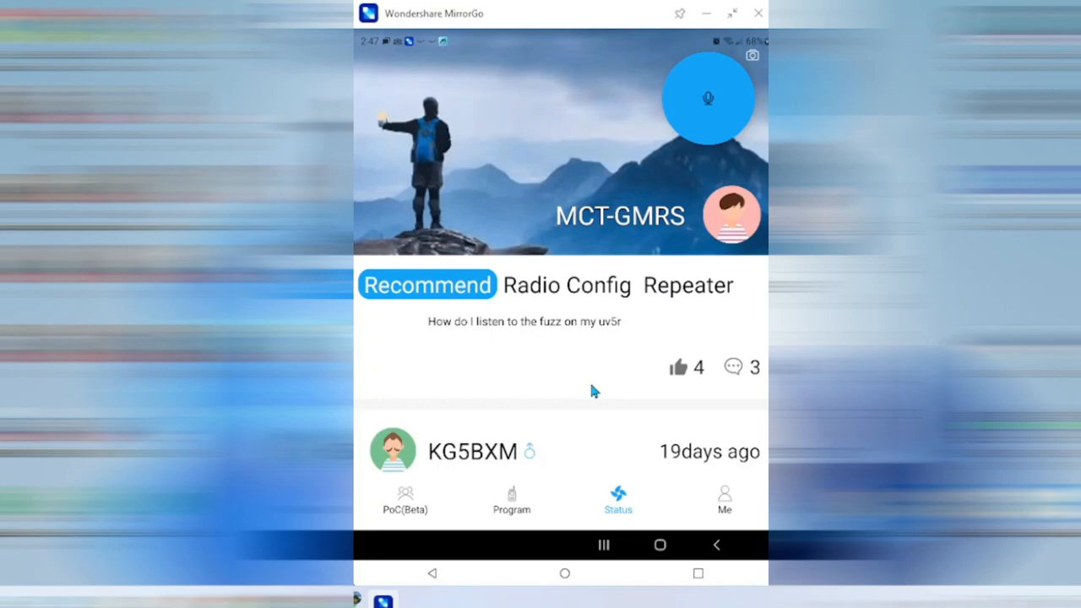
mouse_move(588, 393)
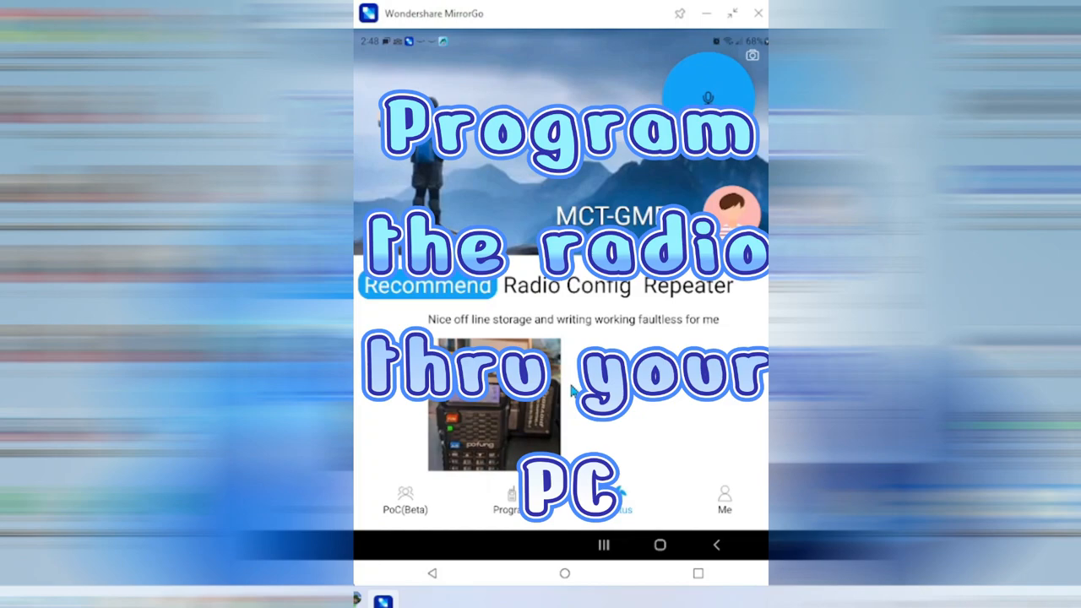
mouse_move(615, 429)
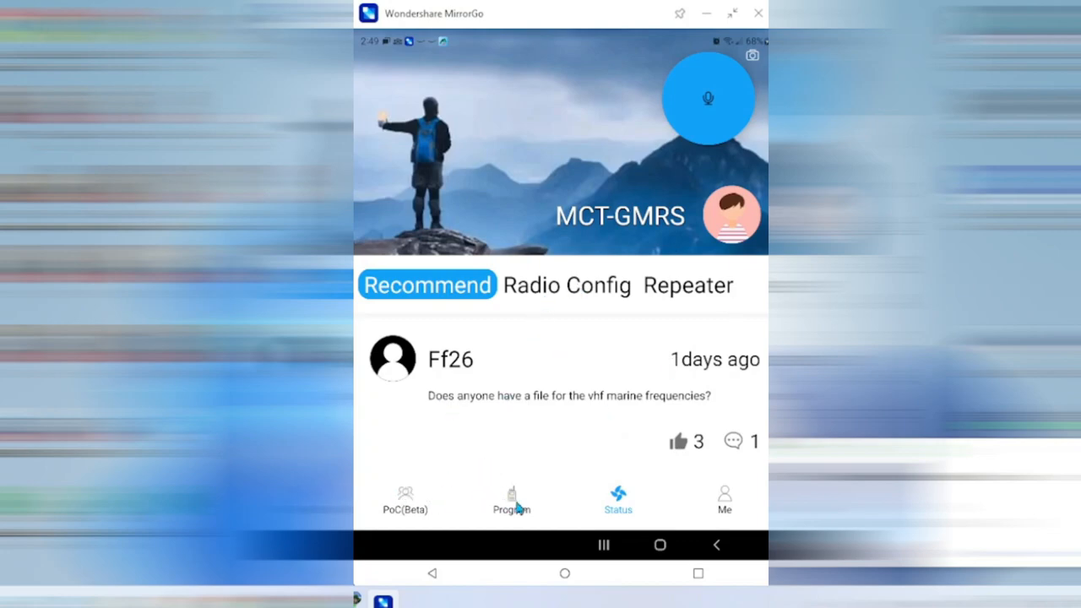
Go to the Program home and scroll past the KIT(9600) pairing and UV-5R options
click(512, 498)
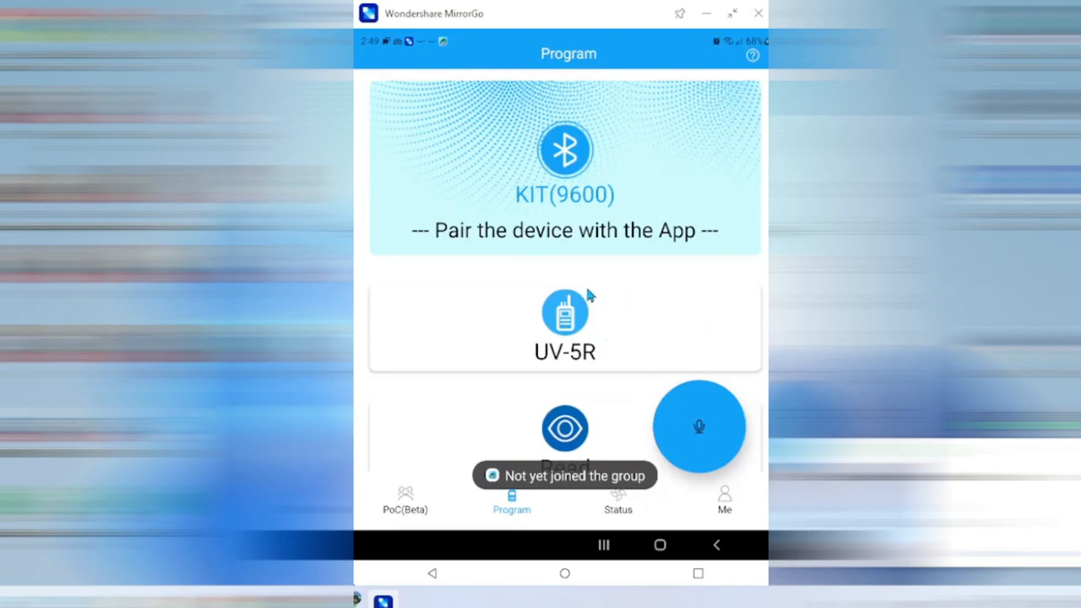
scroll(up, 3)
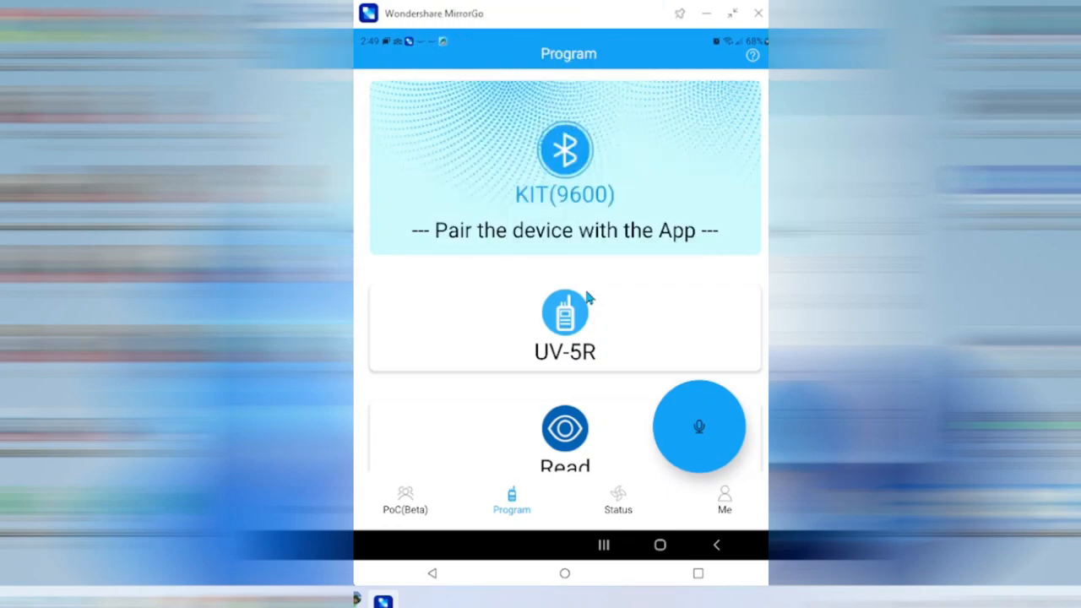
mouse_move(599, 280)
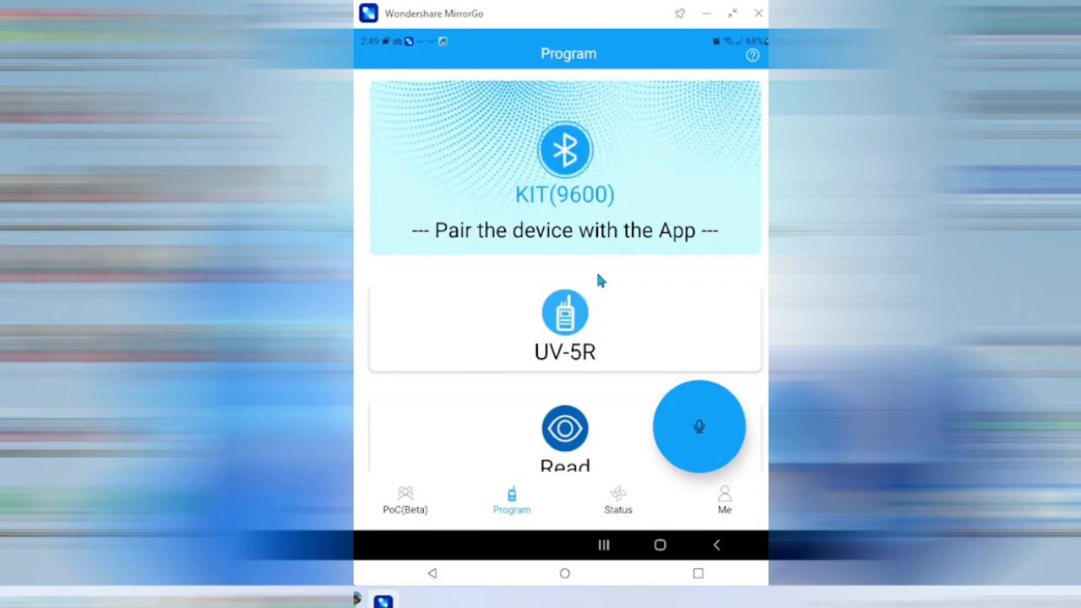
scroll(down, 3)
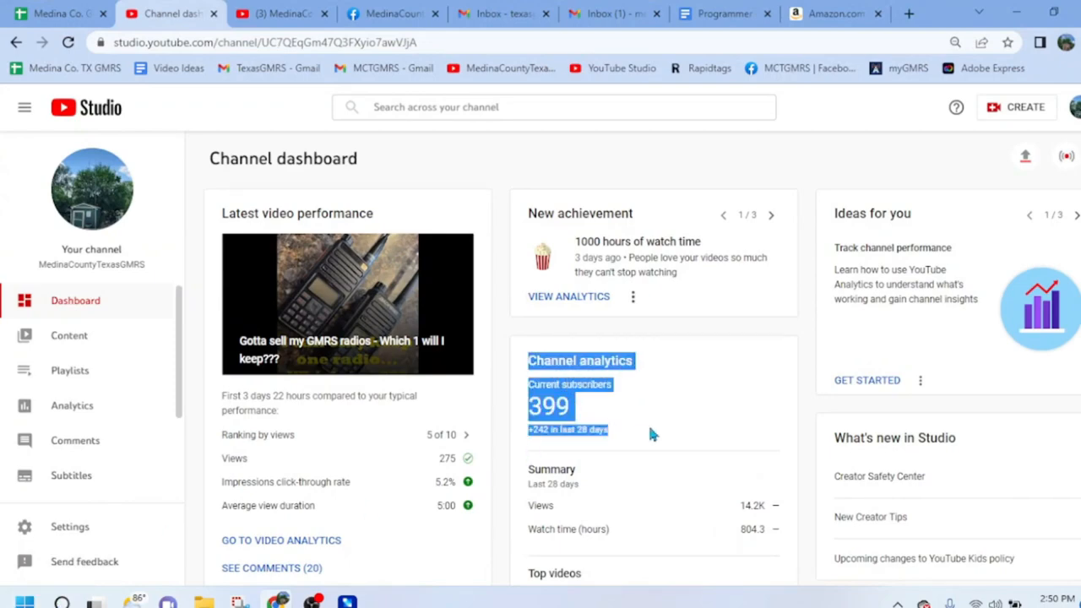
mouse_move(640, 429)
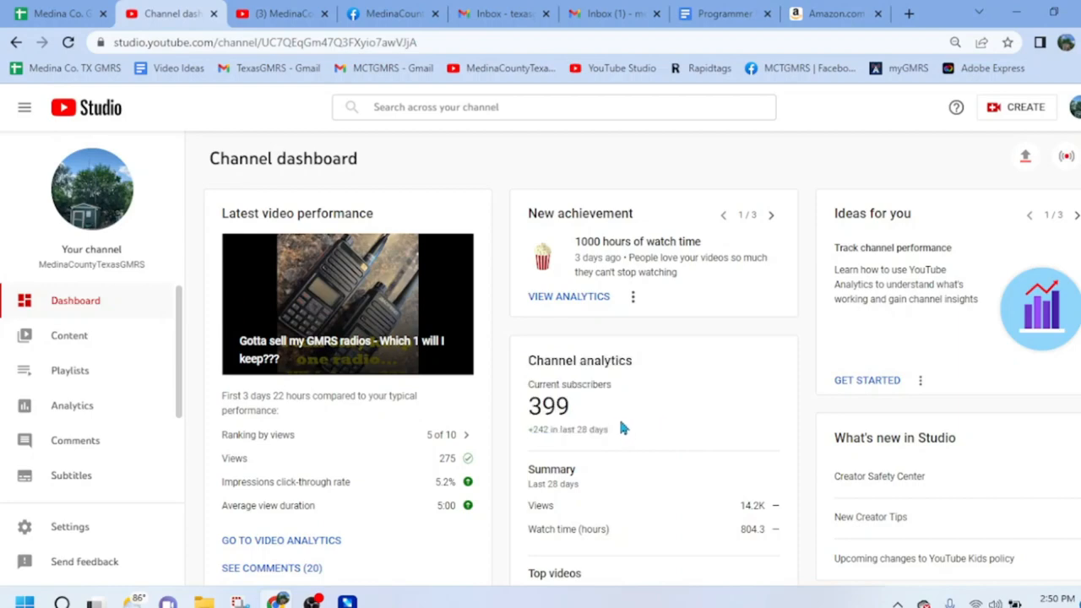
double_click(548, 406)
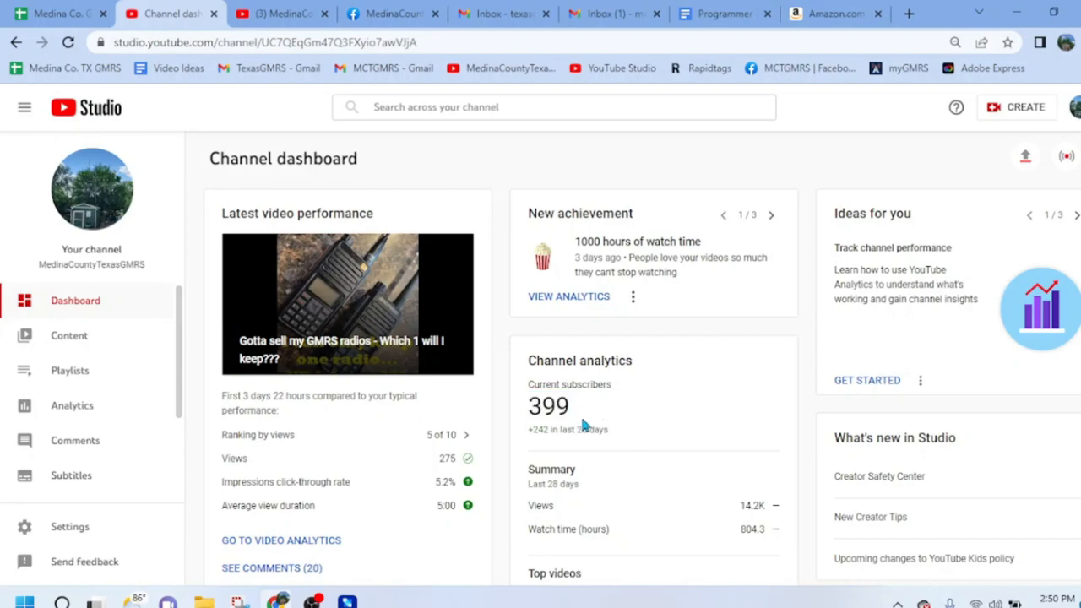
mouse_move(589, 421)
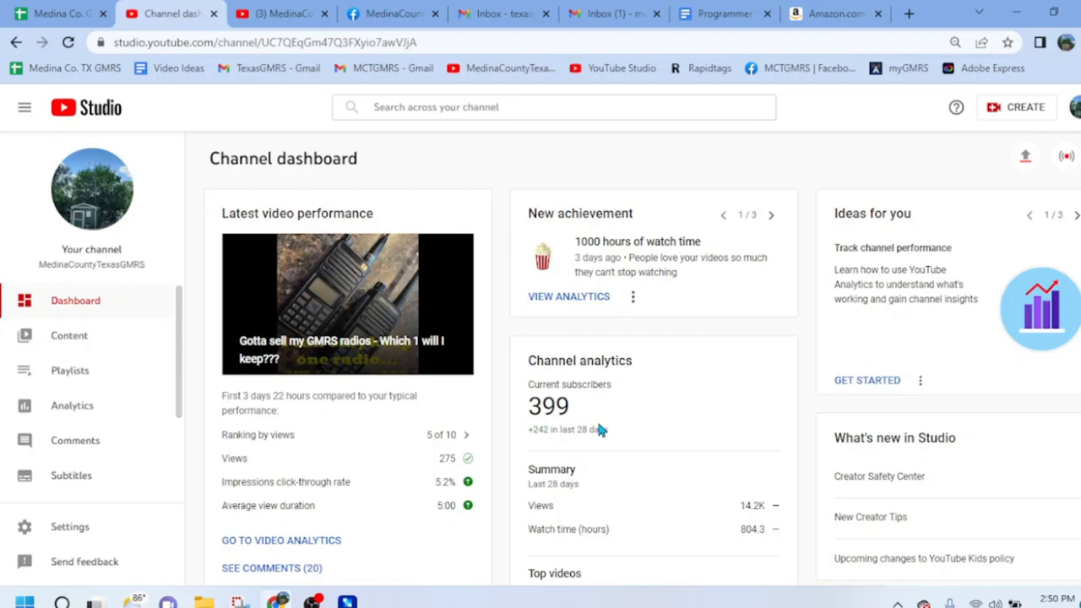
double_click(561, 406)
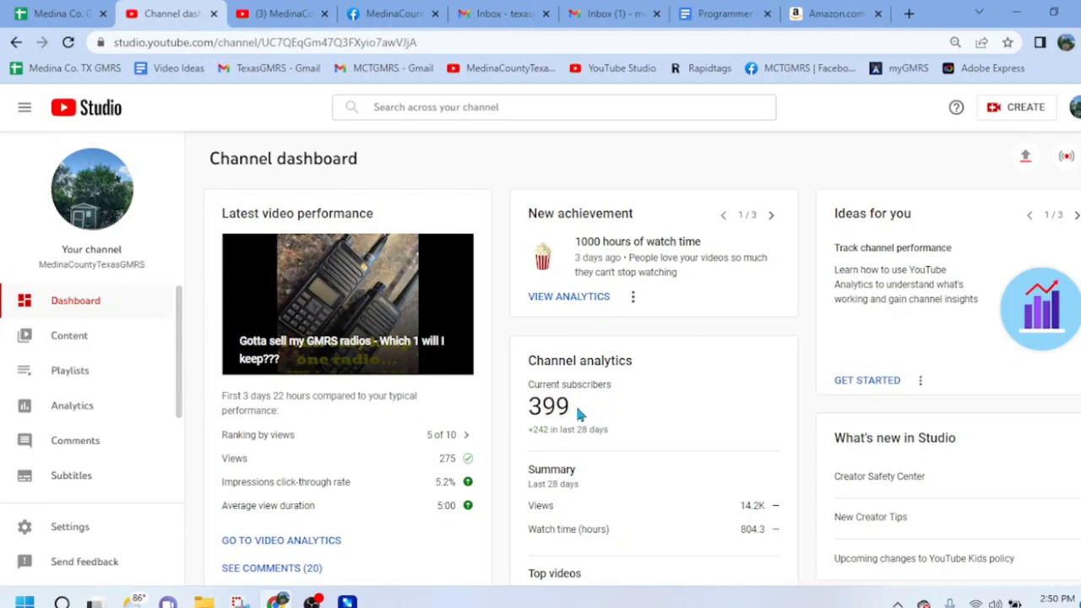
double_click(548, 405)
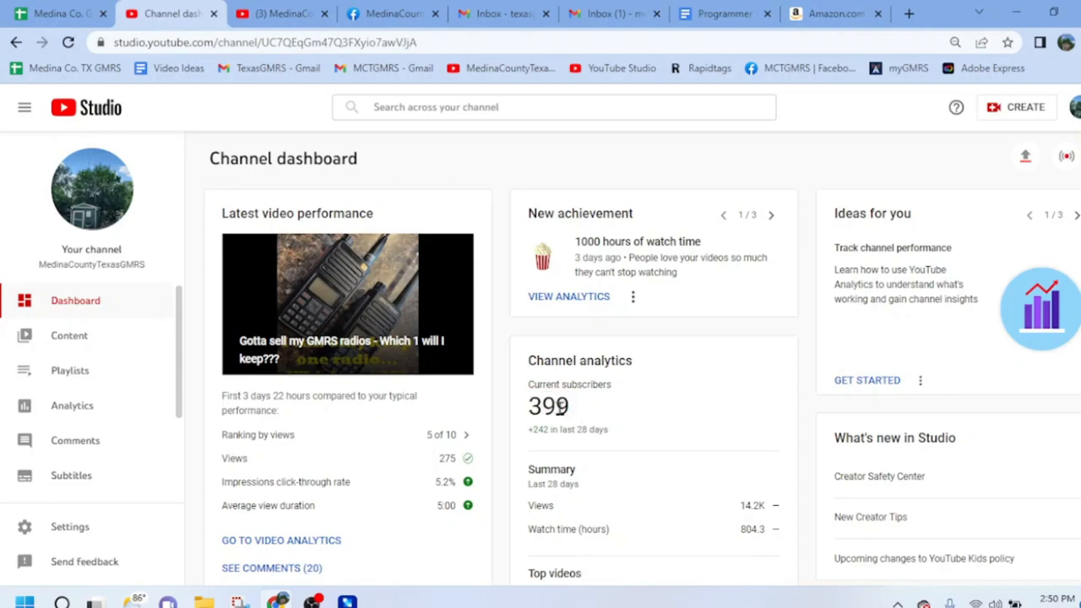
double_click(547, 406)
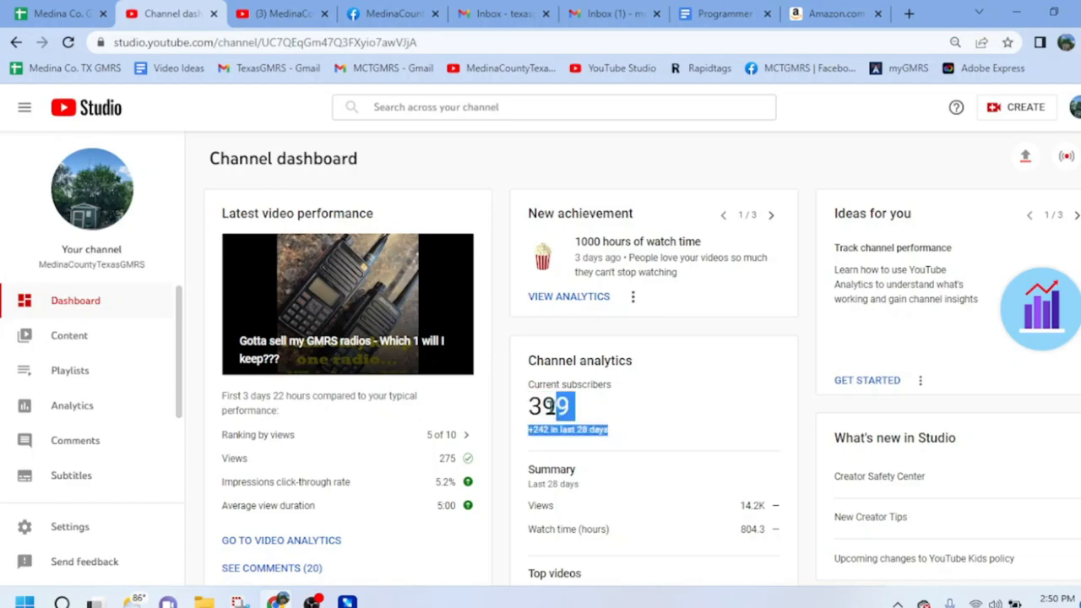
drag(528, 361, 625, 430)
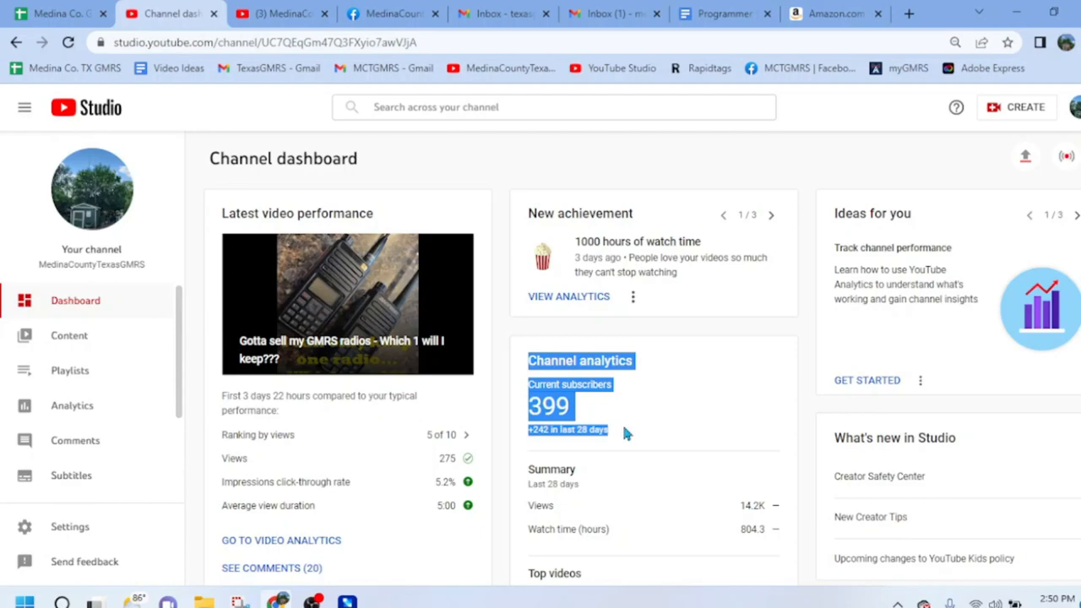
mouse_move(624, 437)
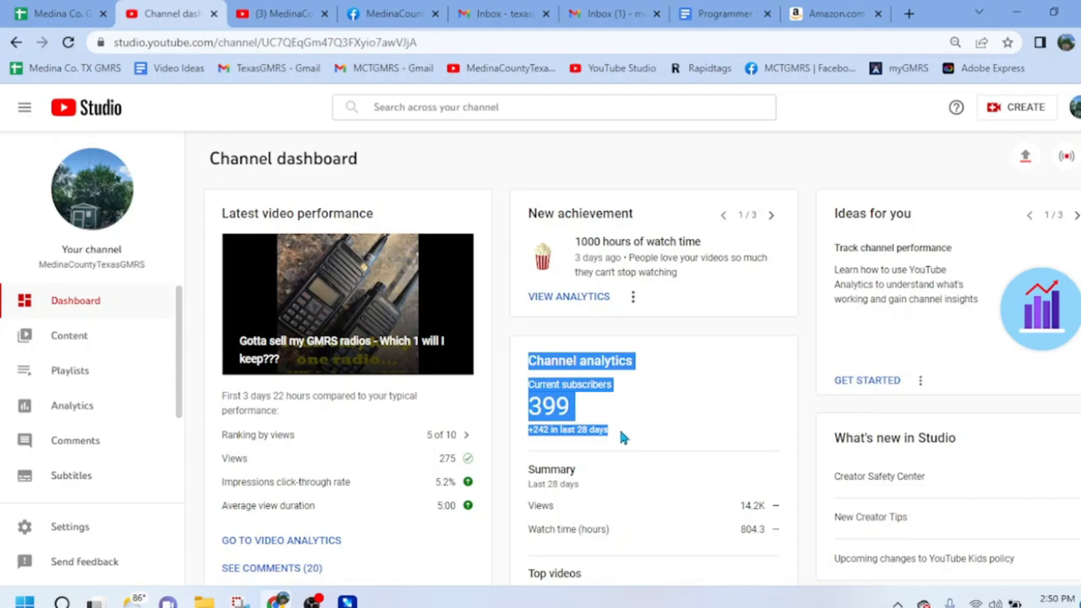
click(608, 438)
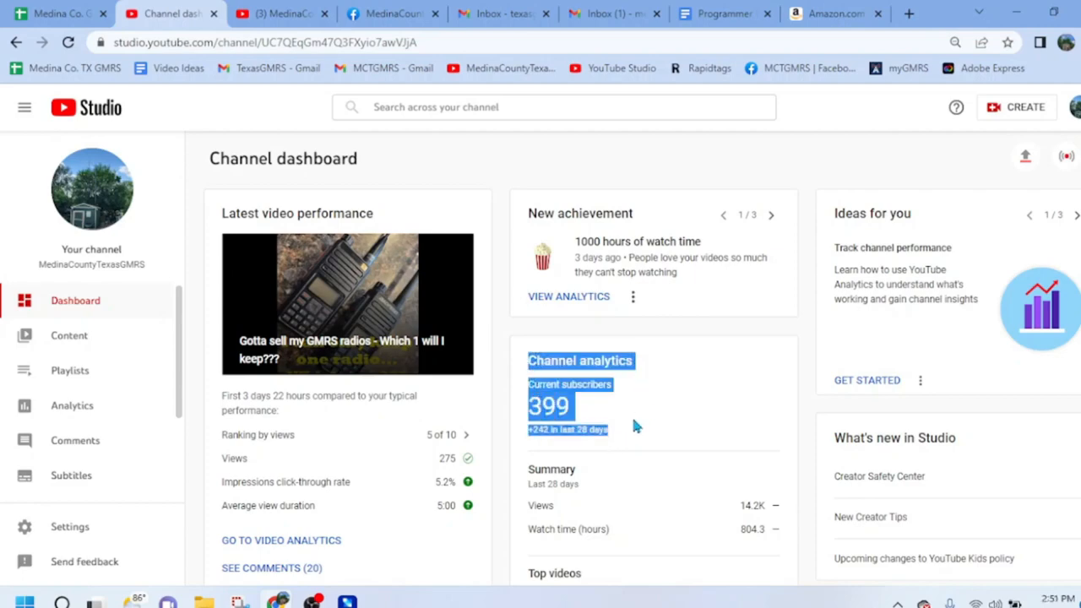
mouse_move(629, 436)
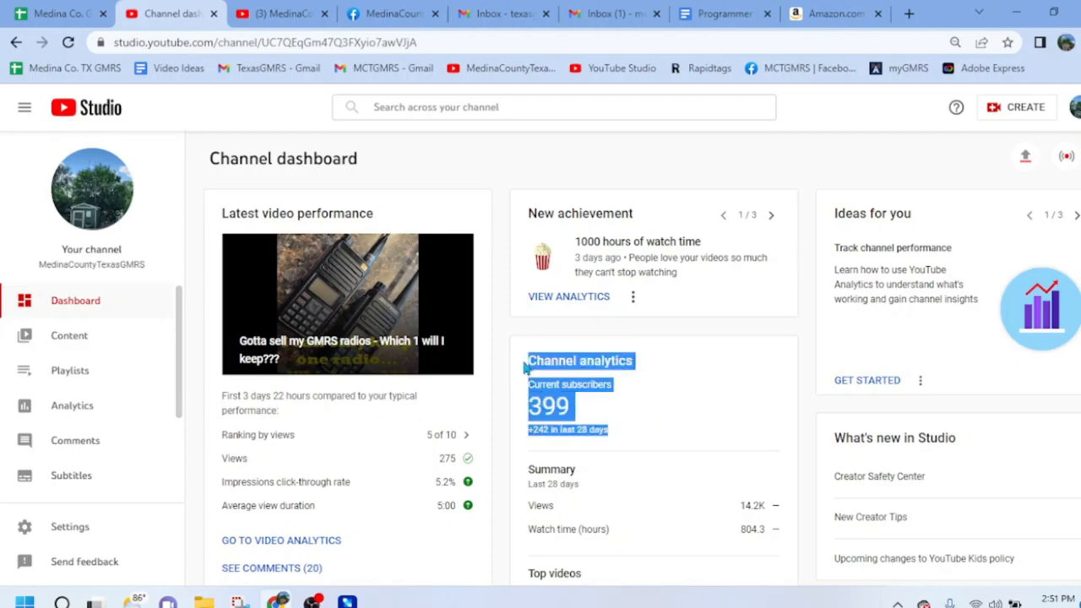
mouse_move(627, 418)
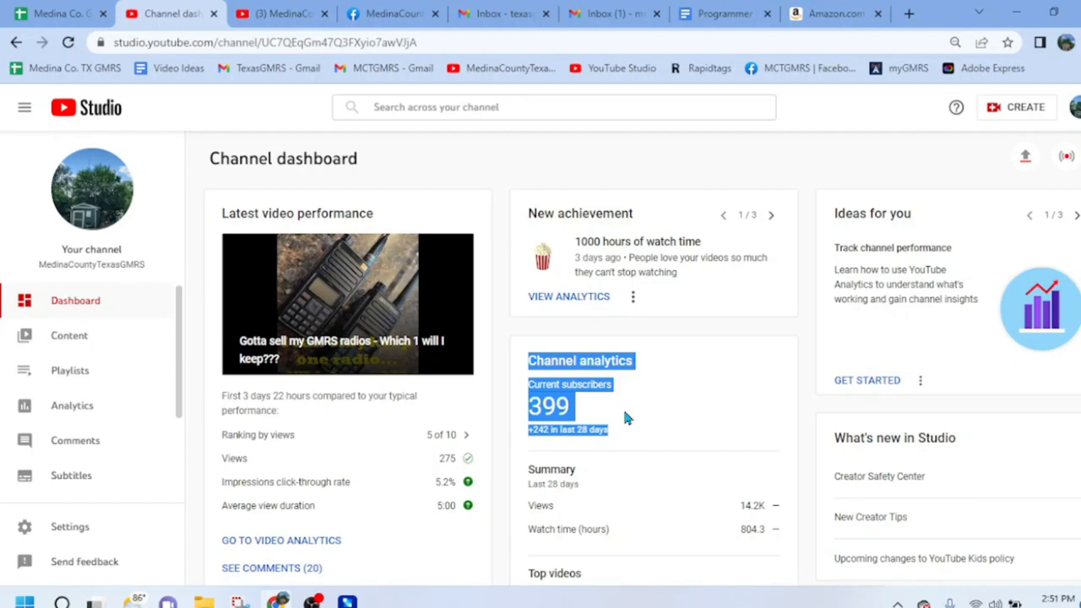
mouse_move(628, 439)
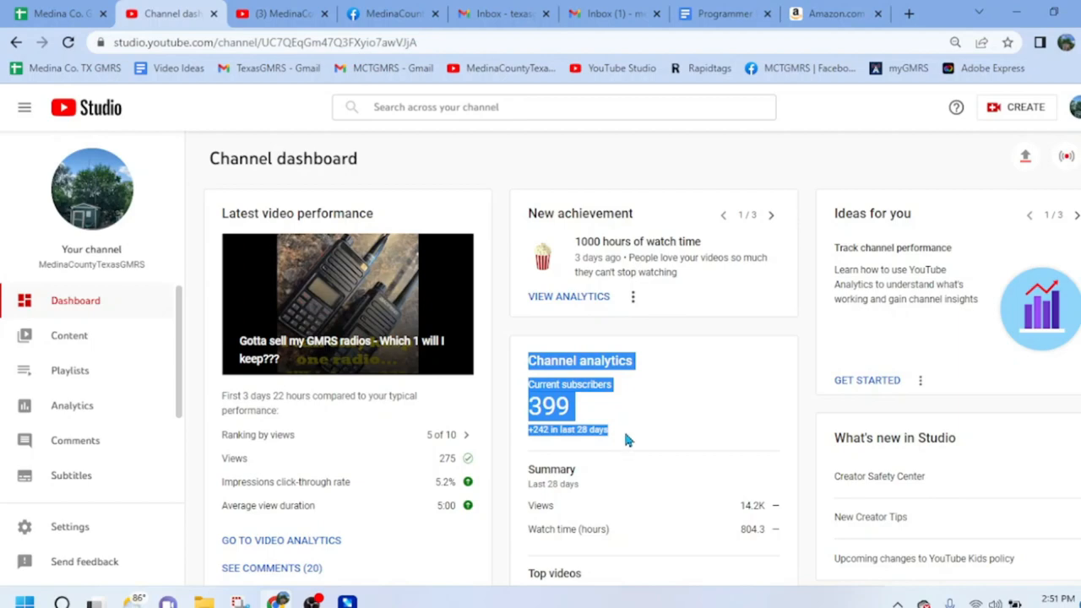
mouse_move(522, 369)
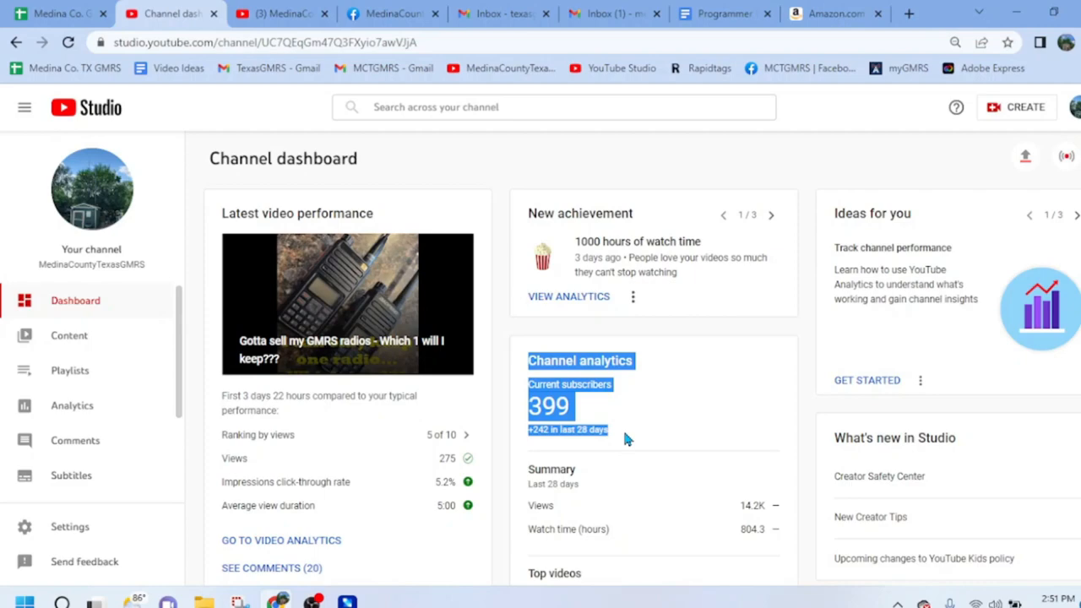
click(620, 435)
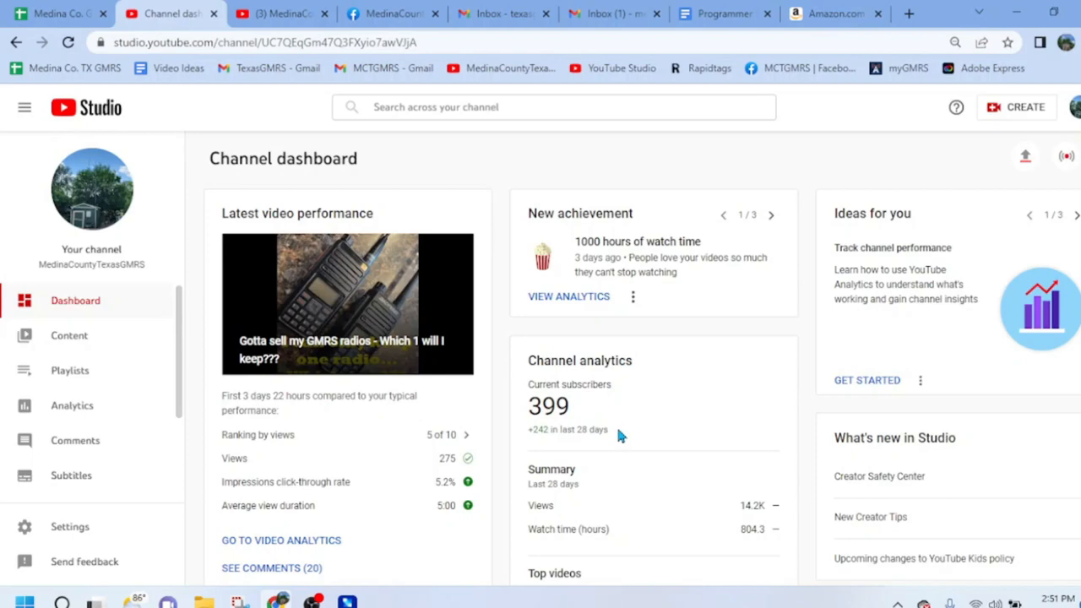